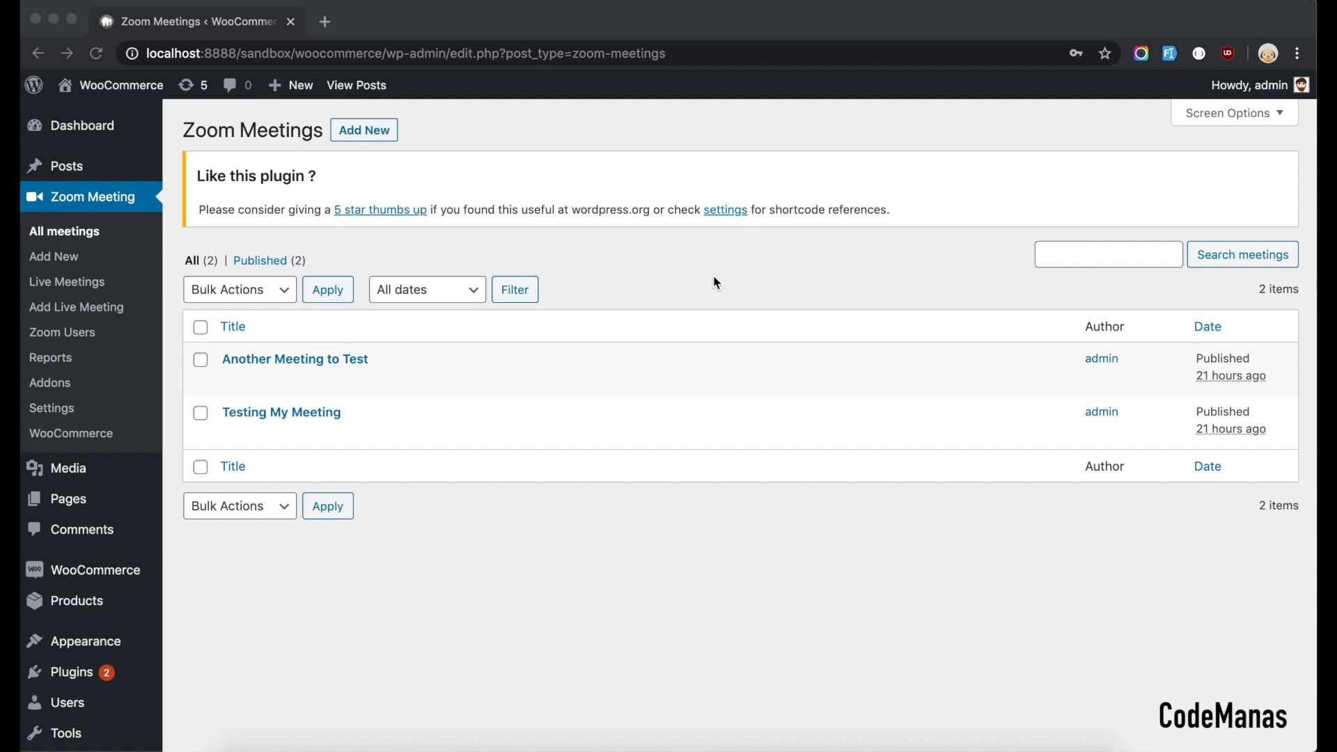
mouse_move(66, 499)
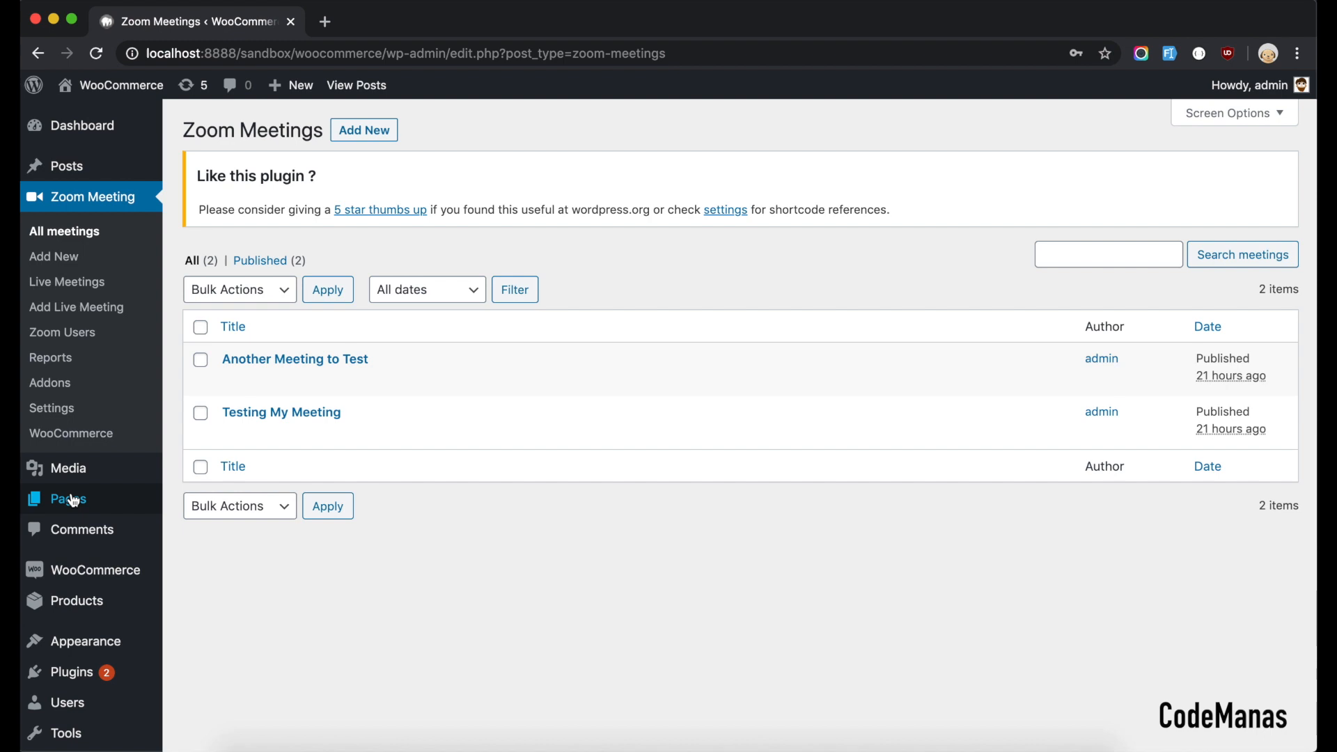
- Check the Installed Plugins list shows Zoom Integration for WooCommerce active
click(73, 671)
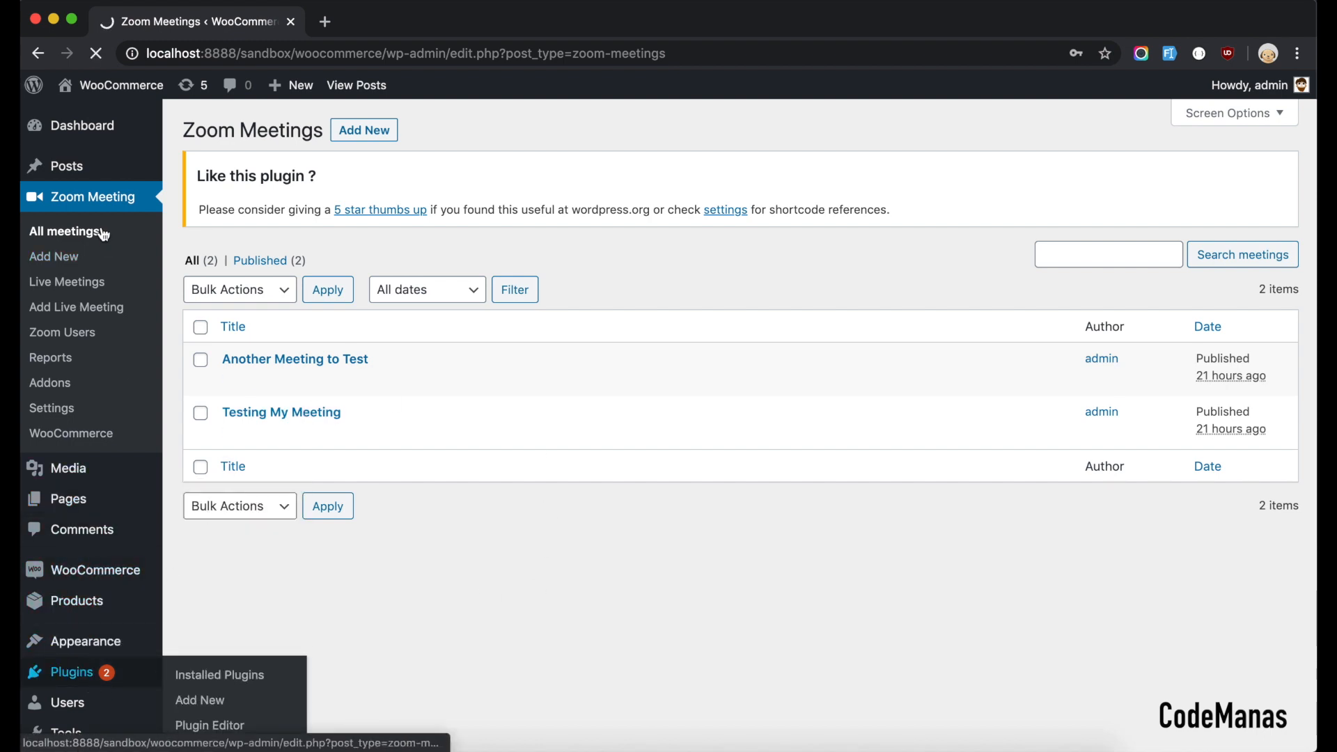
click(219, 674)
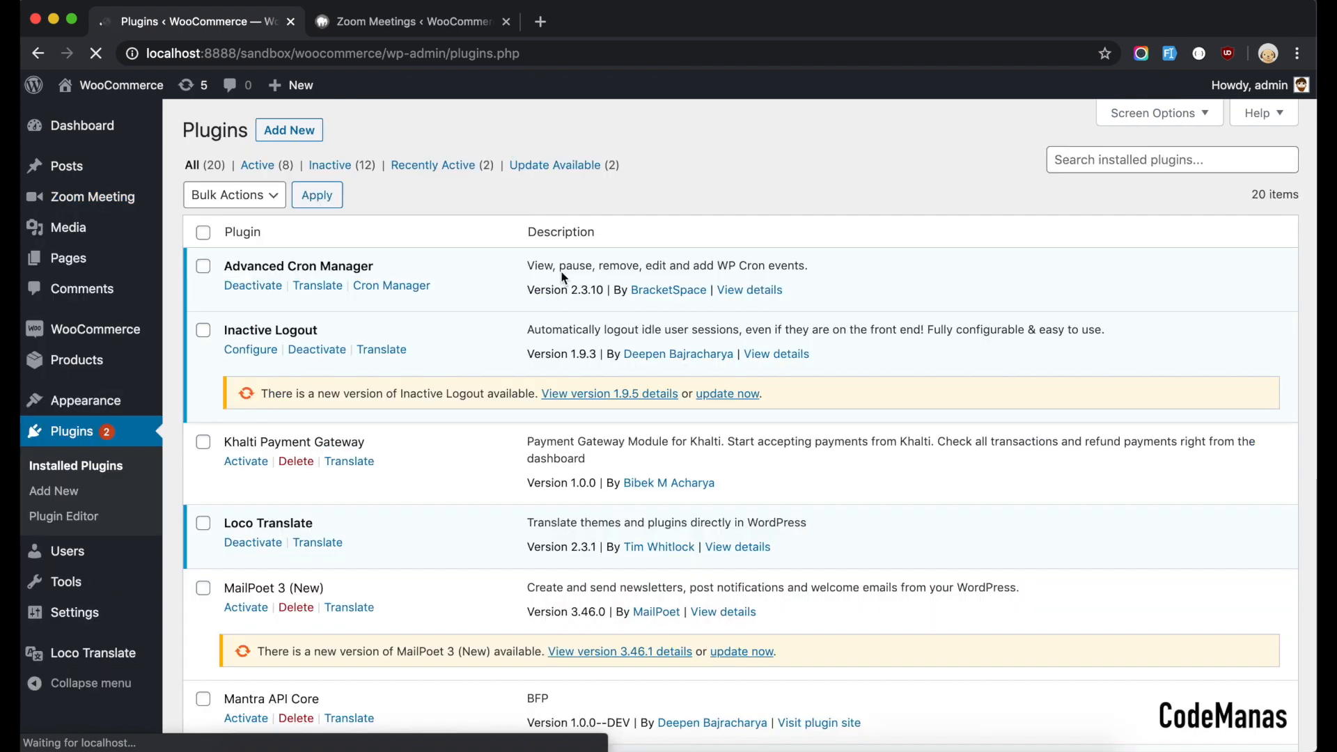
scroll(down, 3)
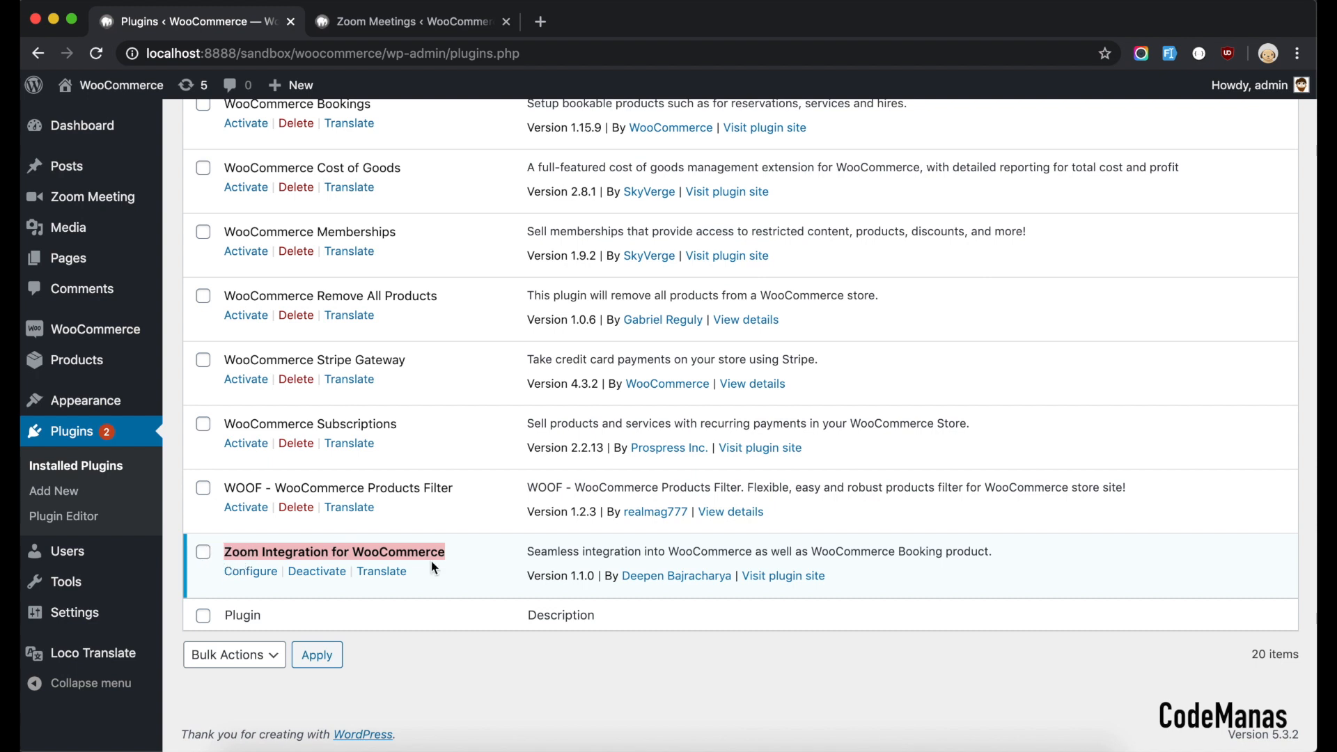
mouse_move(450, 553)
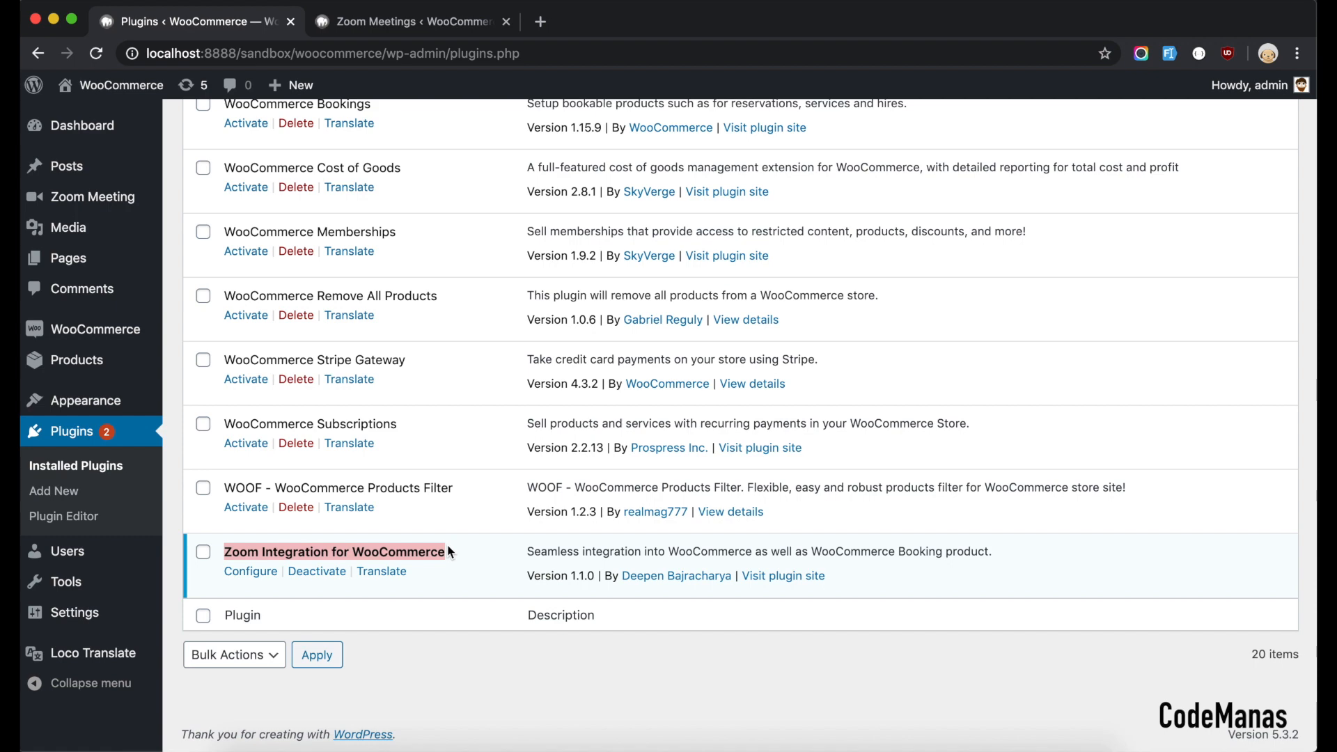
scroll(up, 3)
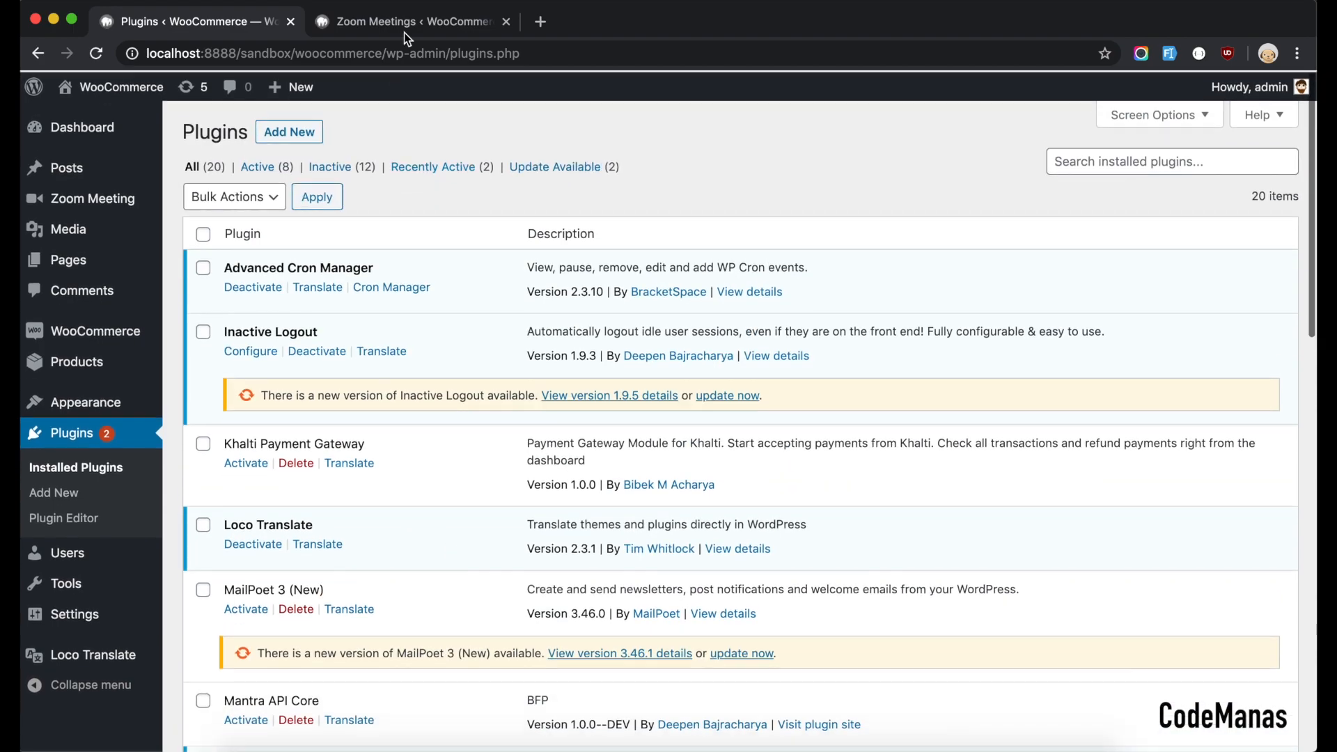
- Create a new Zoom meeting titled 'Test Meeting Now' with a Lorem ipsum description
click(409, 21)
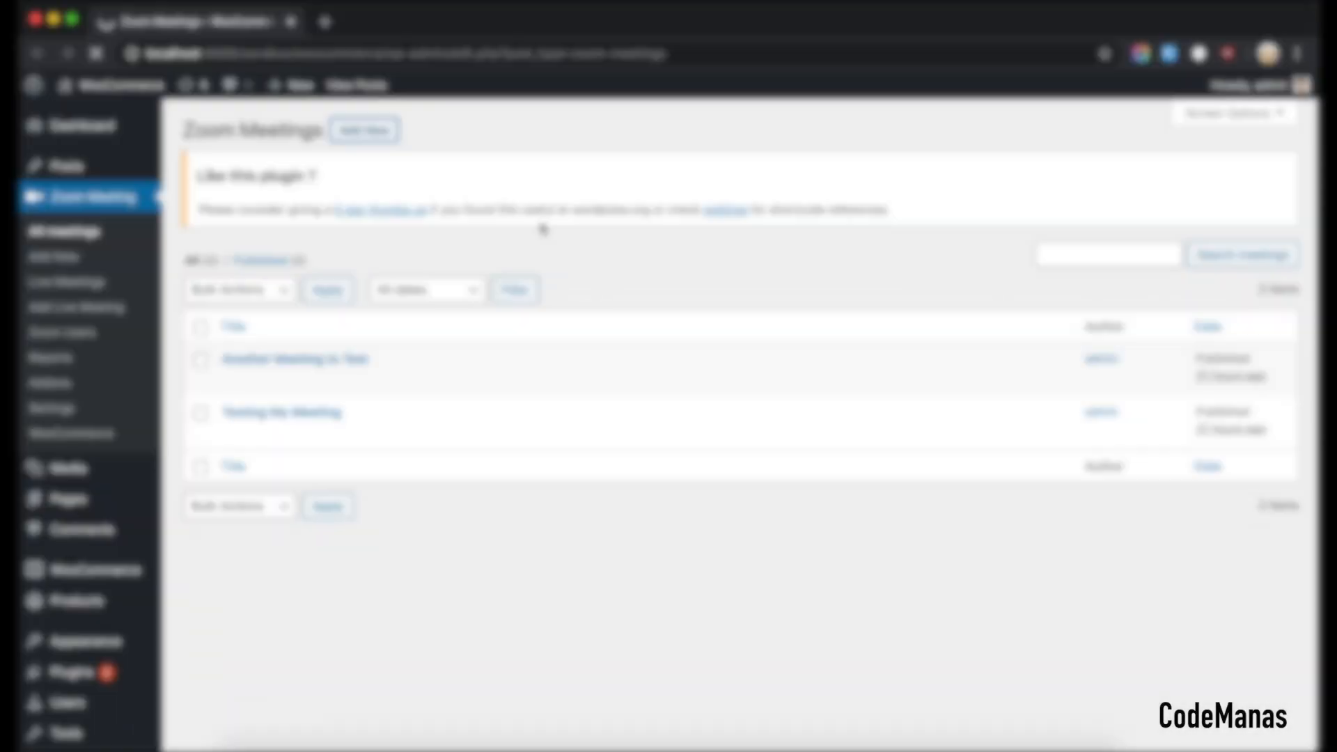
click(54, 256)
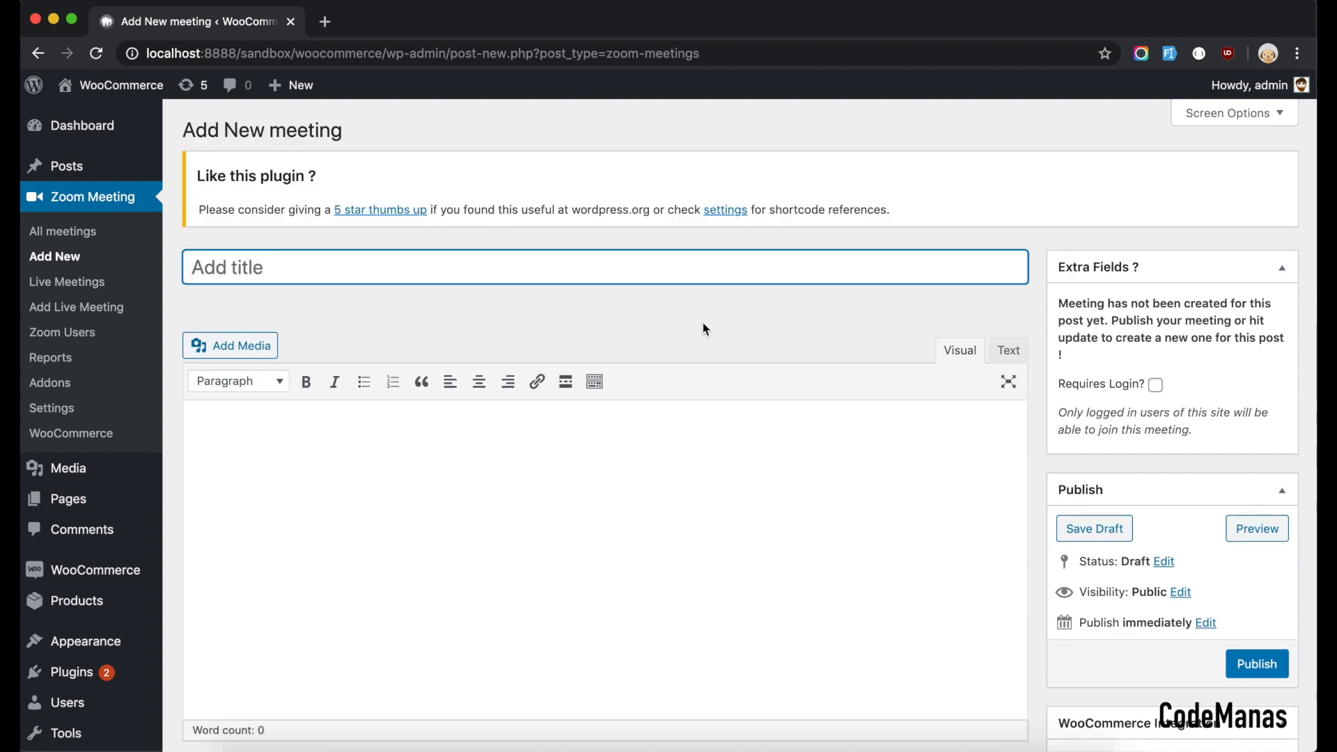
text(Test)
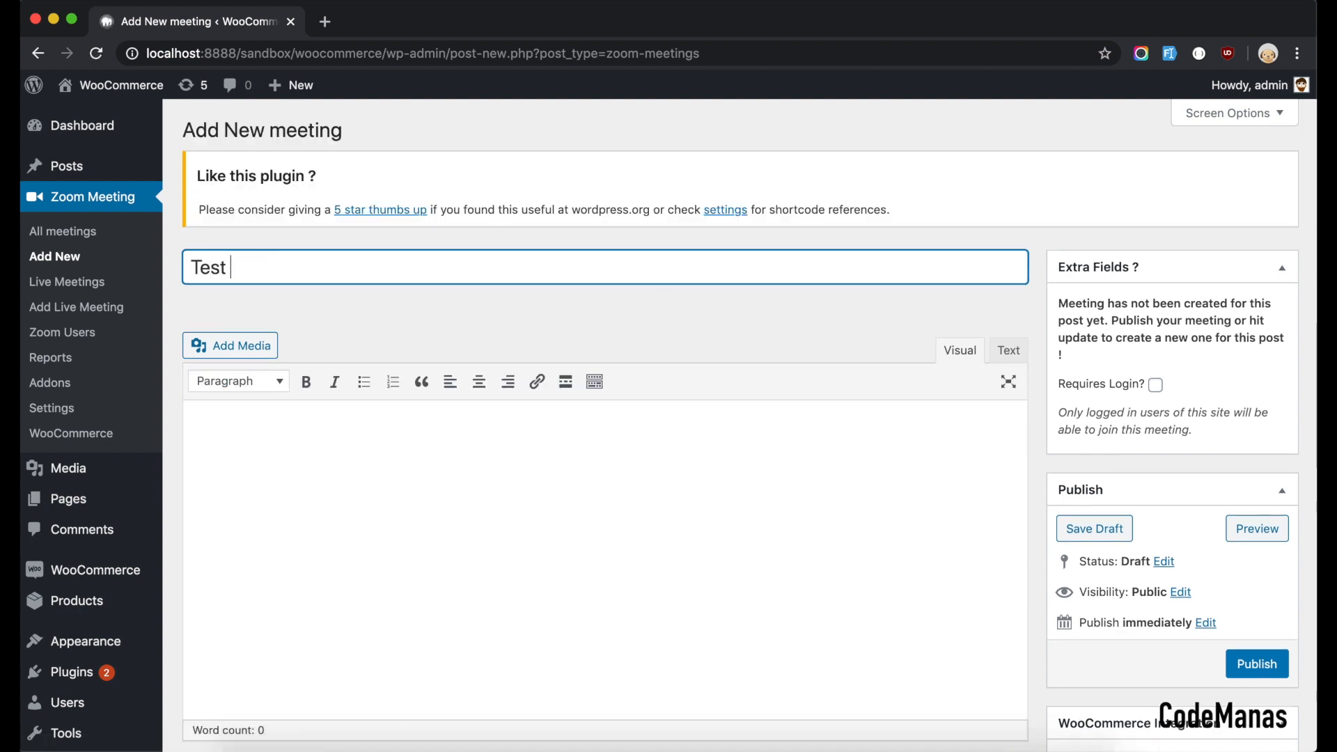
text(Meeting)
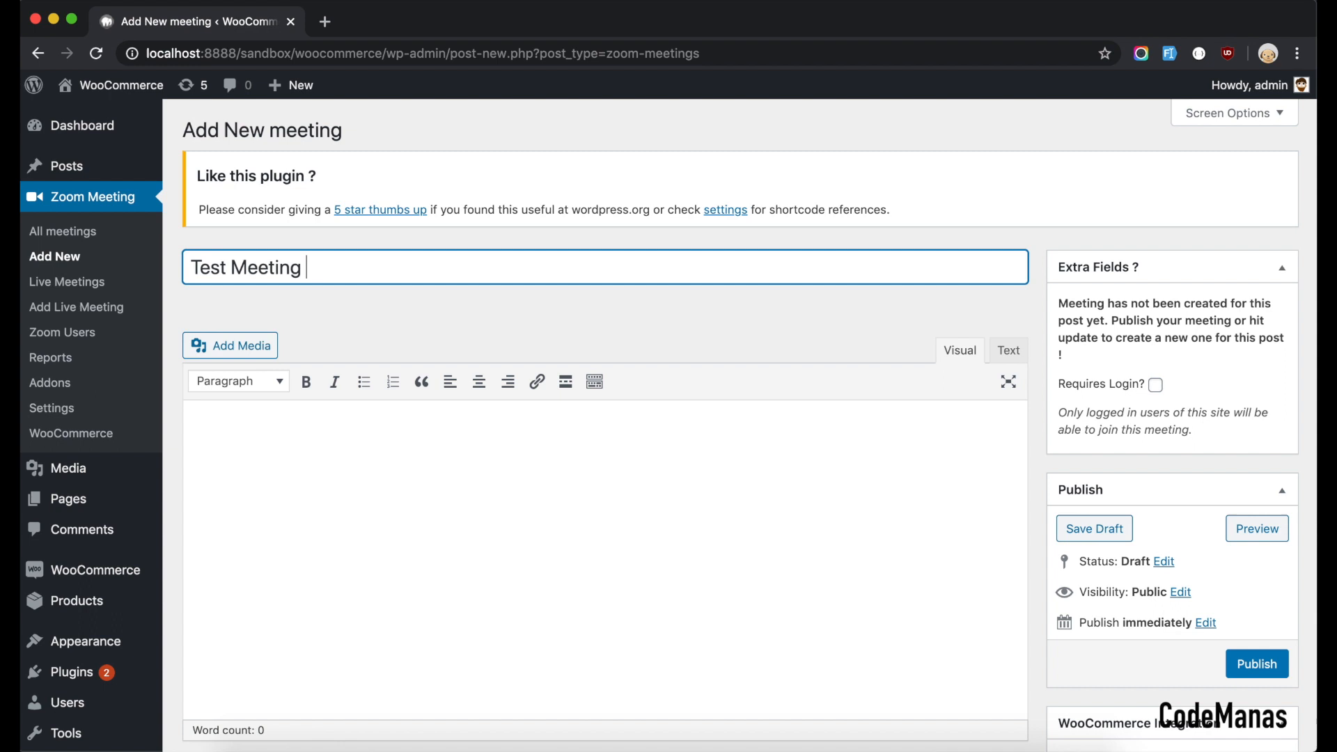
text(Now)
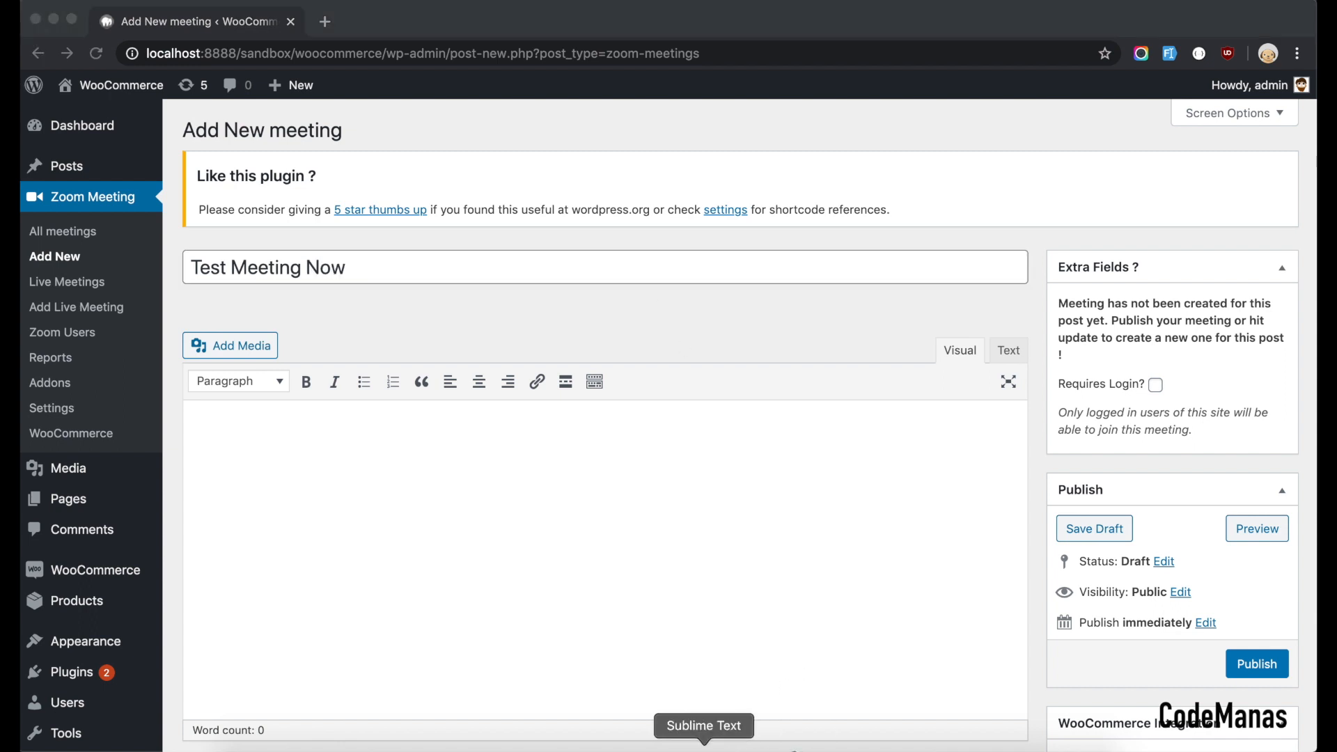
click(702, 725)
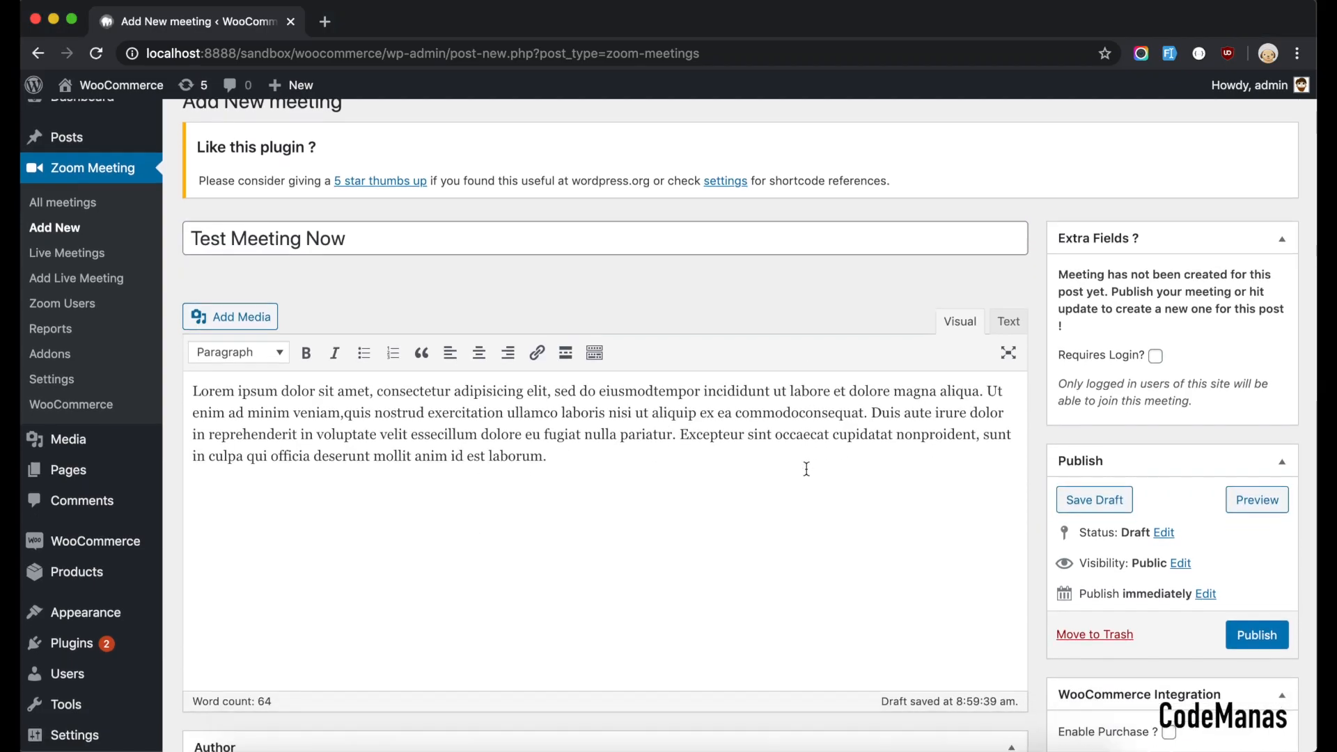
- Enable WooCommerce purchase for the meeting with a cost of 30
scroll(down, 3)
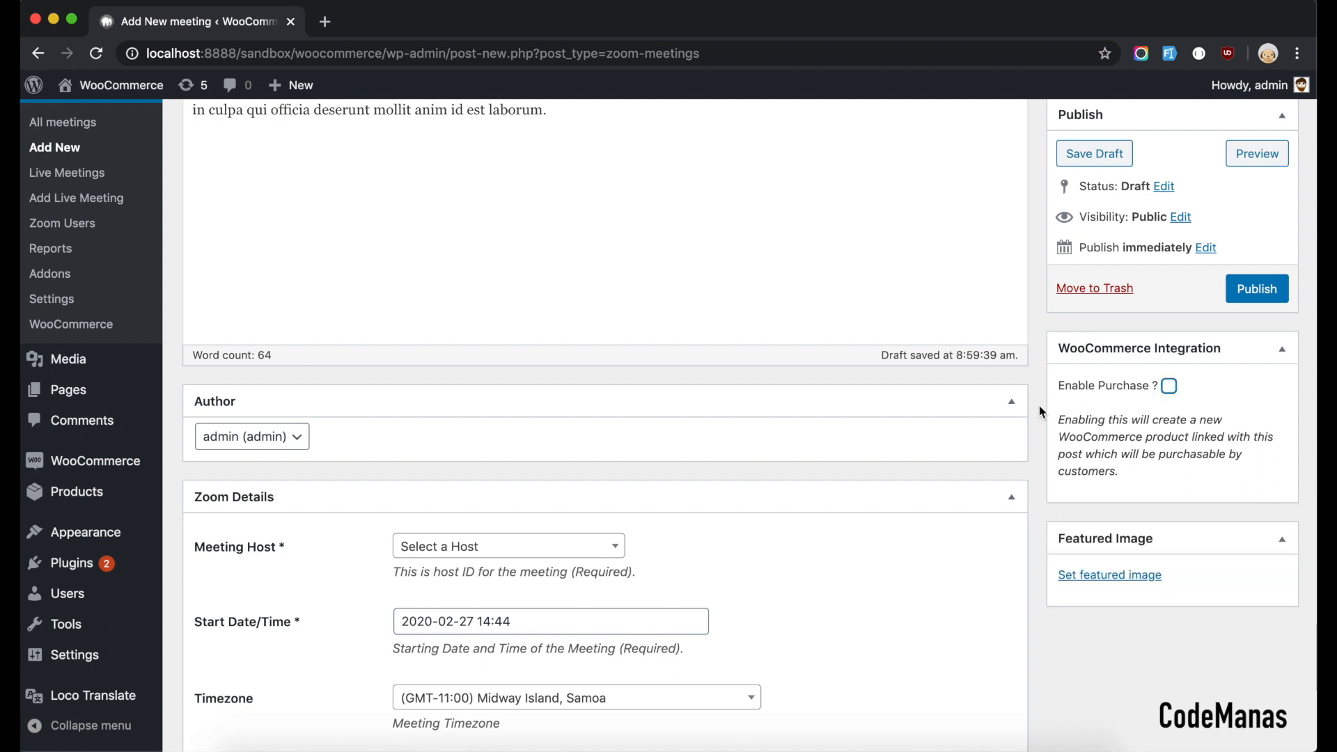
mouse_move(1106, 424)
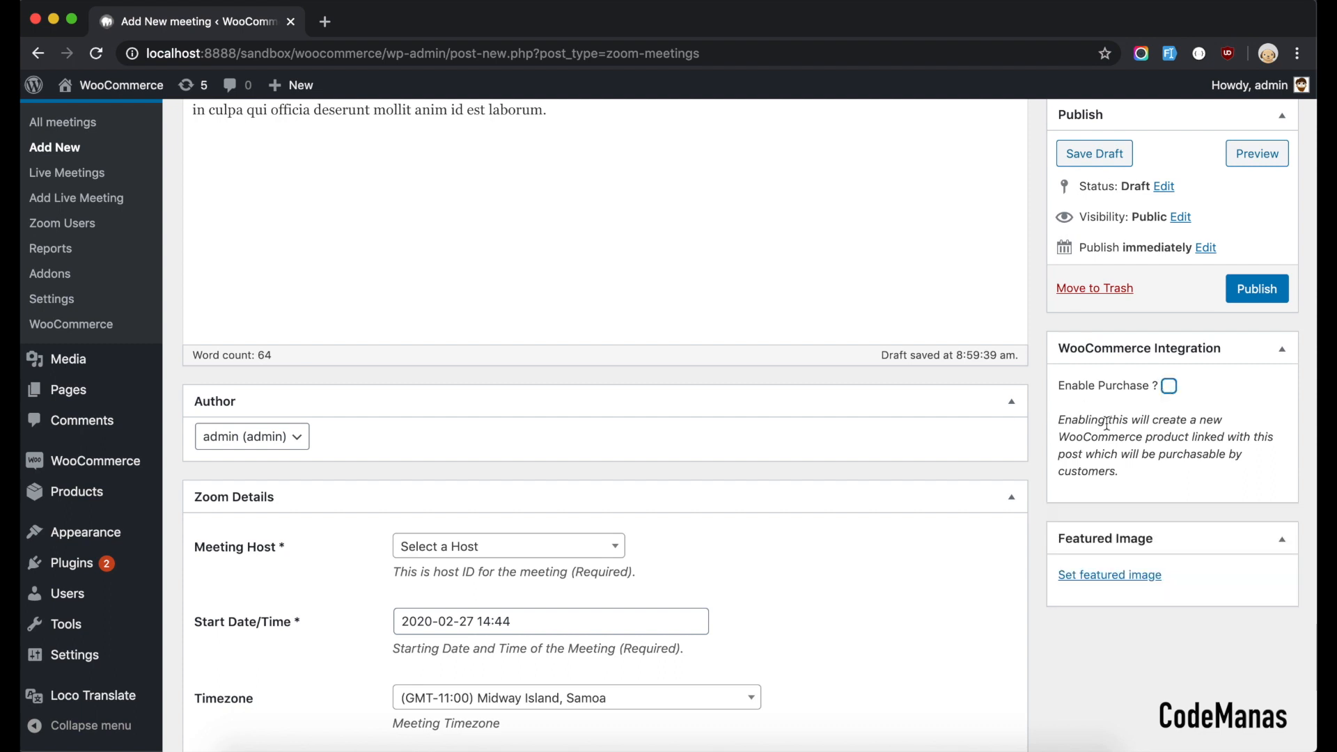
scroll(up, 3)
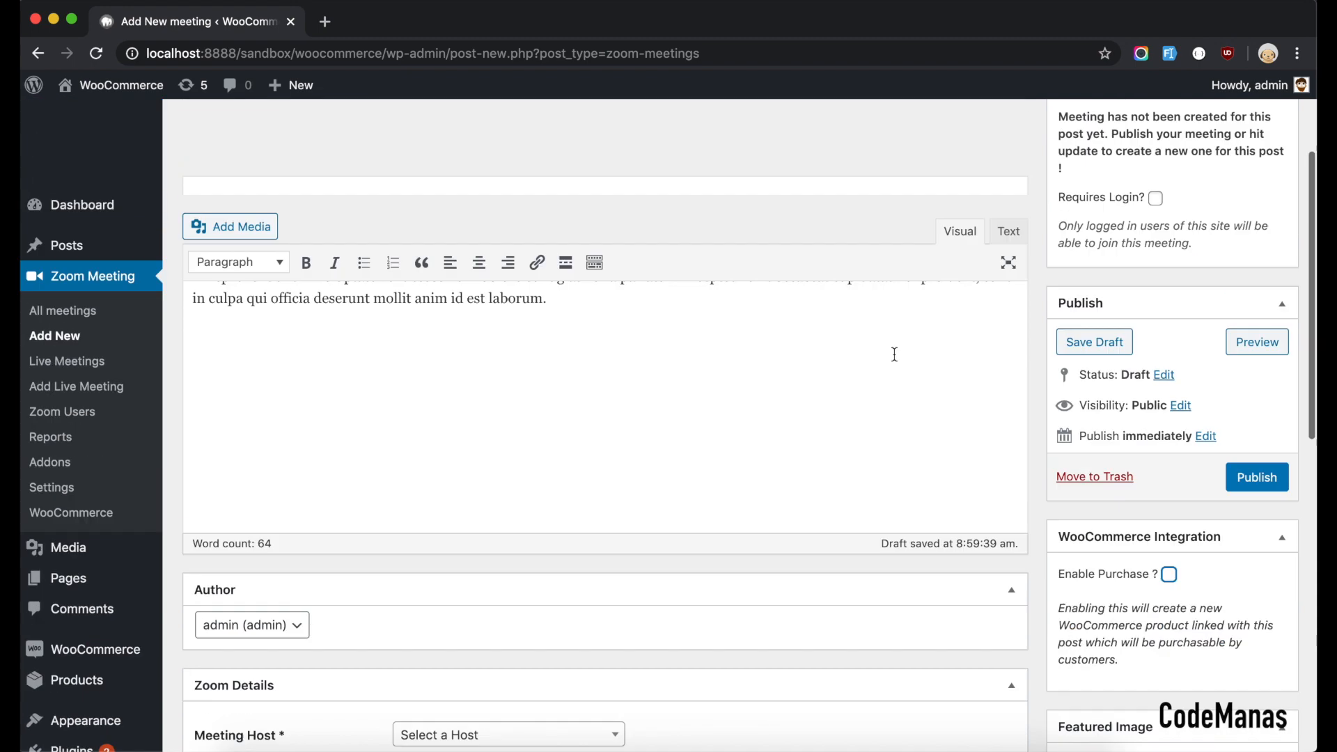
scroll(down, 3)
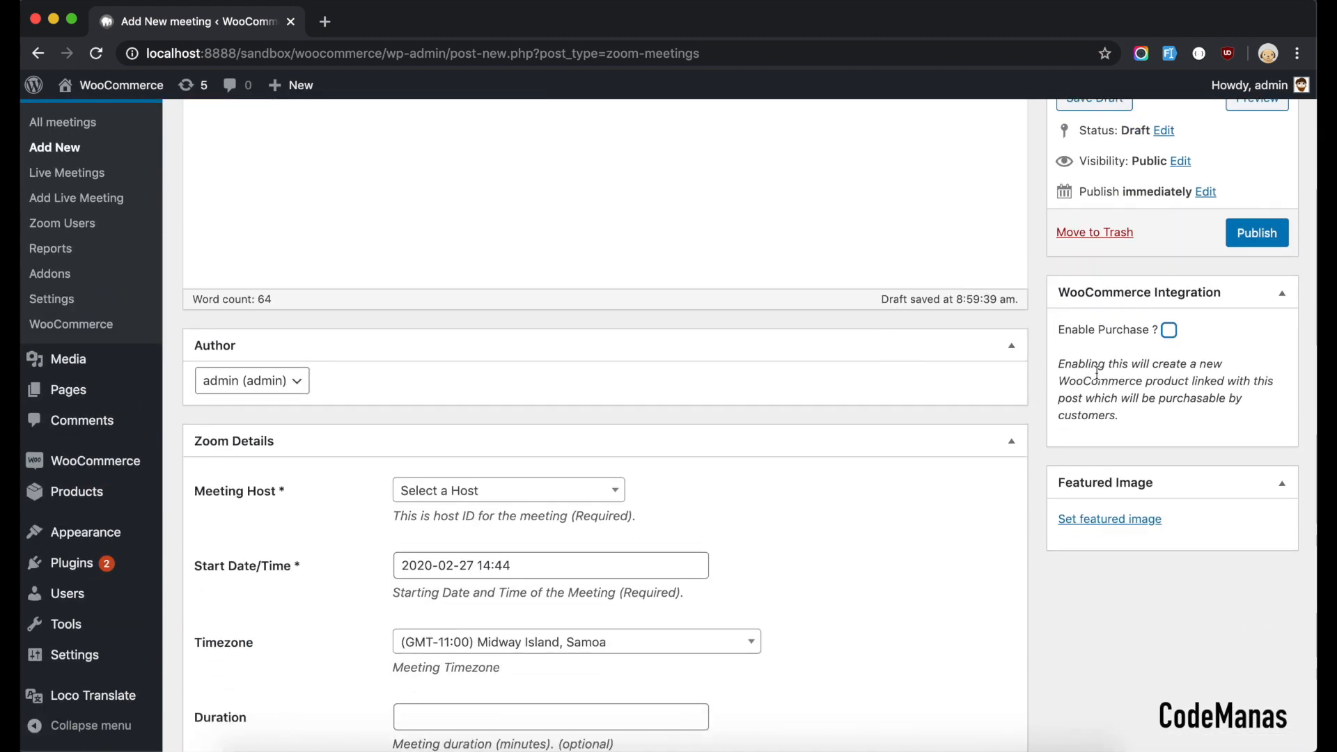
click(1168, 328)
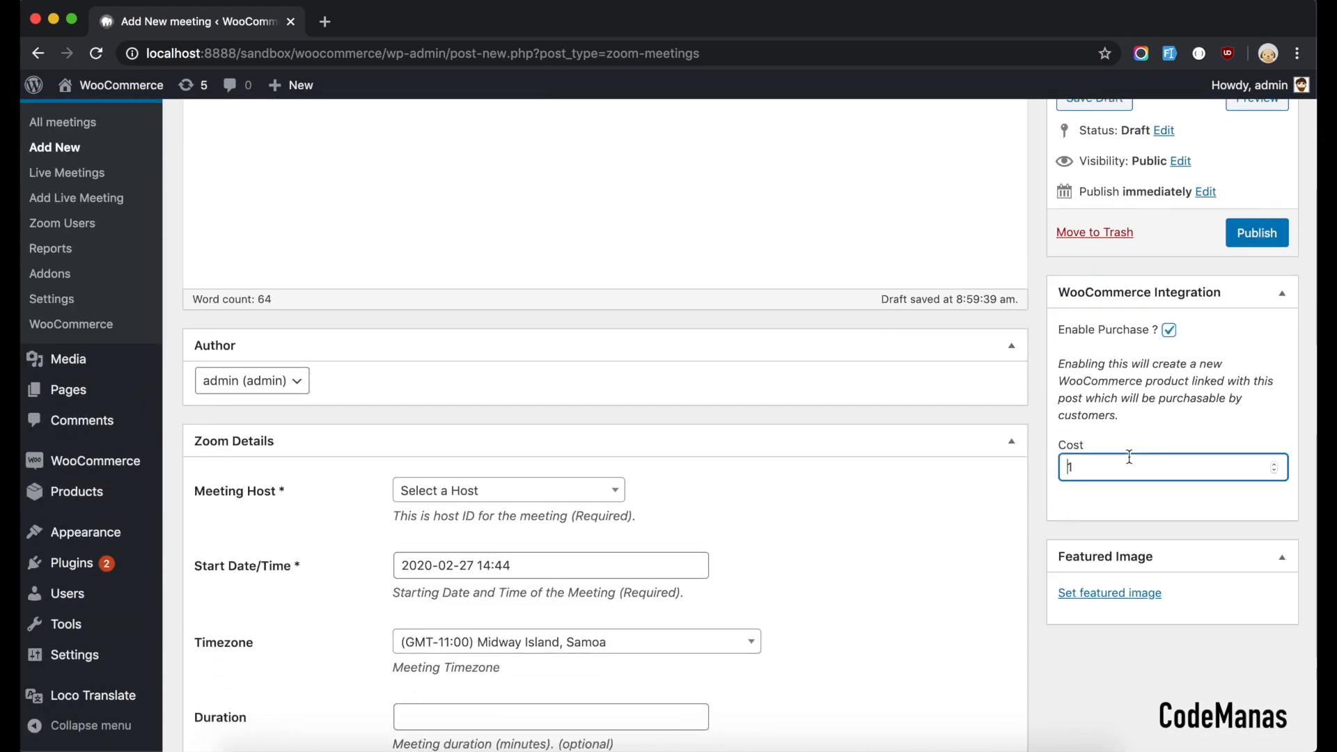
text(30)
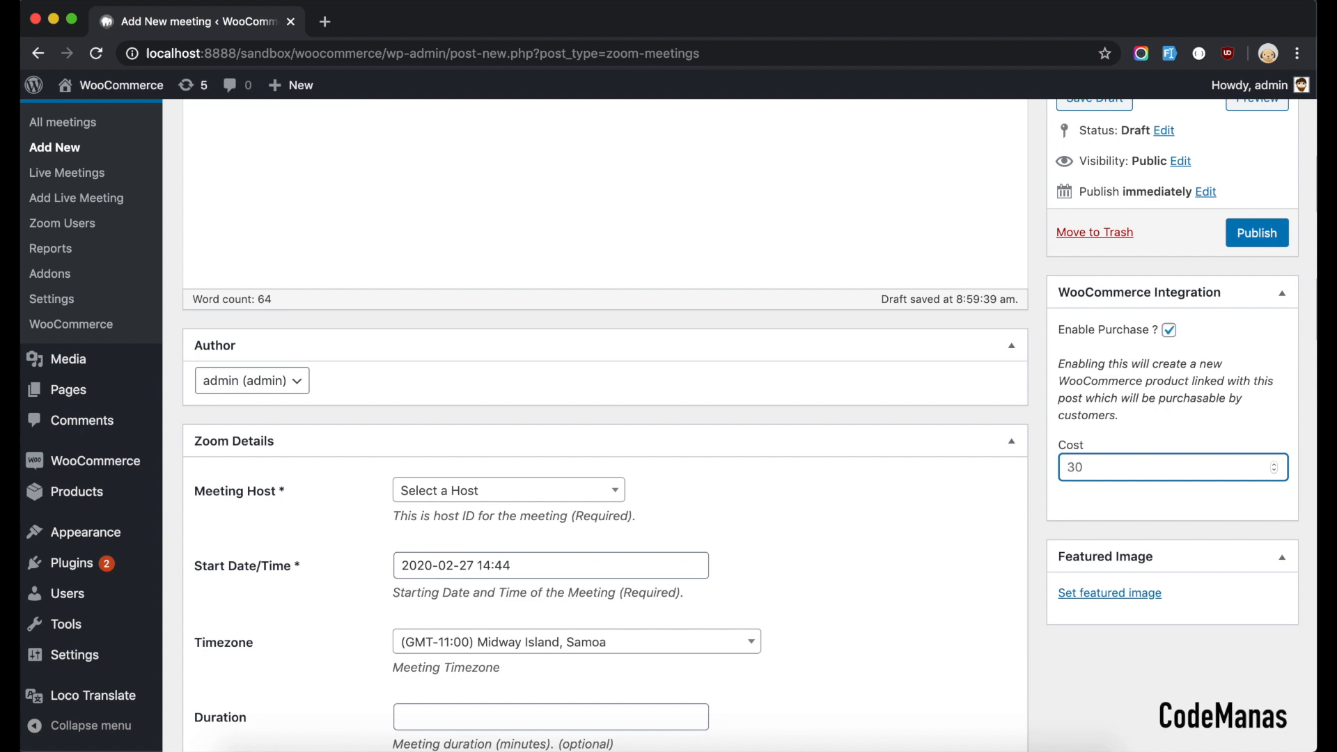
mouse_move(993, 490)
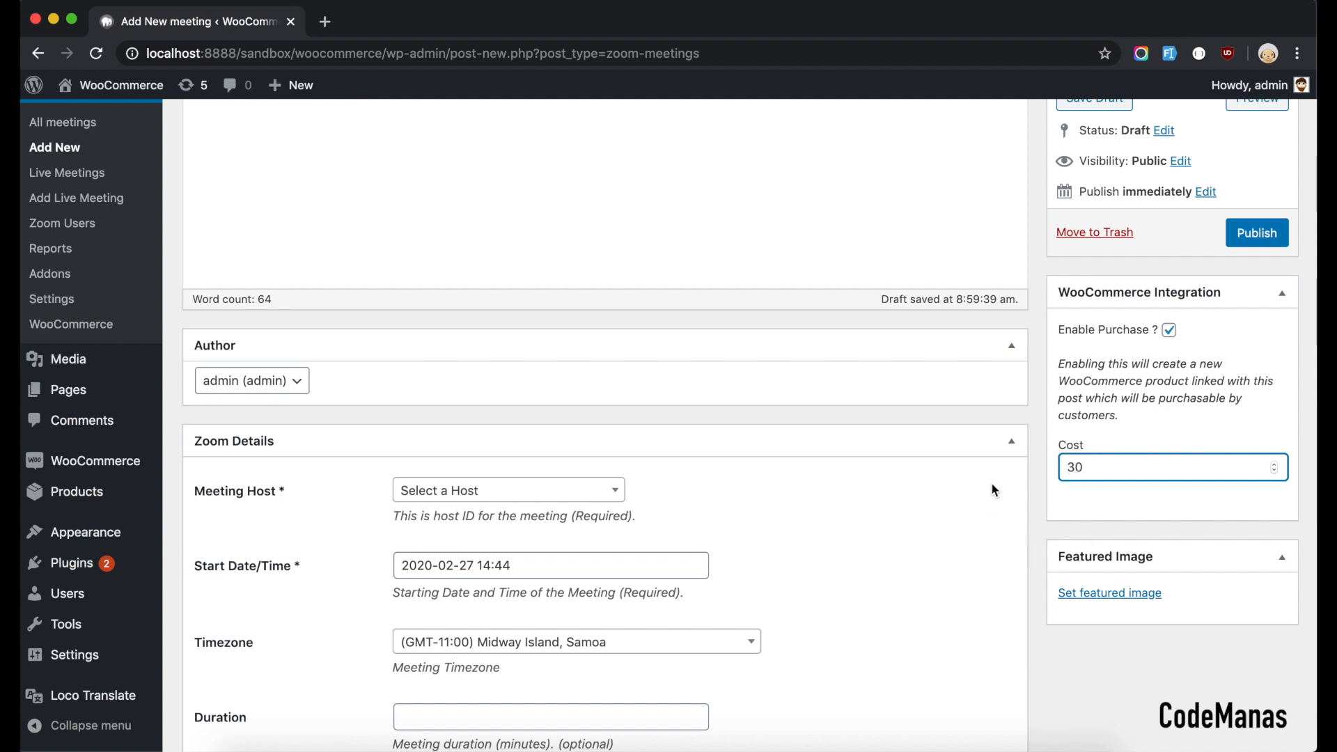
click(509, 488)
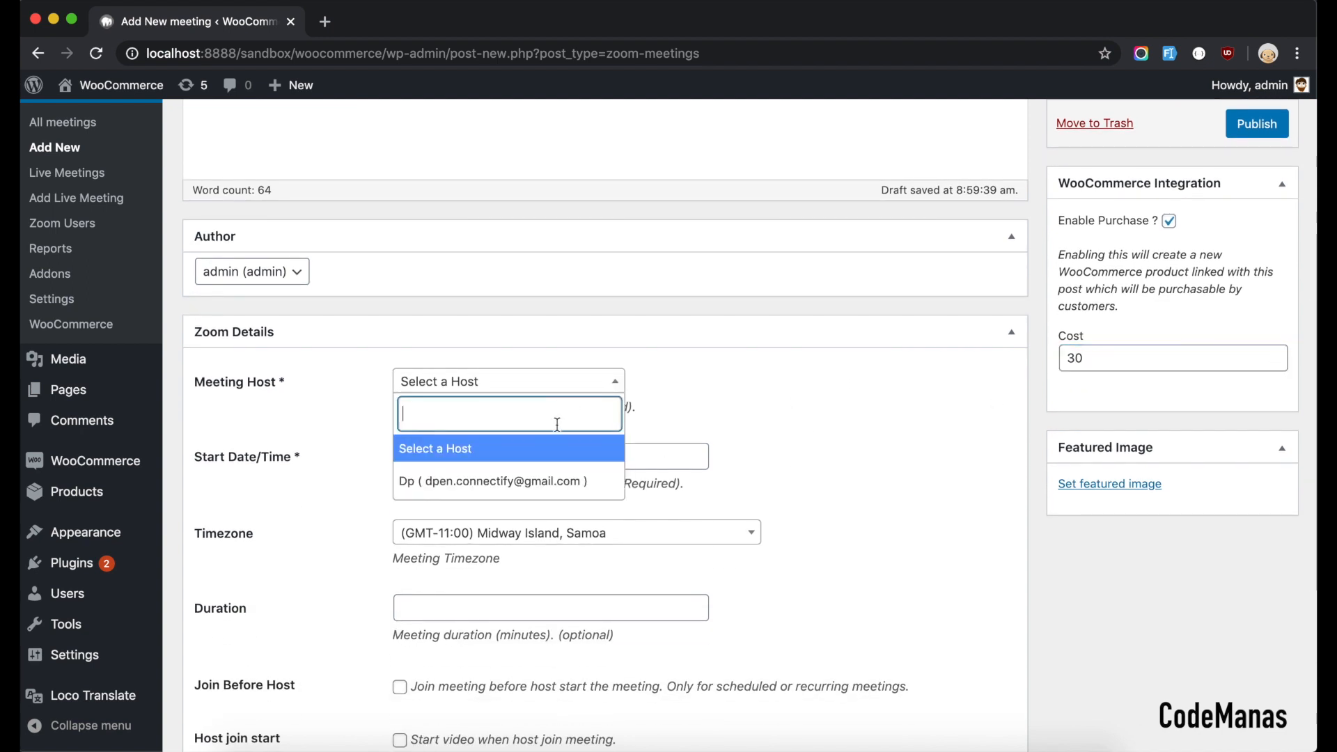
click(492, 481)
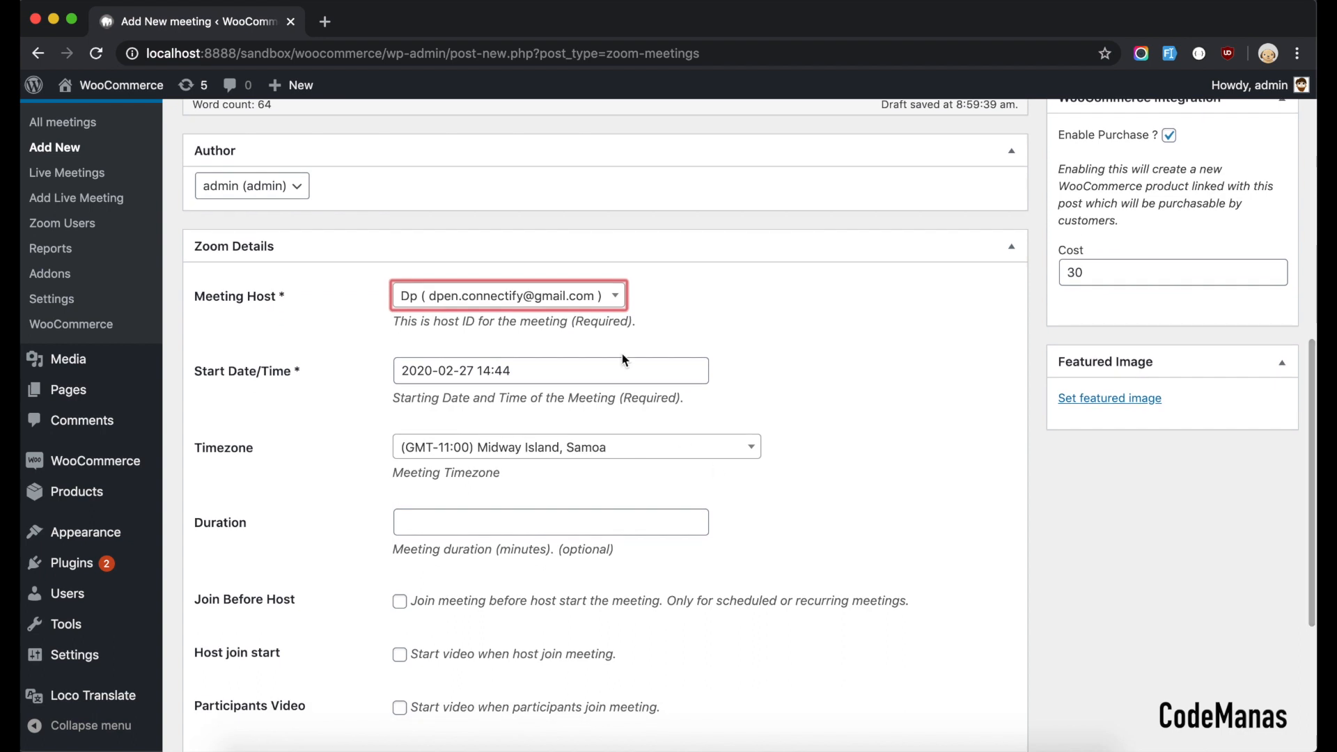
click(588, 538)
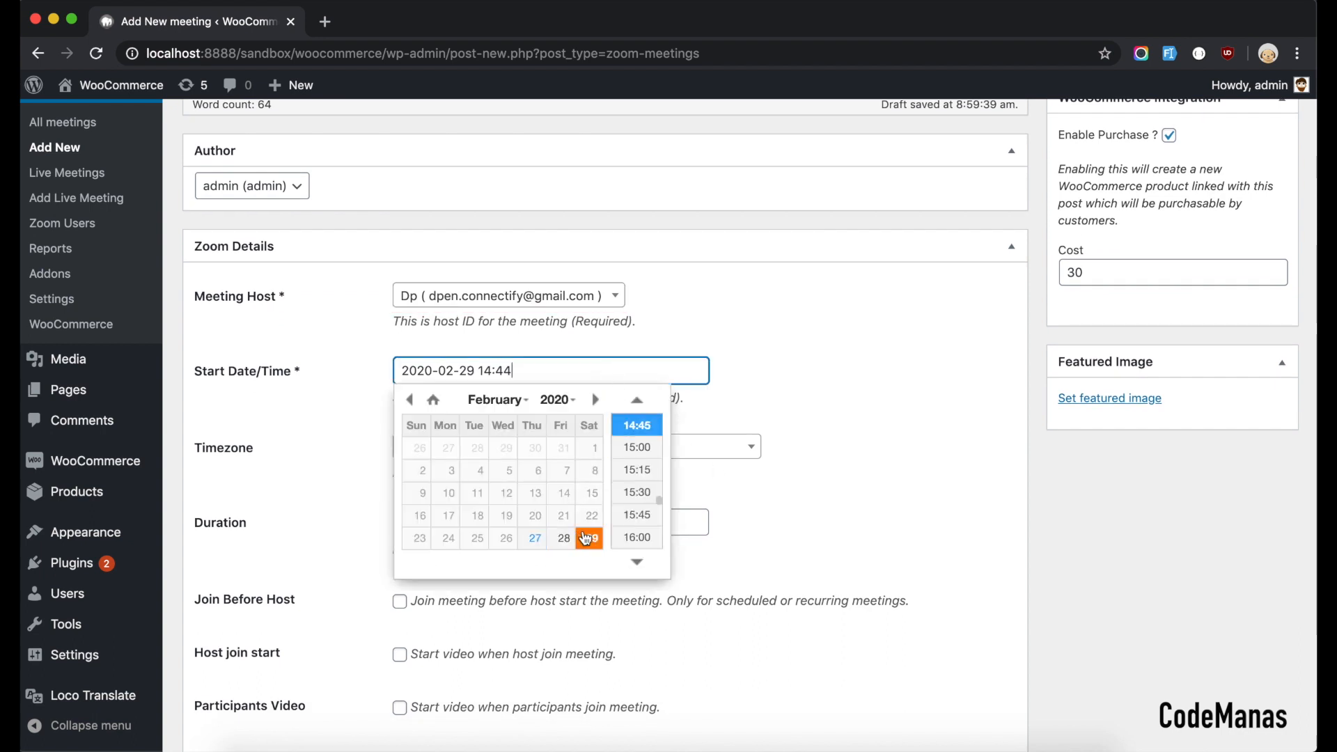
click(636, 491)
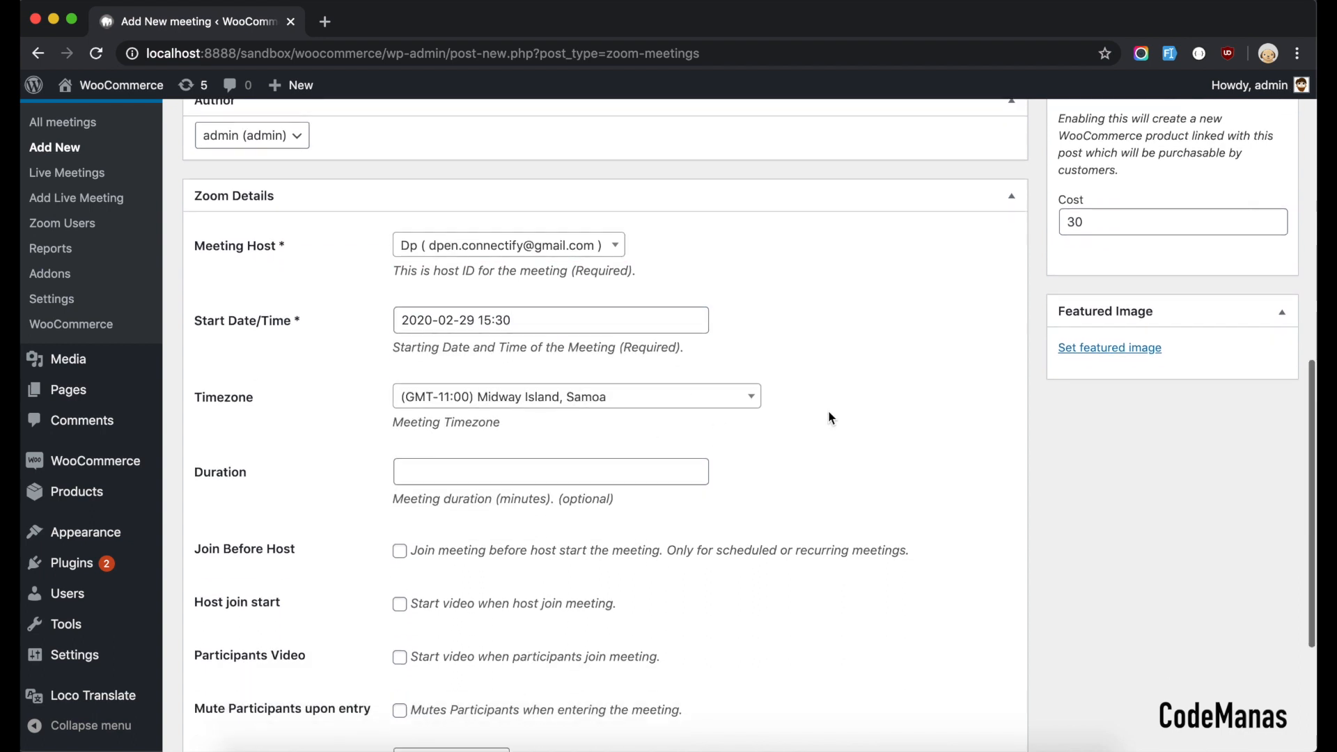
- Set the meeting timezone to Pacific Time (US and Canada)
click(576, 395)
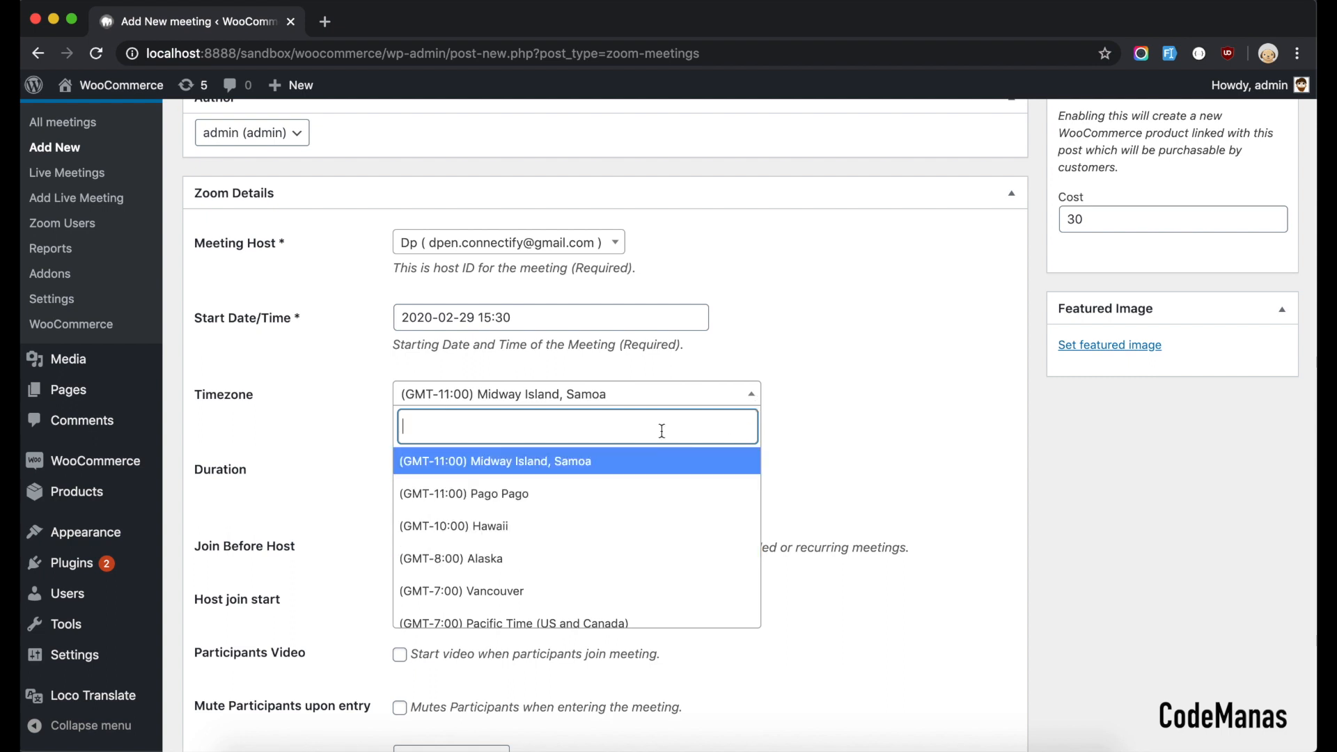
text(ka)
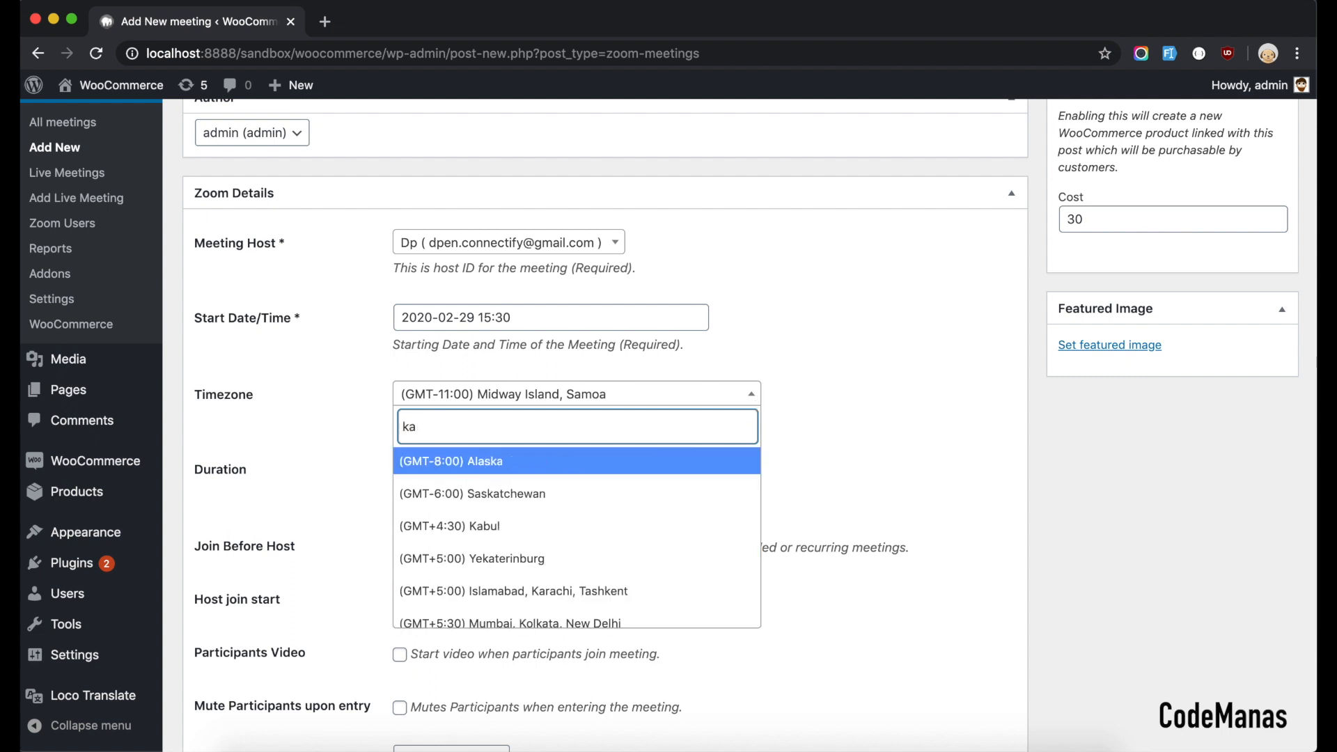
text(pa)
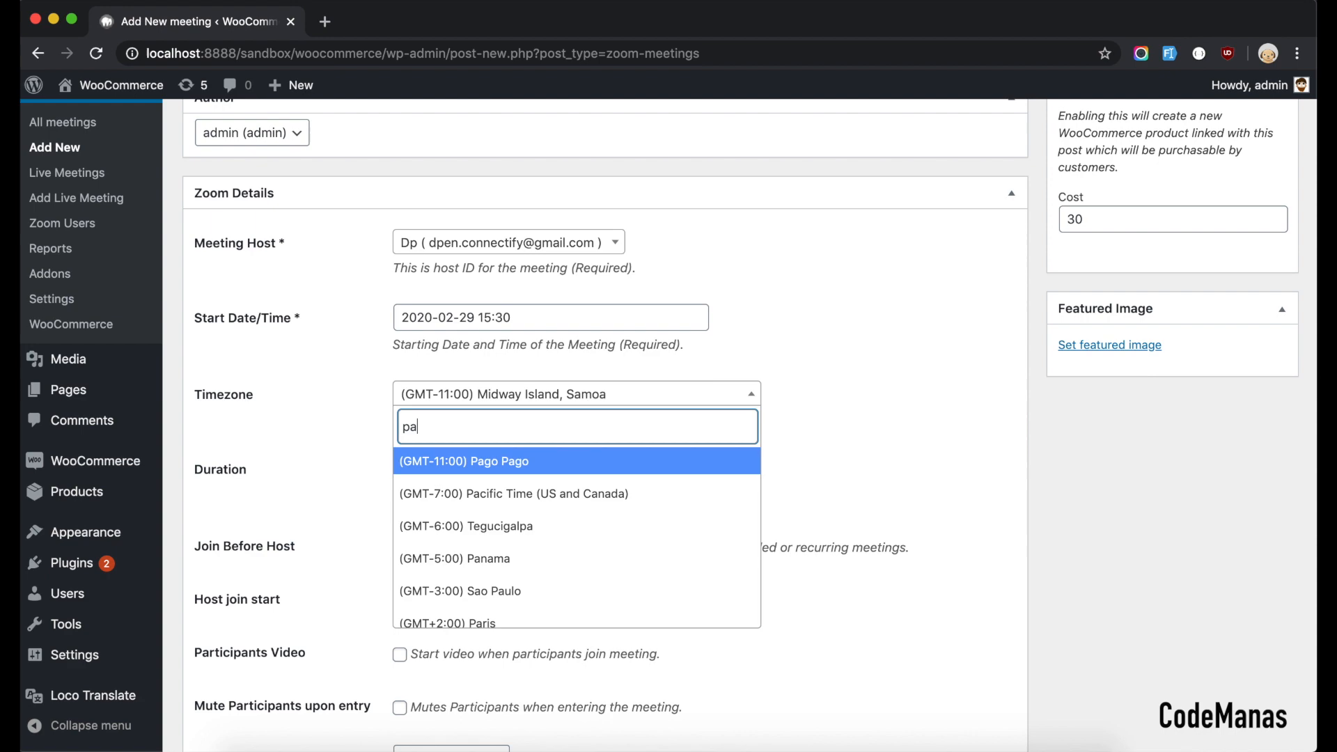
click(513, 493)
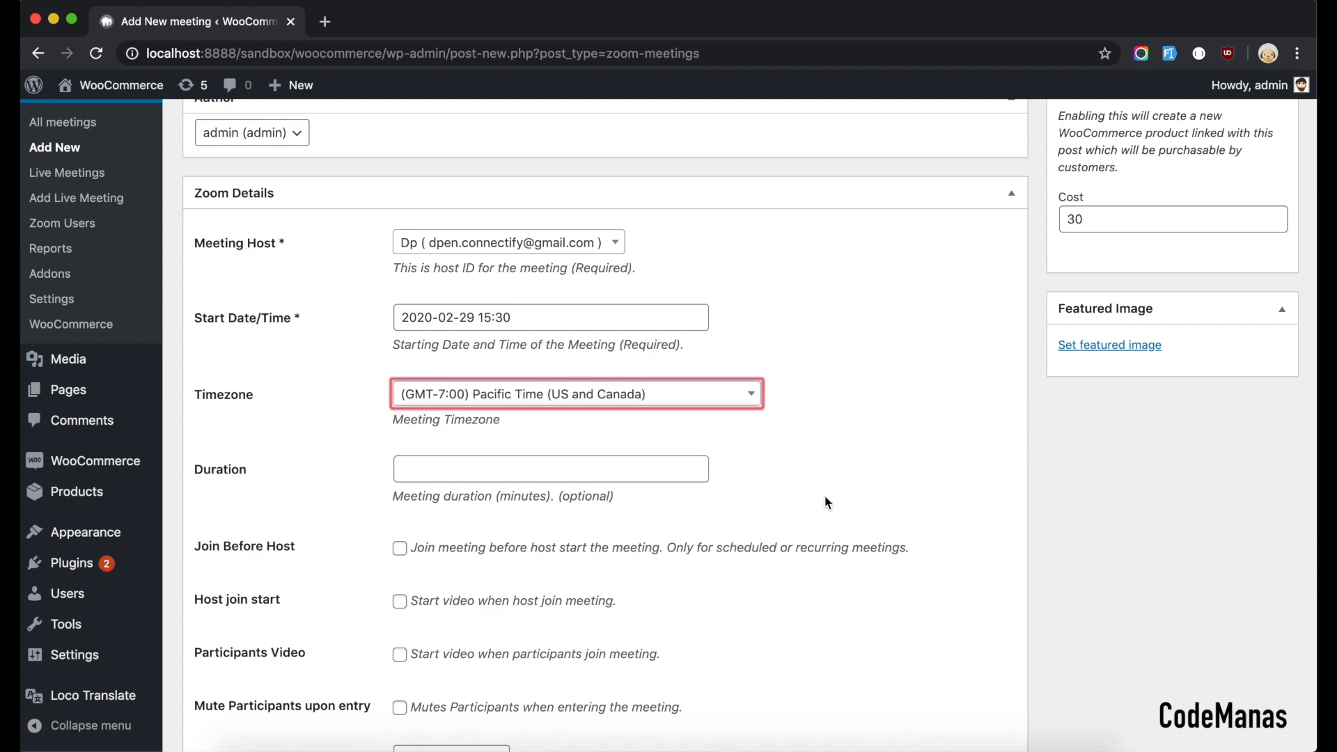
scroll(down, 3)
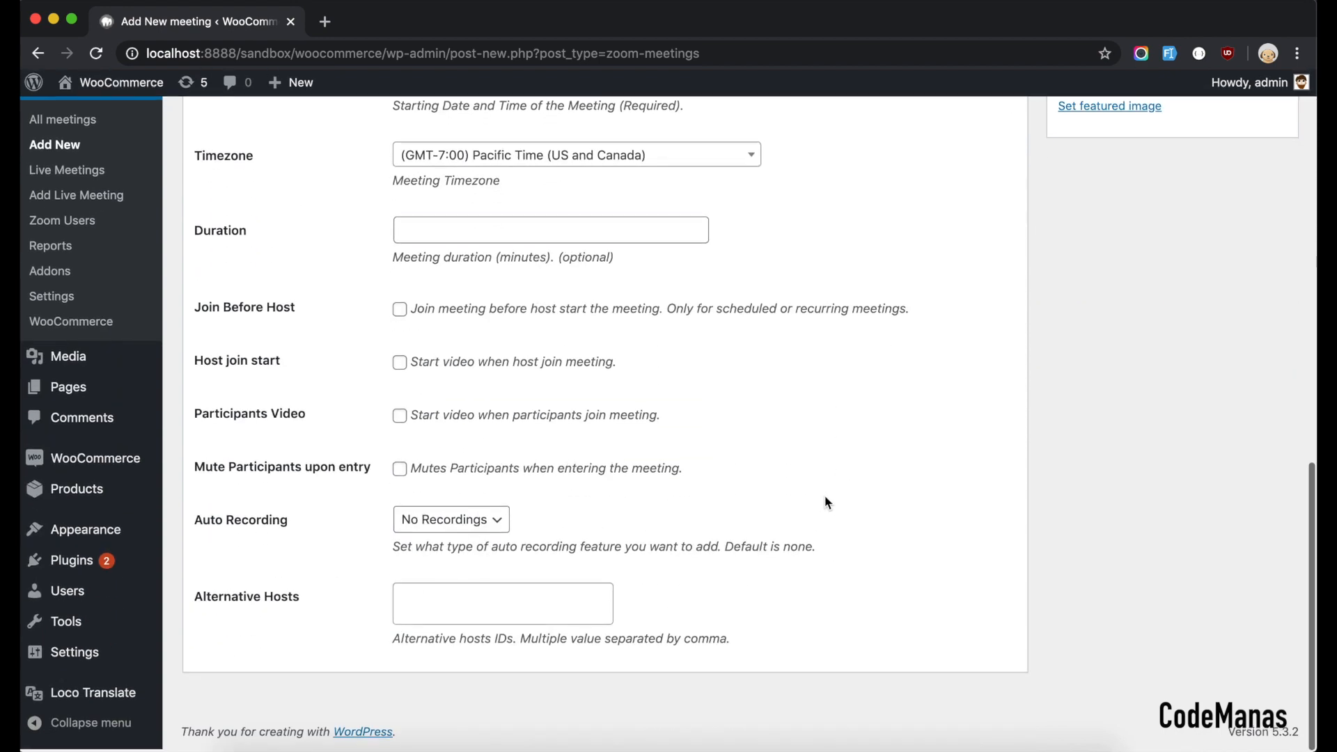
scroll(up, 3)
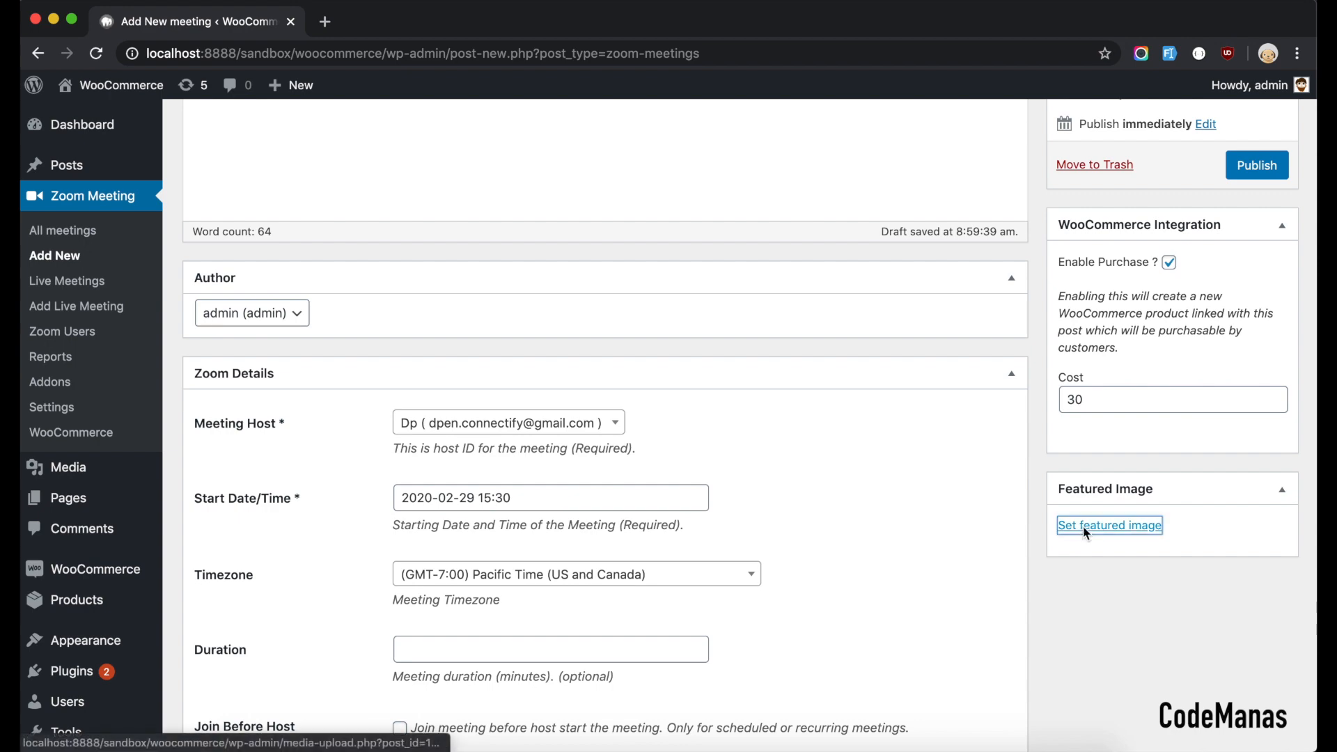
- Publish Test Meeting Now, generating its Meeting ID and join links, and go to All Products
click(1110, 525)
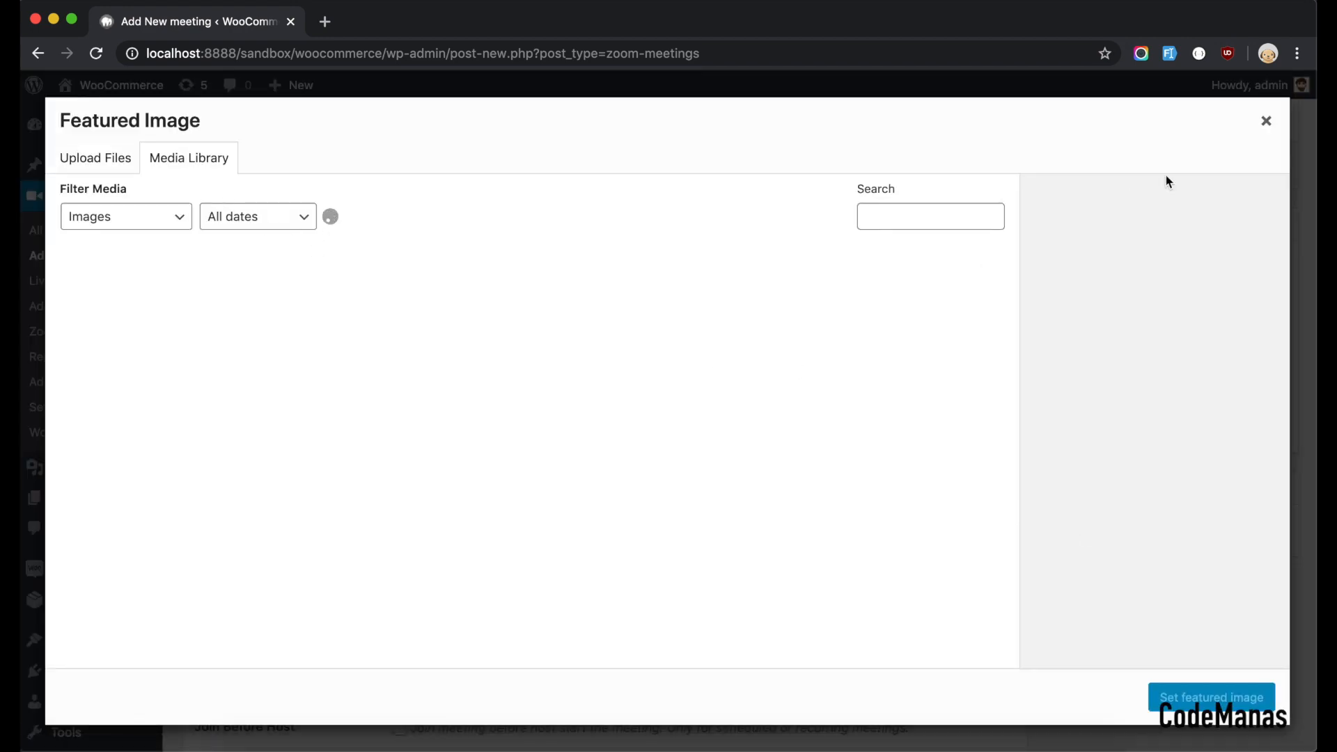
click(1266, 120)
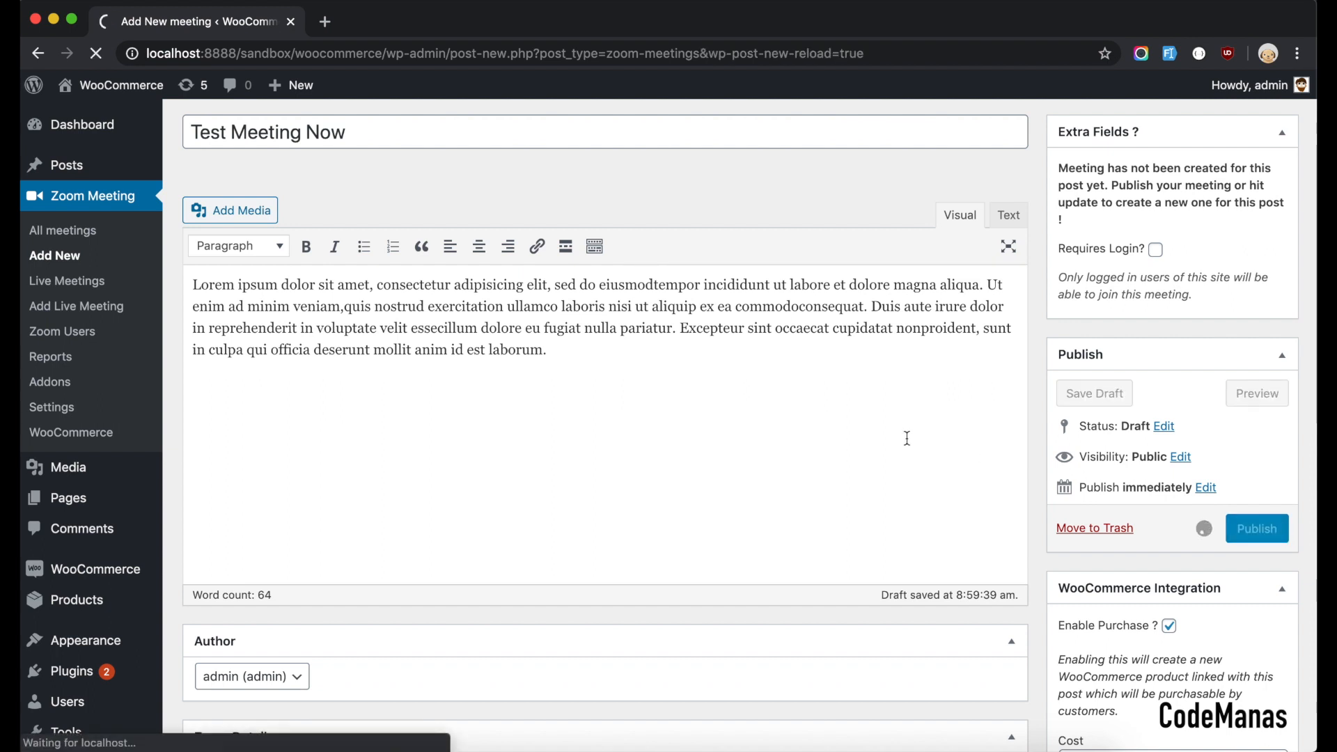
scroll(down, 3)
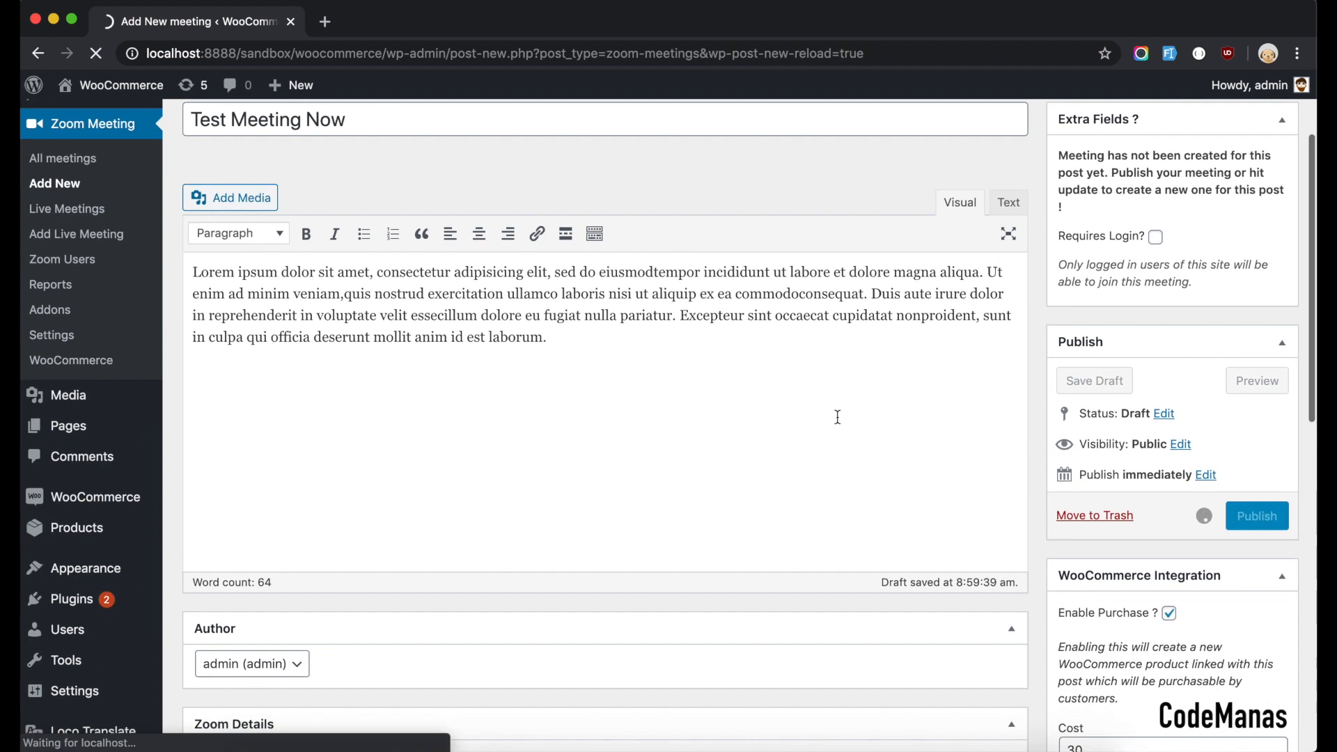
scroll(down, 3)
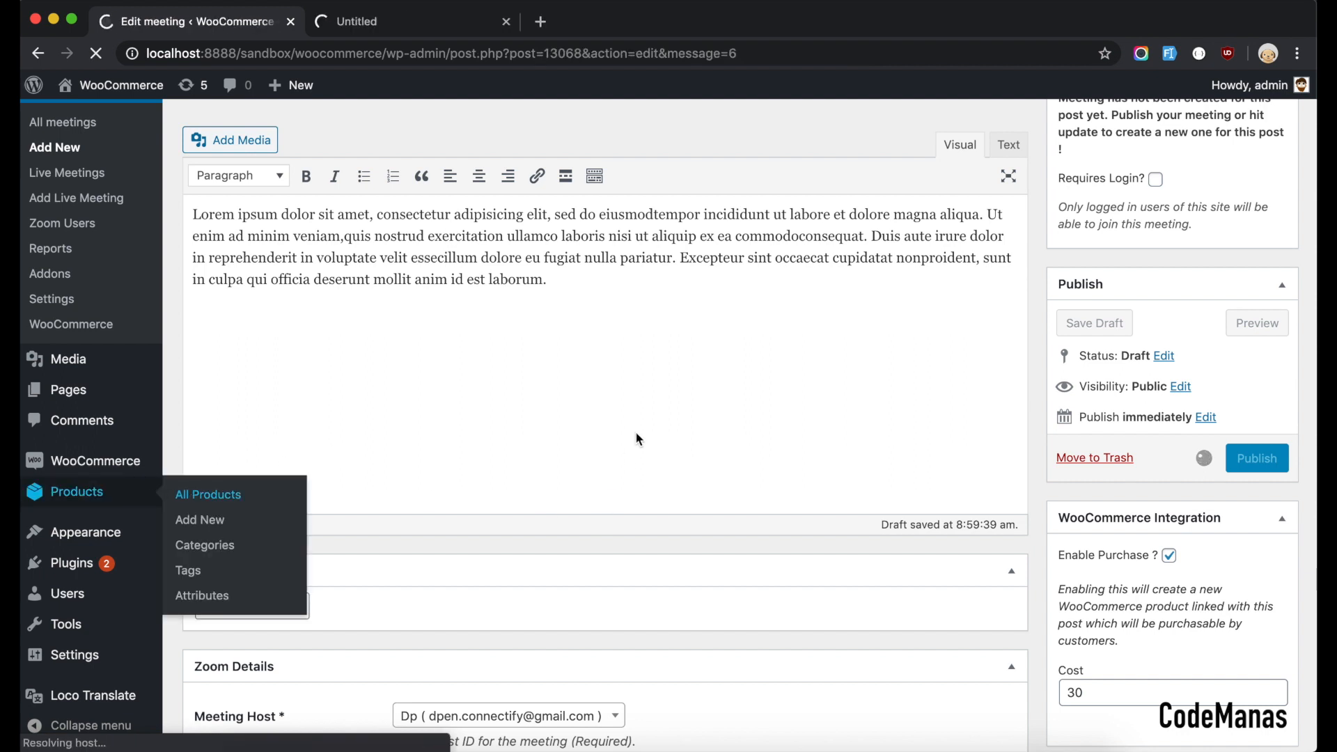
click(1257, 458)
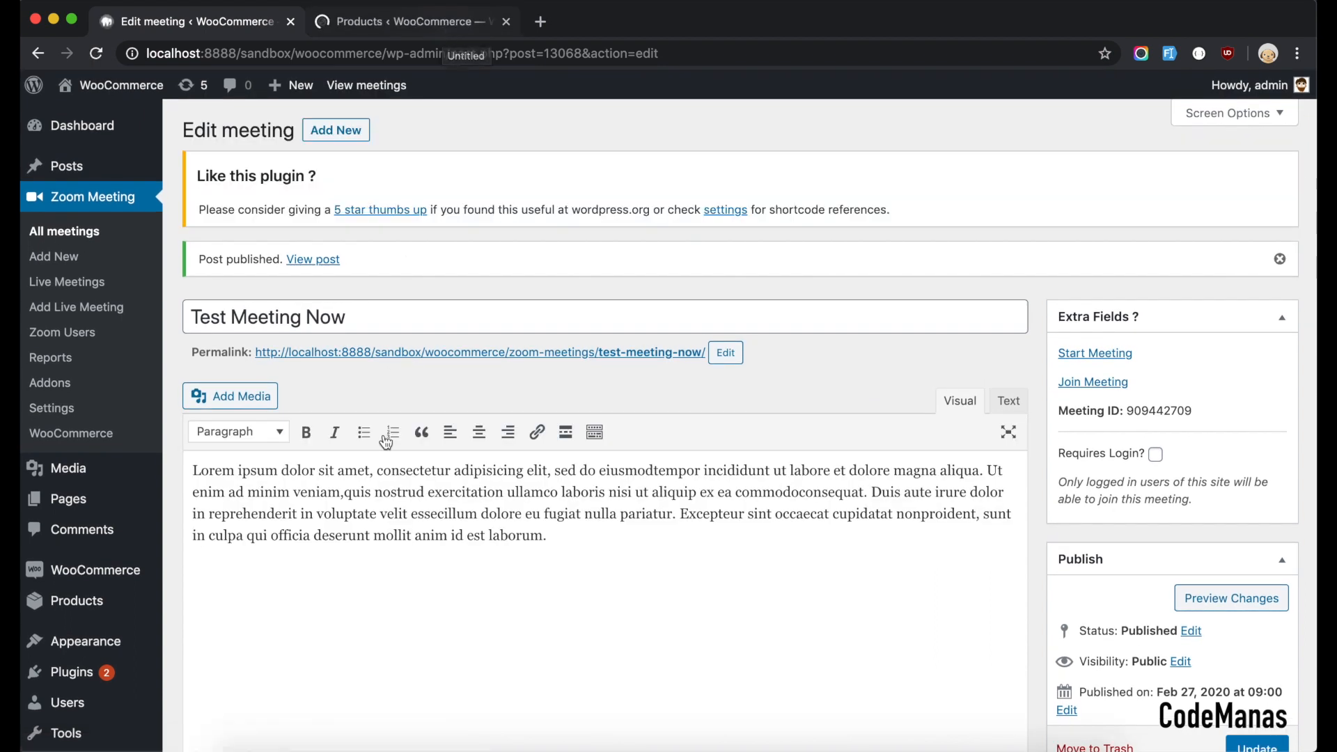
- View Test Meeting Now as a ₨30.00 Zoom Product and check its store page
click(413, 21)
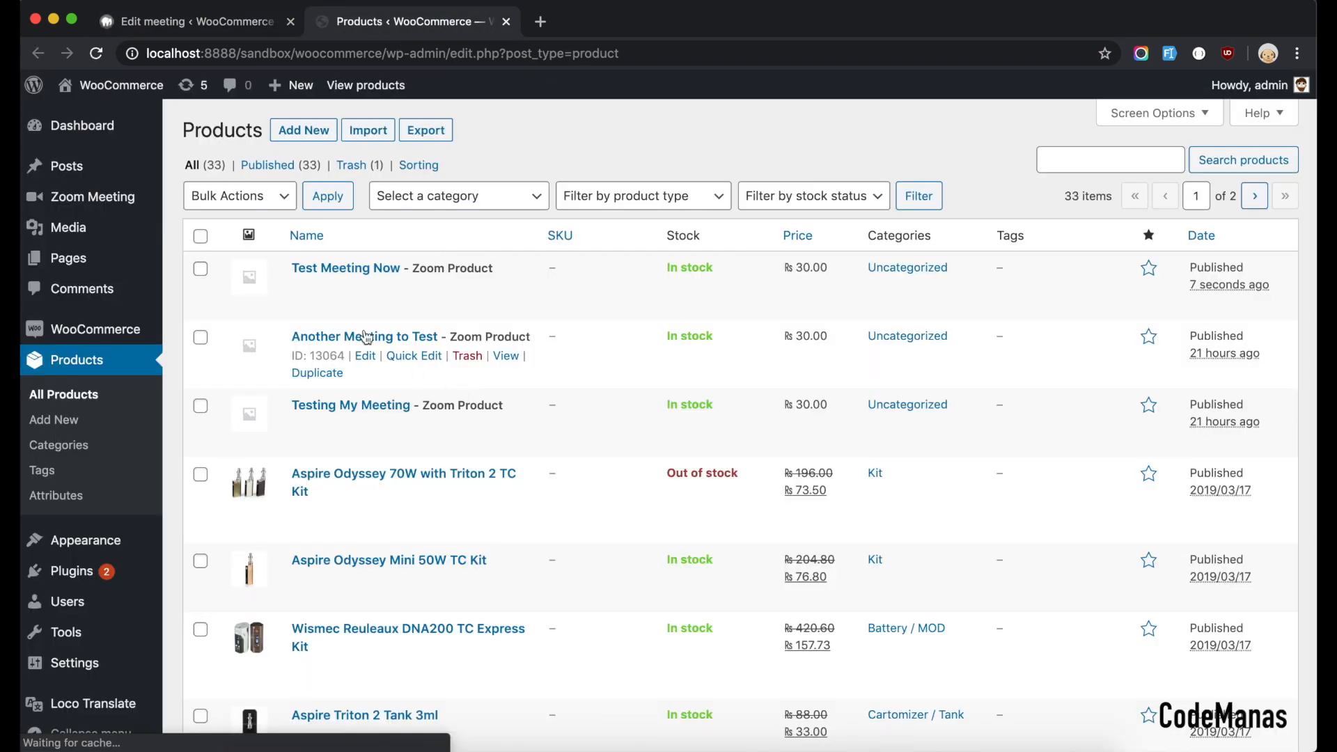
mouse_move(345, 267)
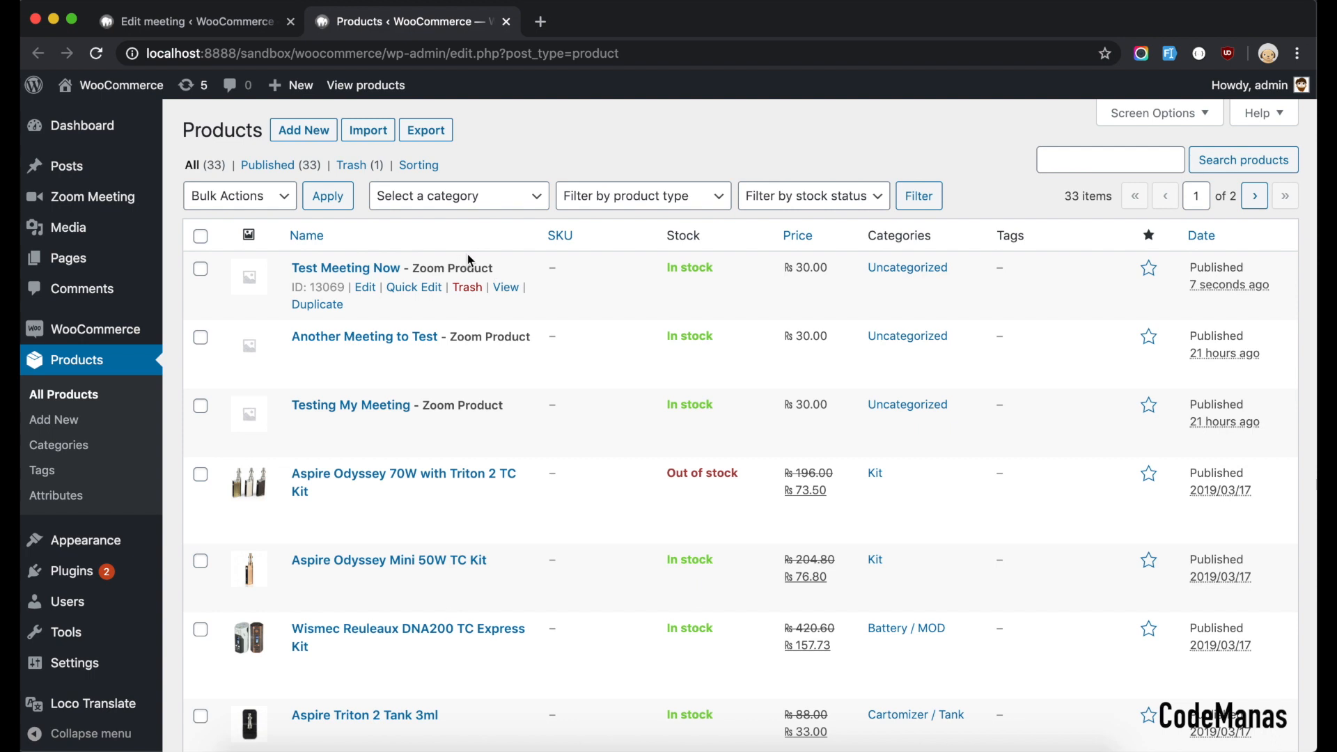
mouse_move(345, 267)
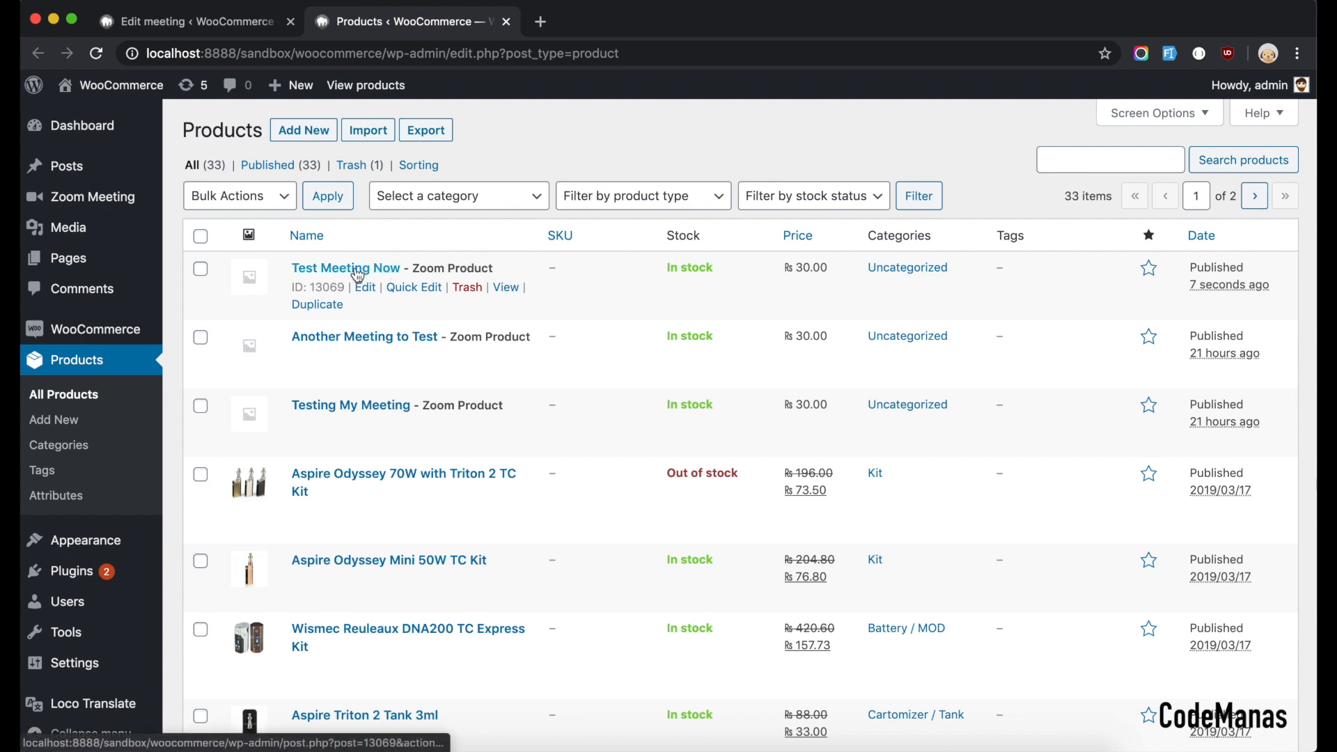
mouse_move(384, 282)
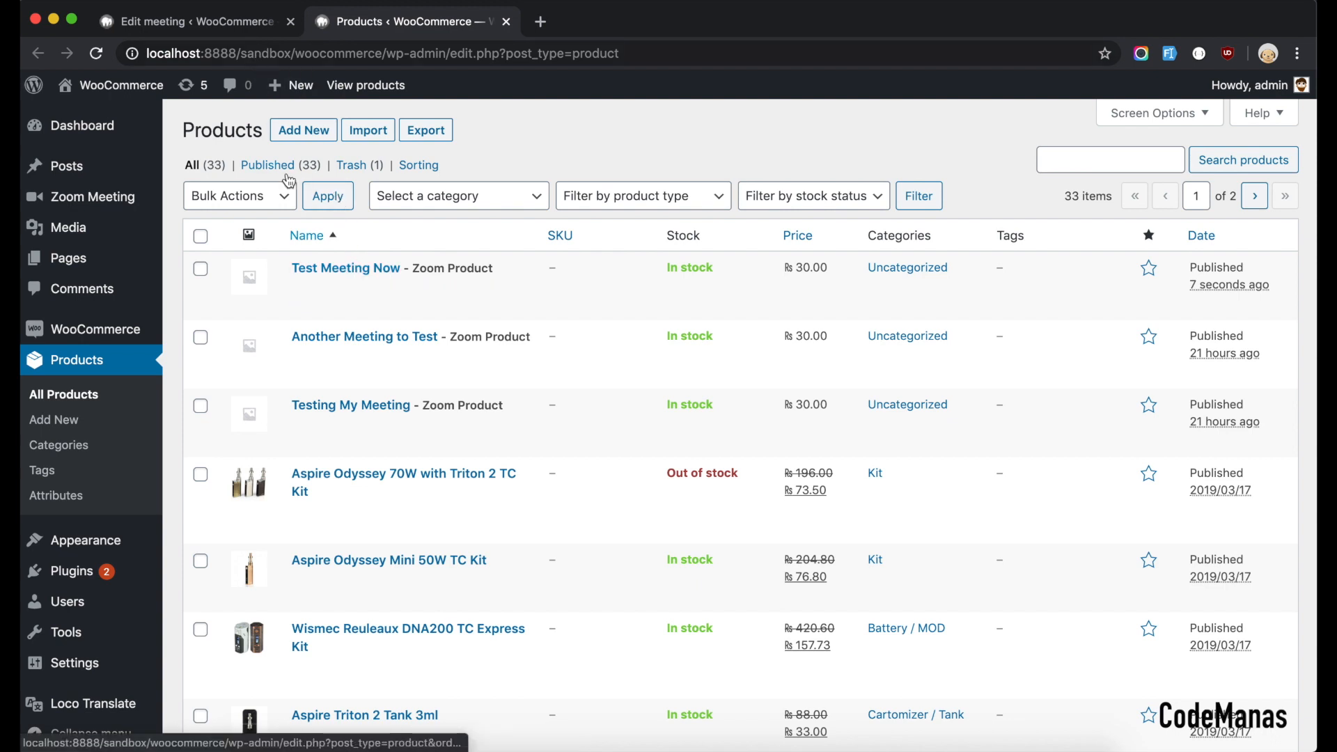
click(188, 21)
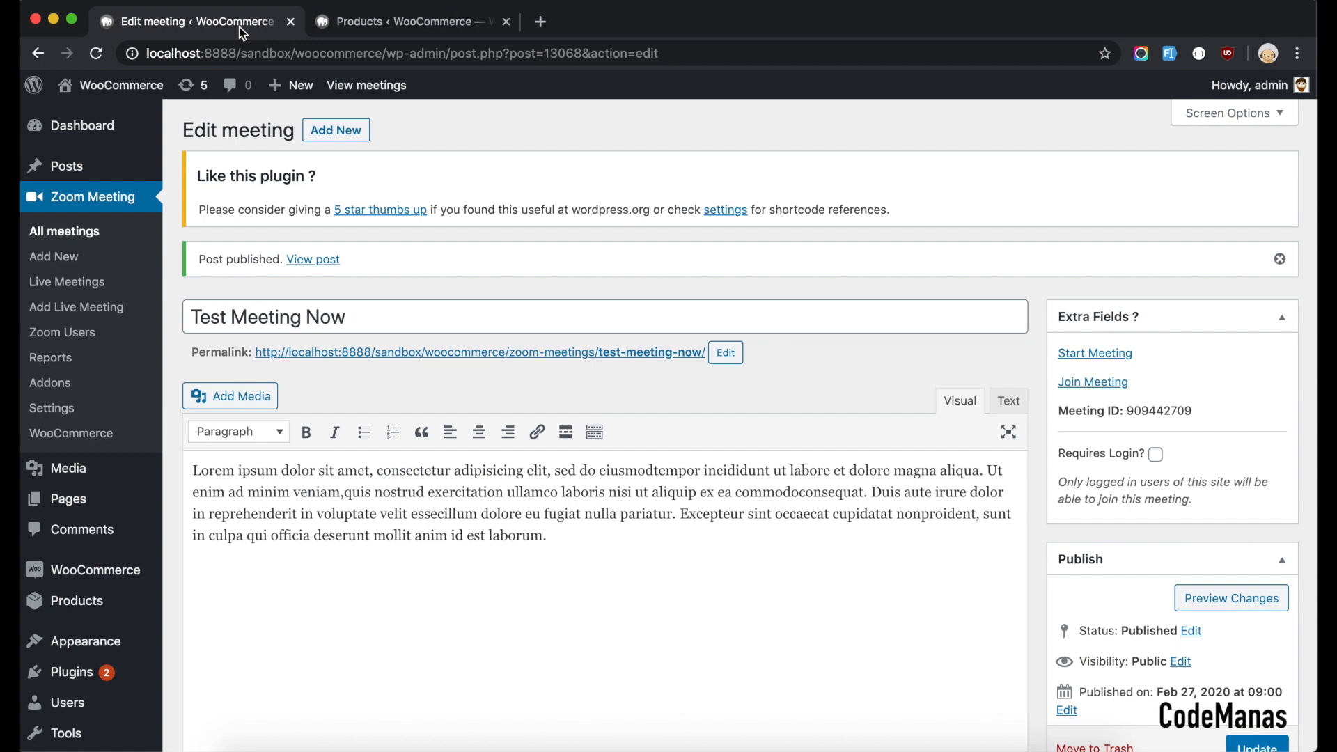
mouse_move(422, 40)
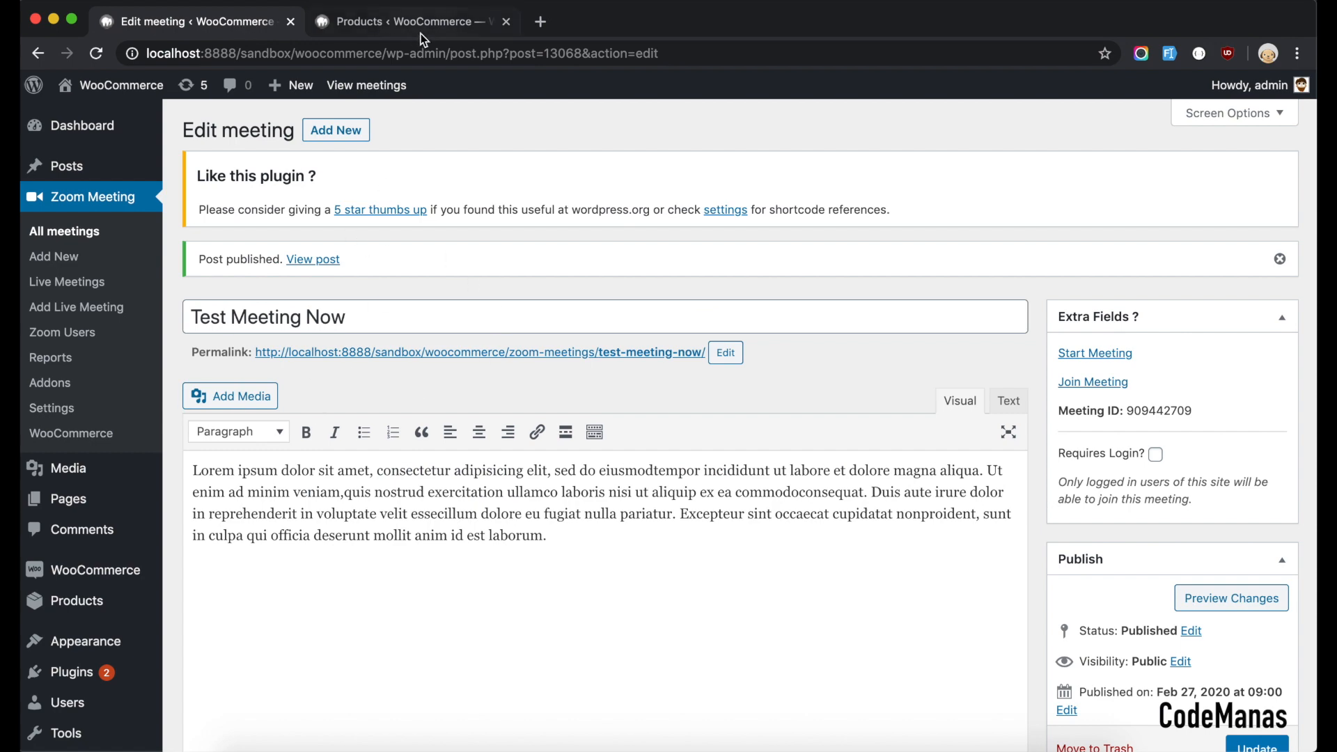
click(414, 20)
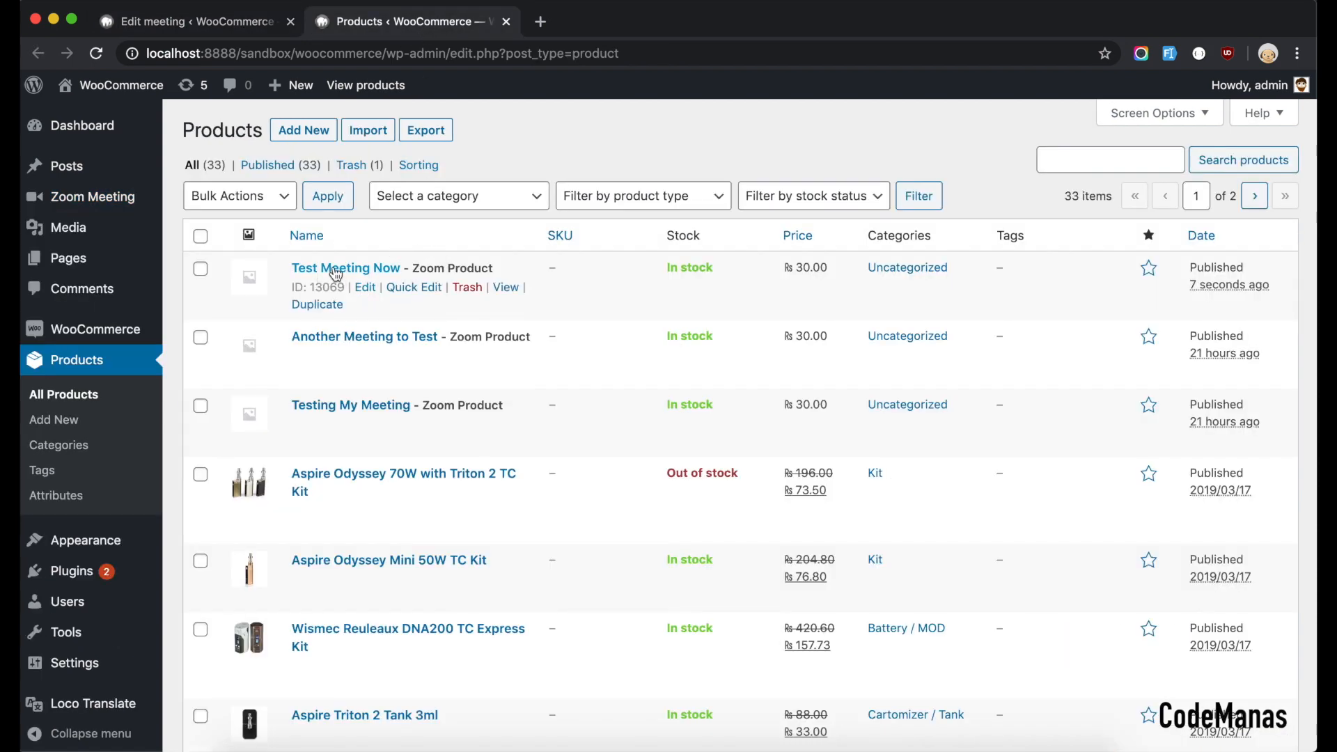
click(504, 287)
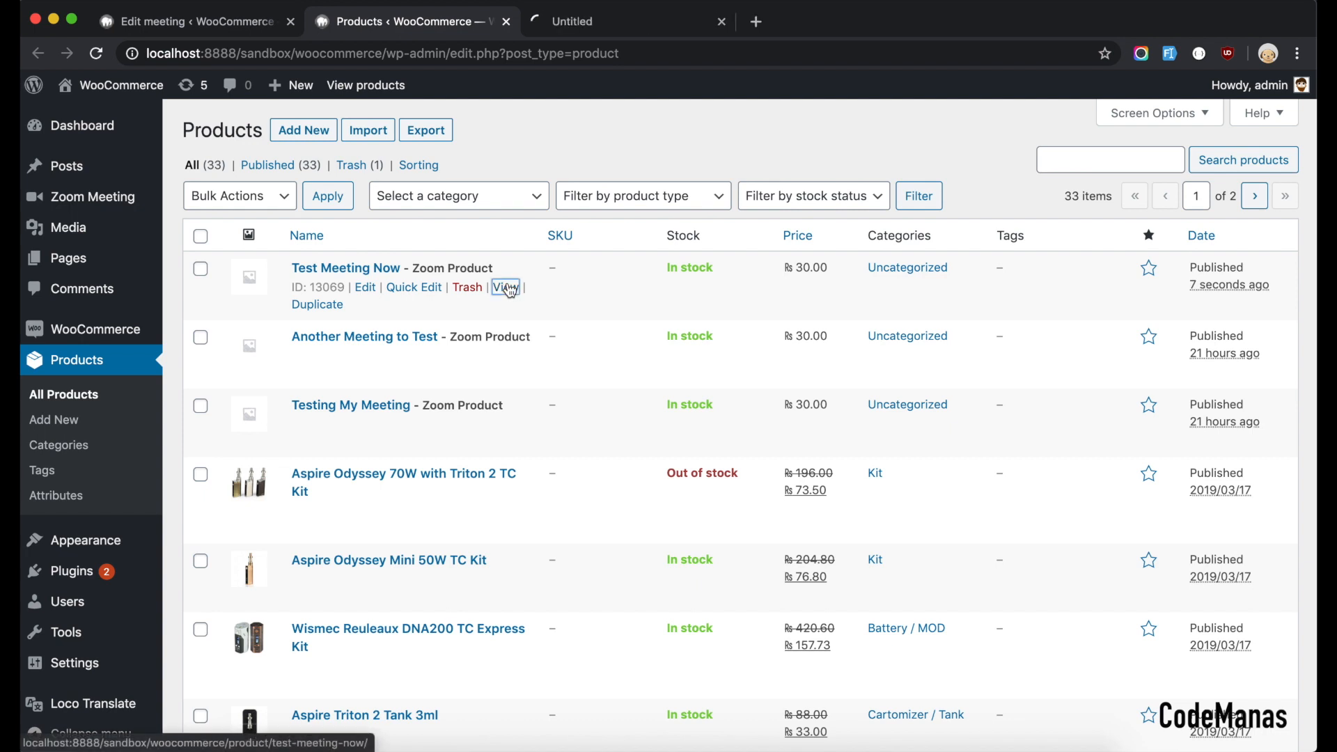
click(504, 287)
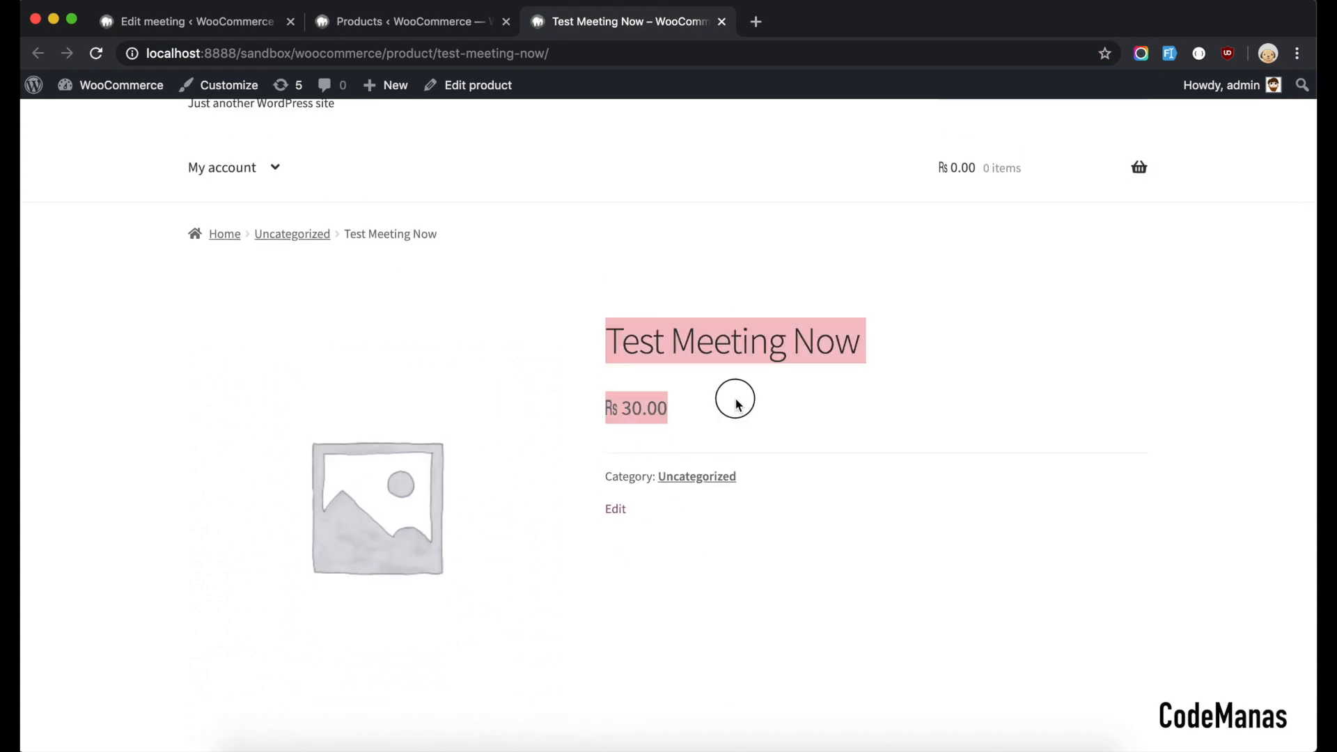
scroll(up, 3)
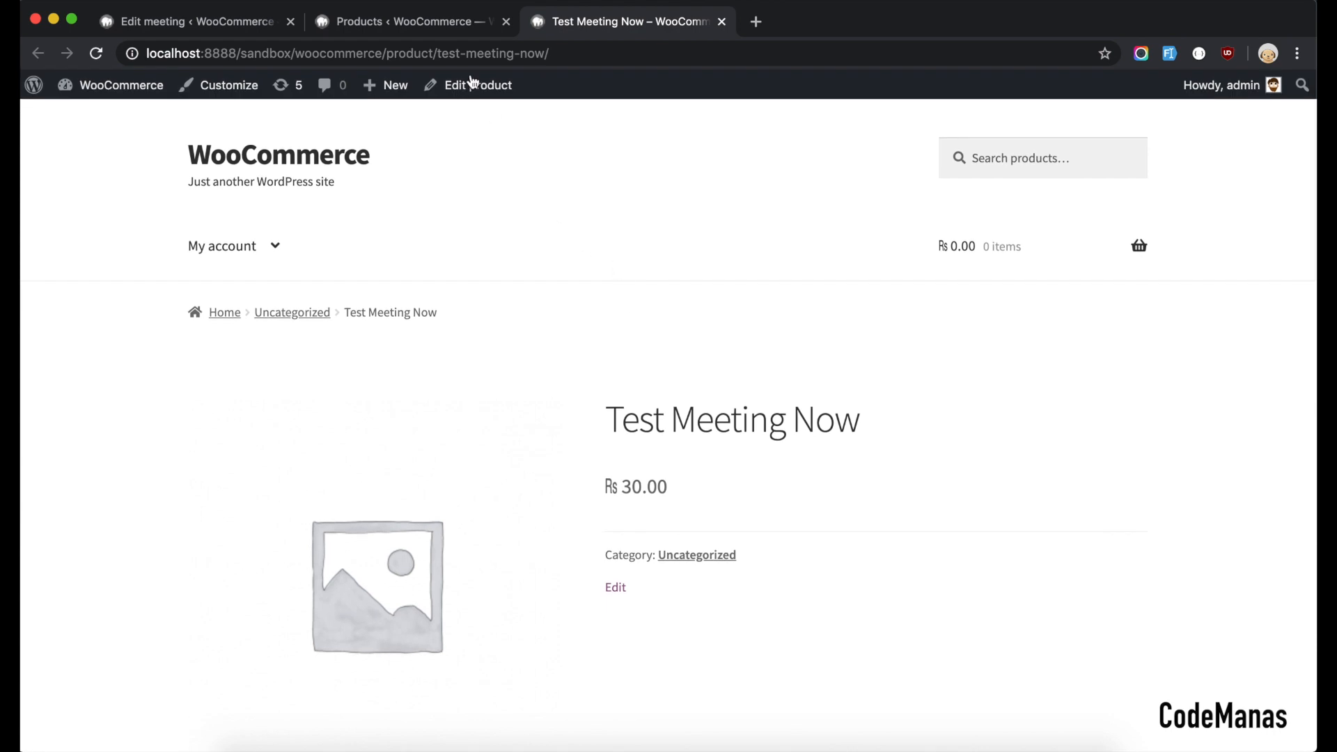
- Return to the products list and open Test Meeting Now for editing
click(402, 20)
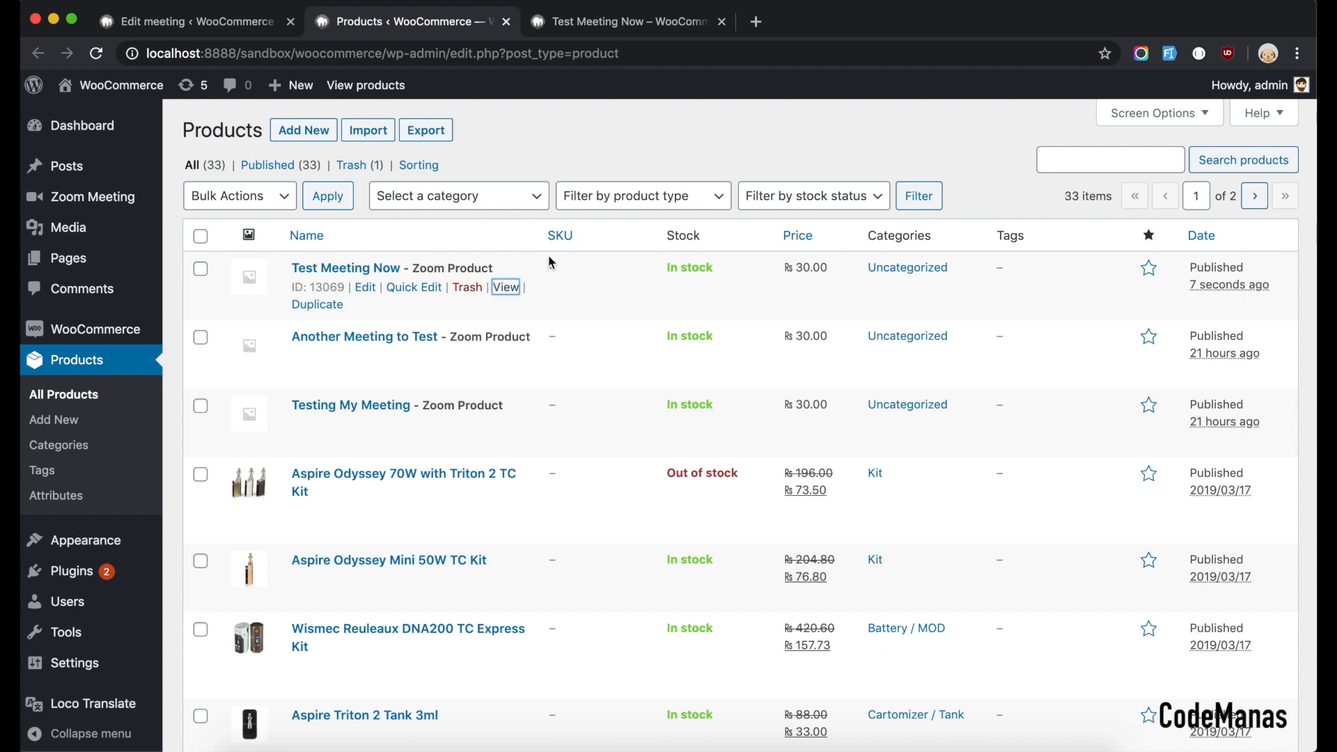
click(720, 21)
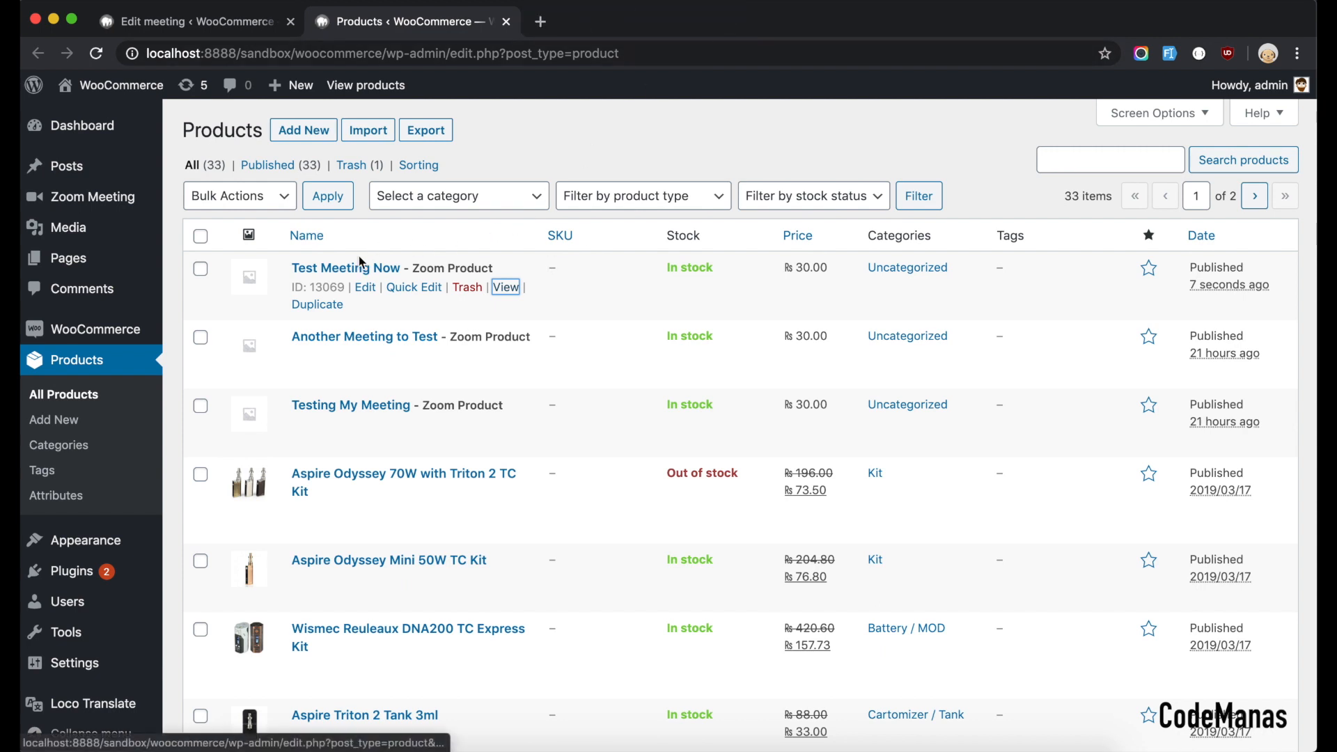
mouse_move(373, 268)
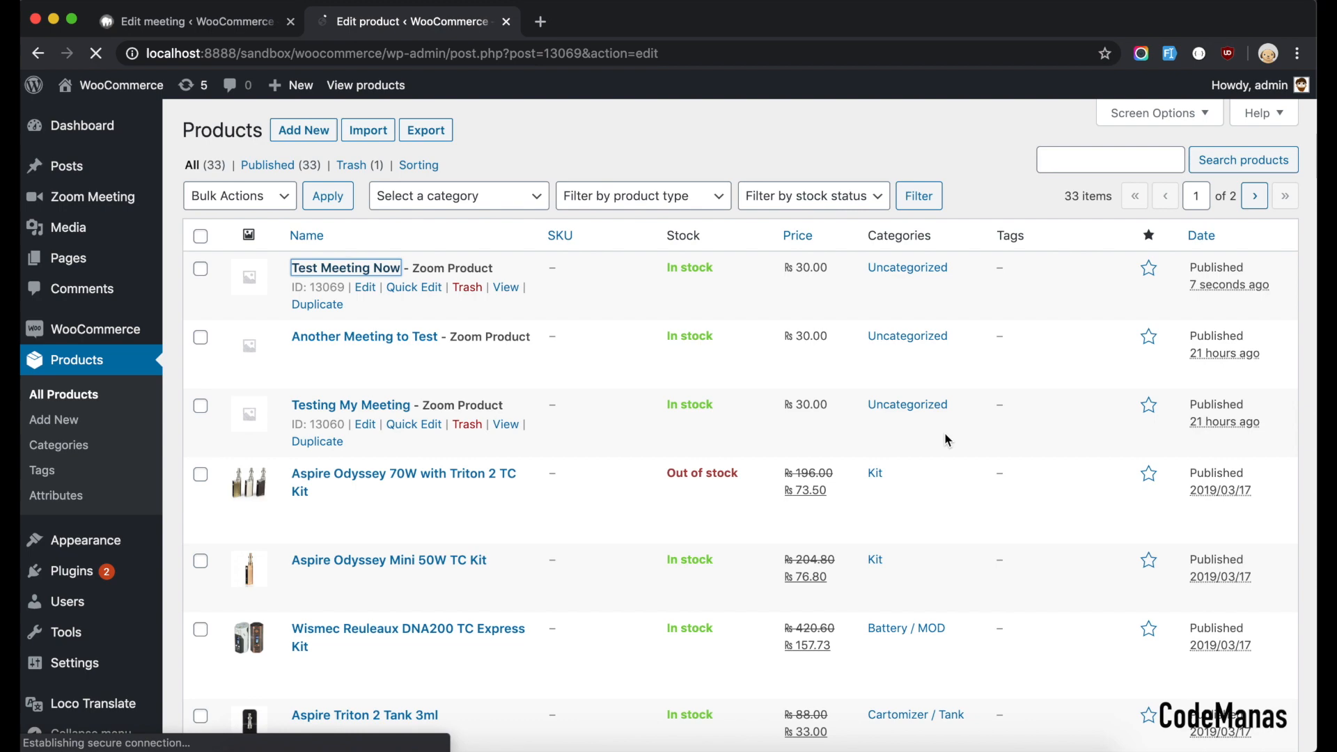
- Review the product's Zoom Meeting data and hidden catalog visibility, then return to the meeting editor
click(364, 287)
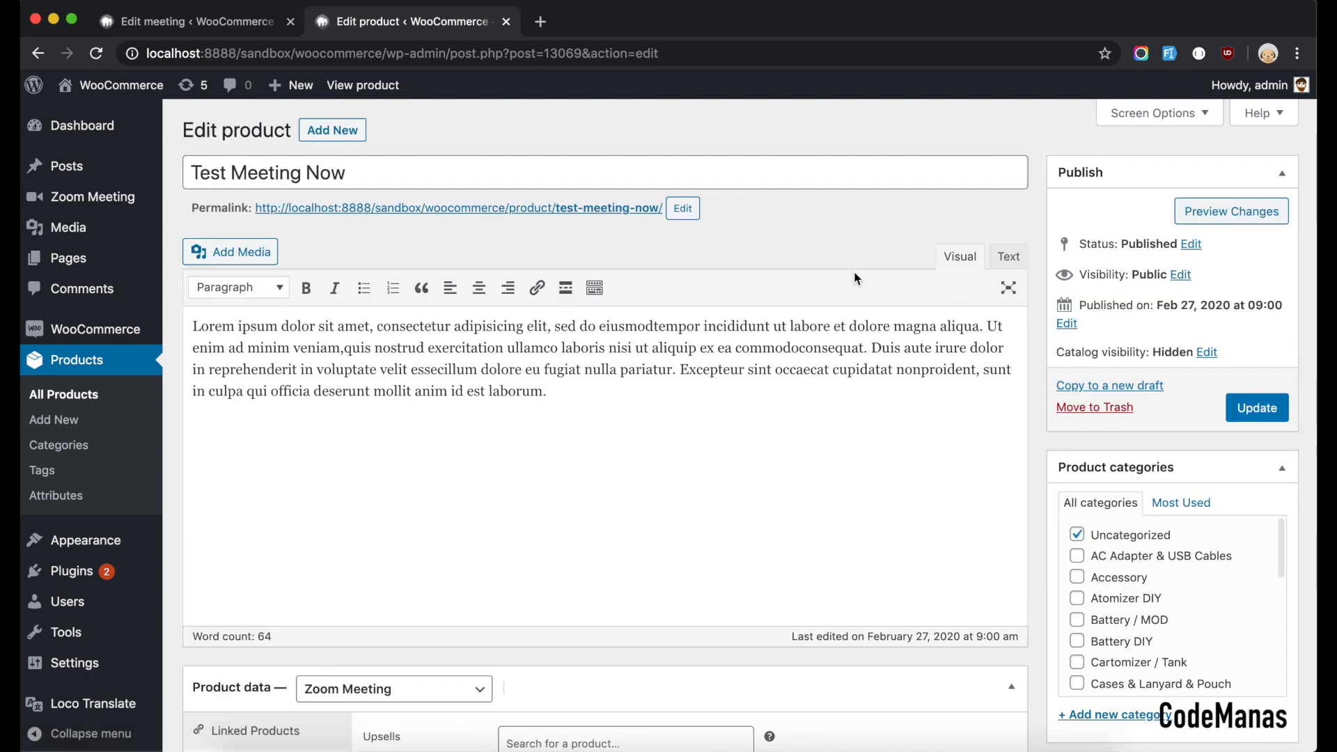
mouse_move(753, 229)
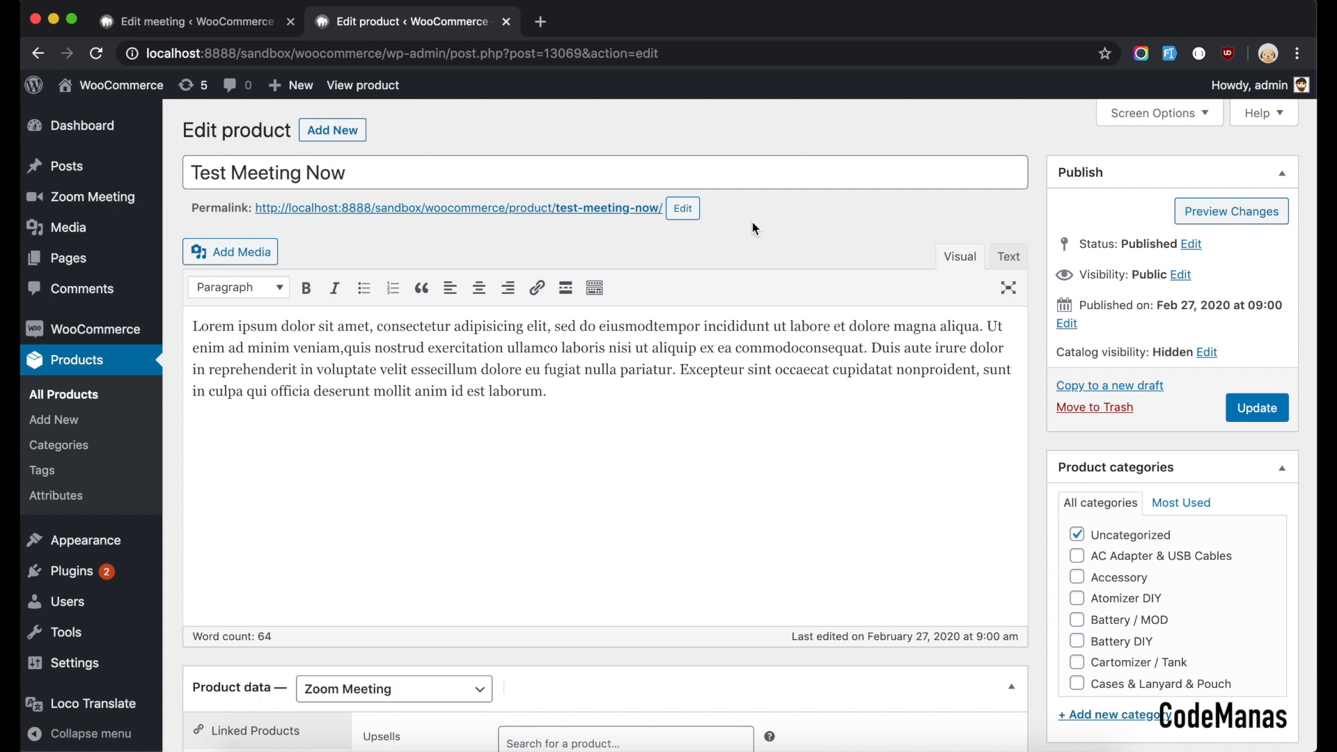
mouse_move(738, 247)
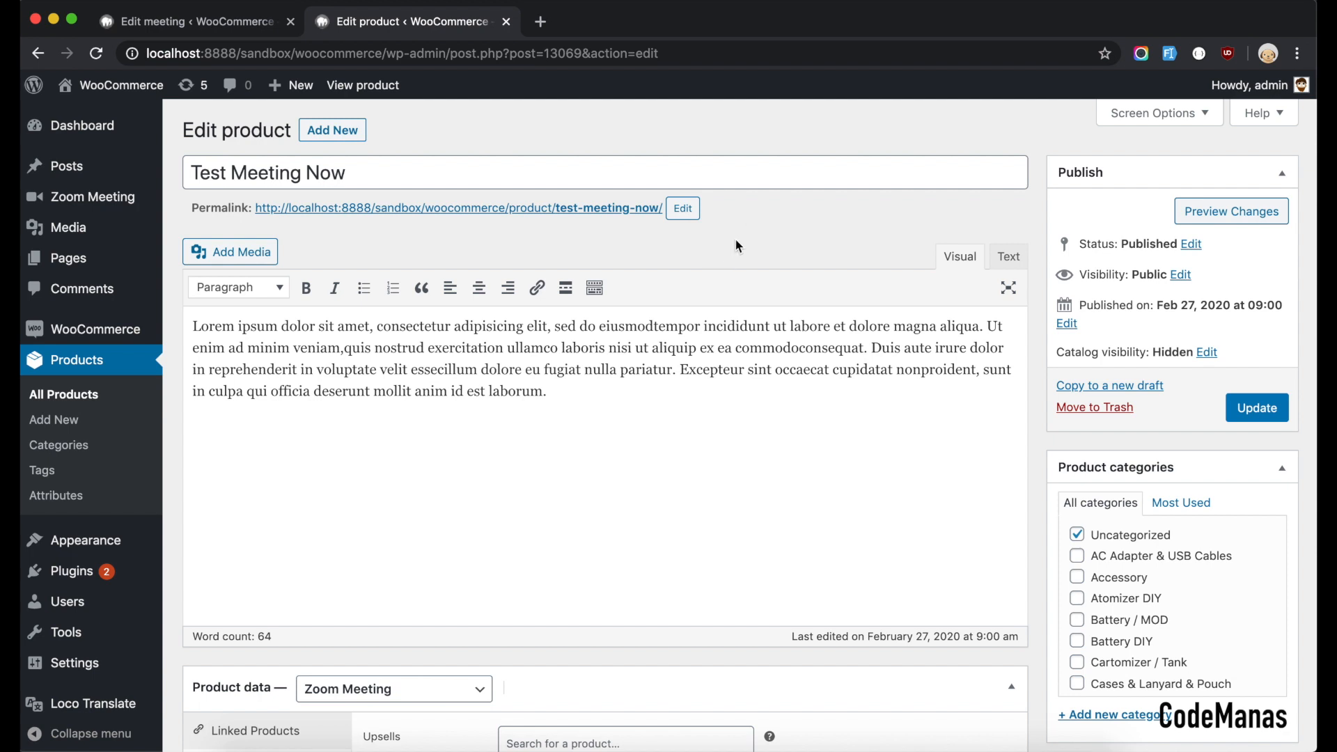
mouse_move(636, 144)
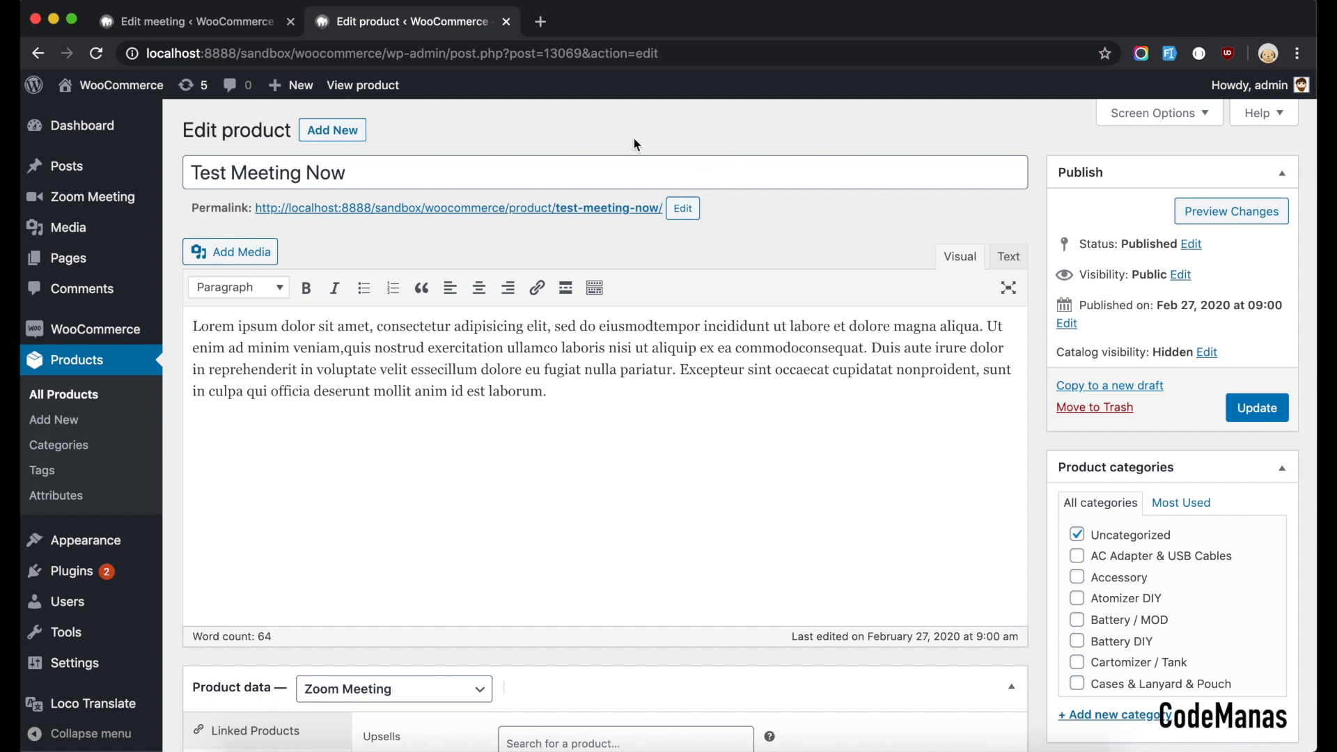
click(507, 21)
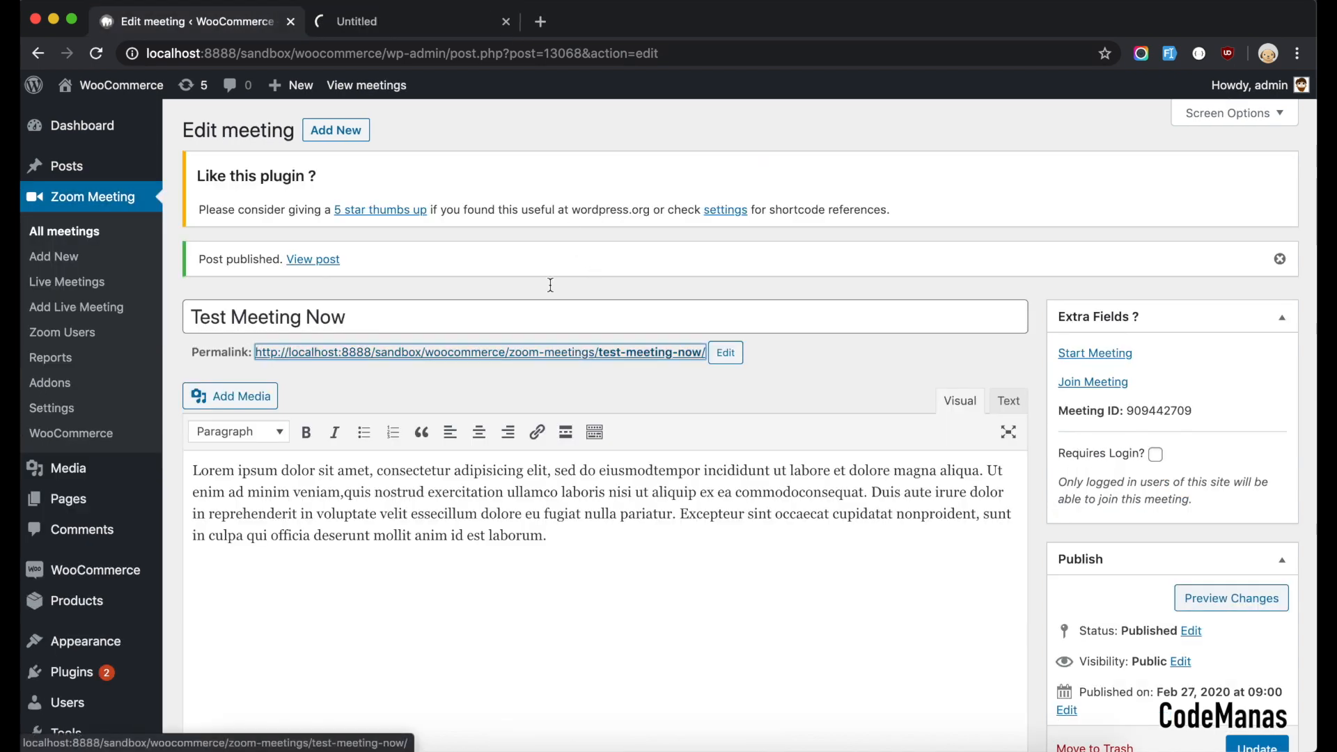
- View the meeting's public page with countdown and join links, then set admin as author
click(314, 259)
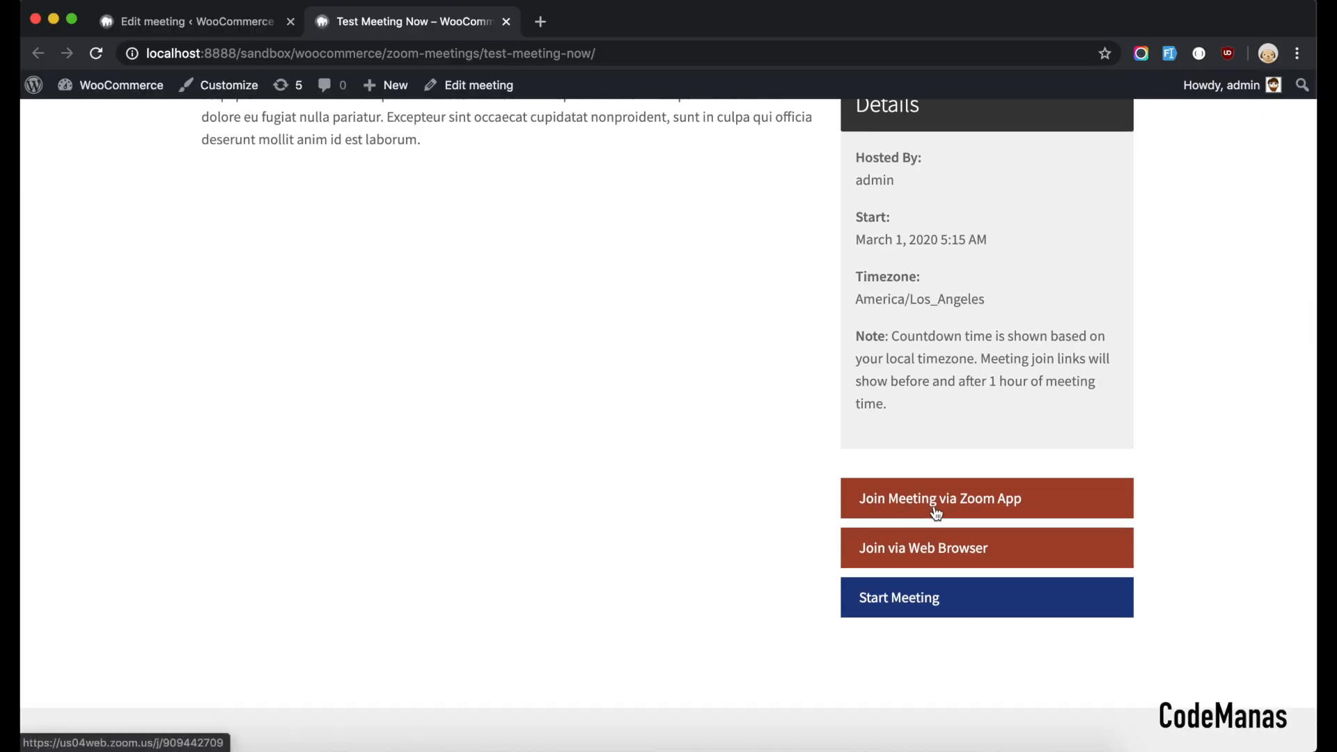
mouse_move(658, 561)
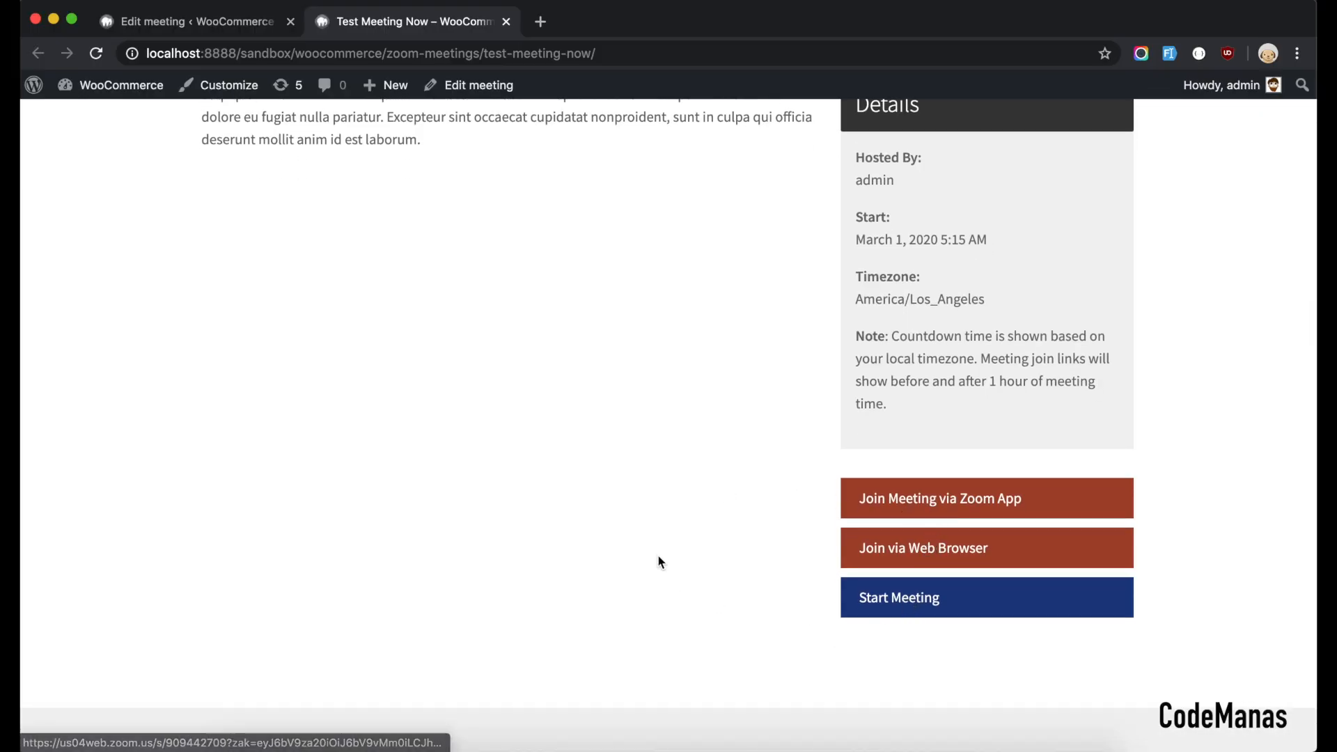
mouse_move(605, 434)
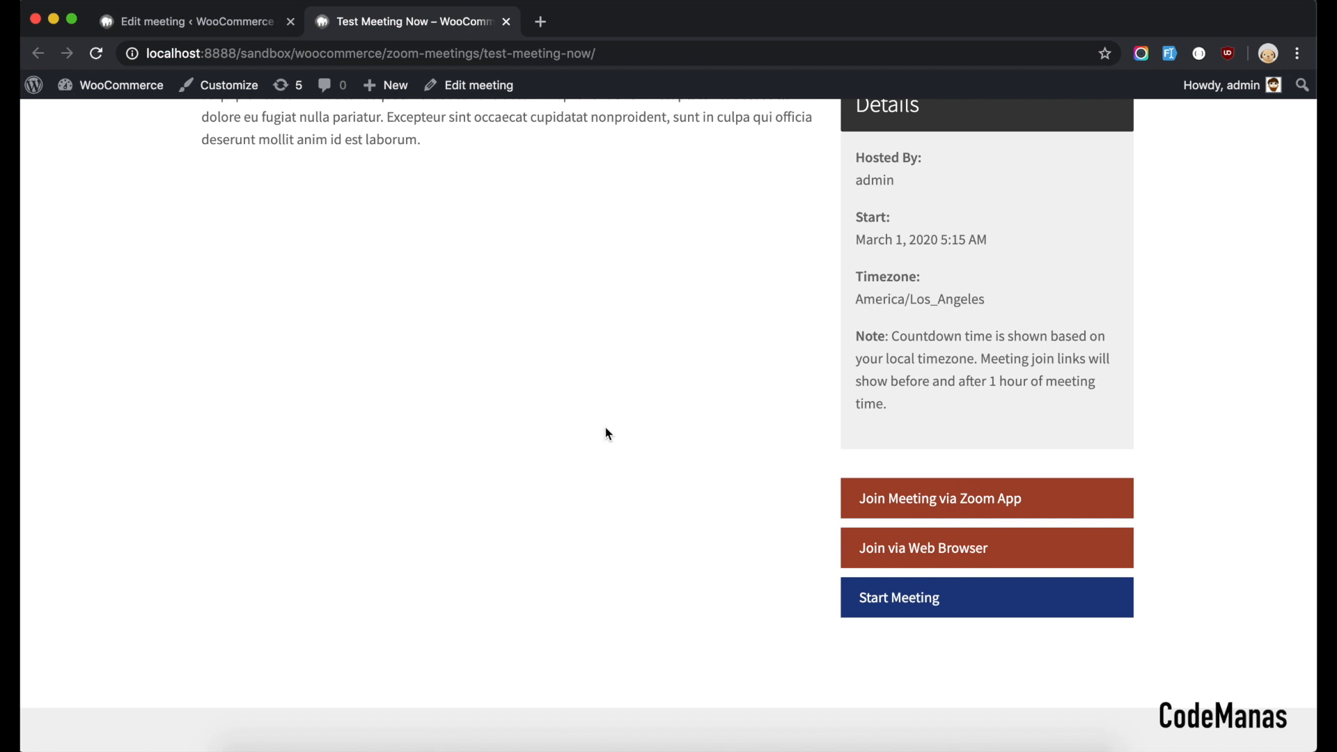
scroll(up, 3)
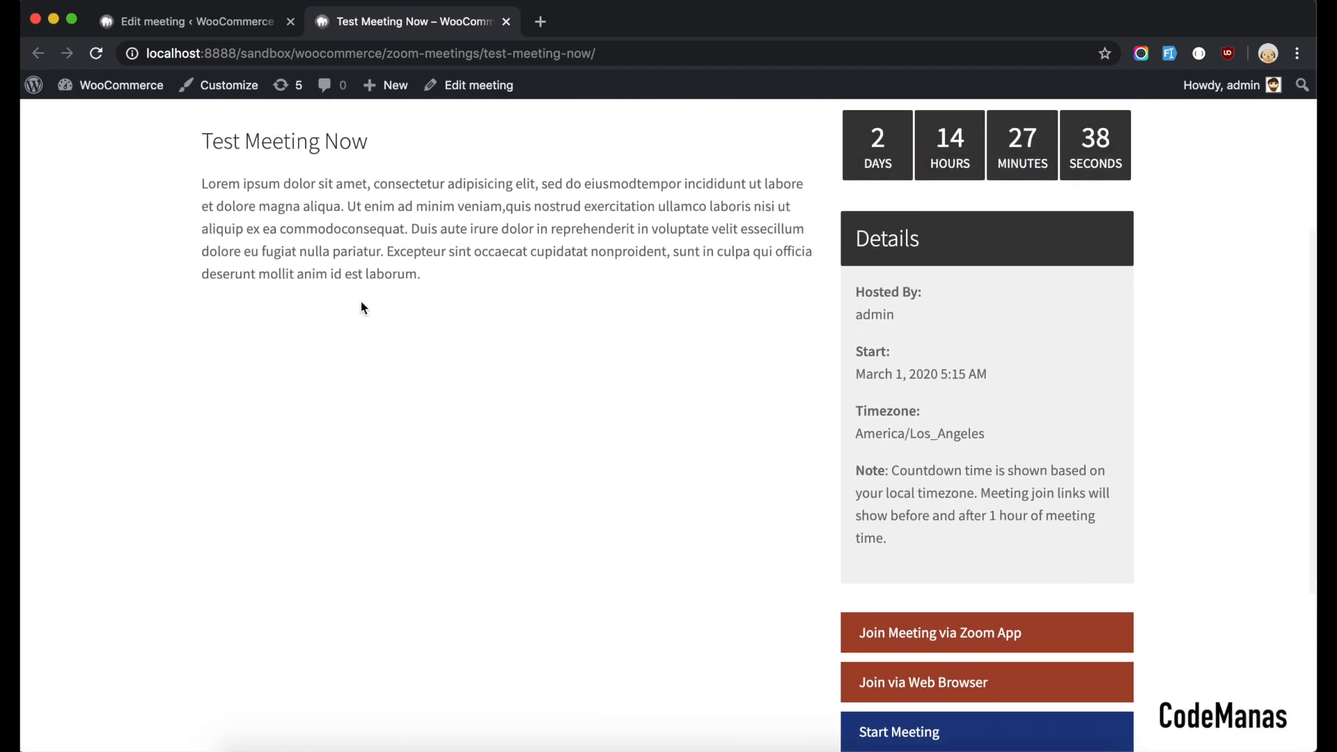
mouse_move(451, 326)
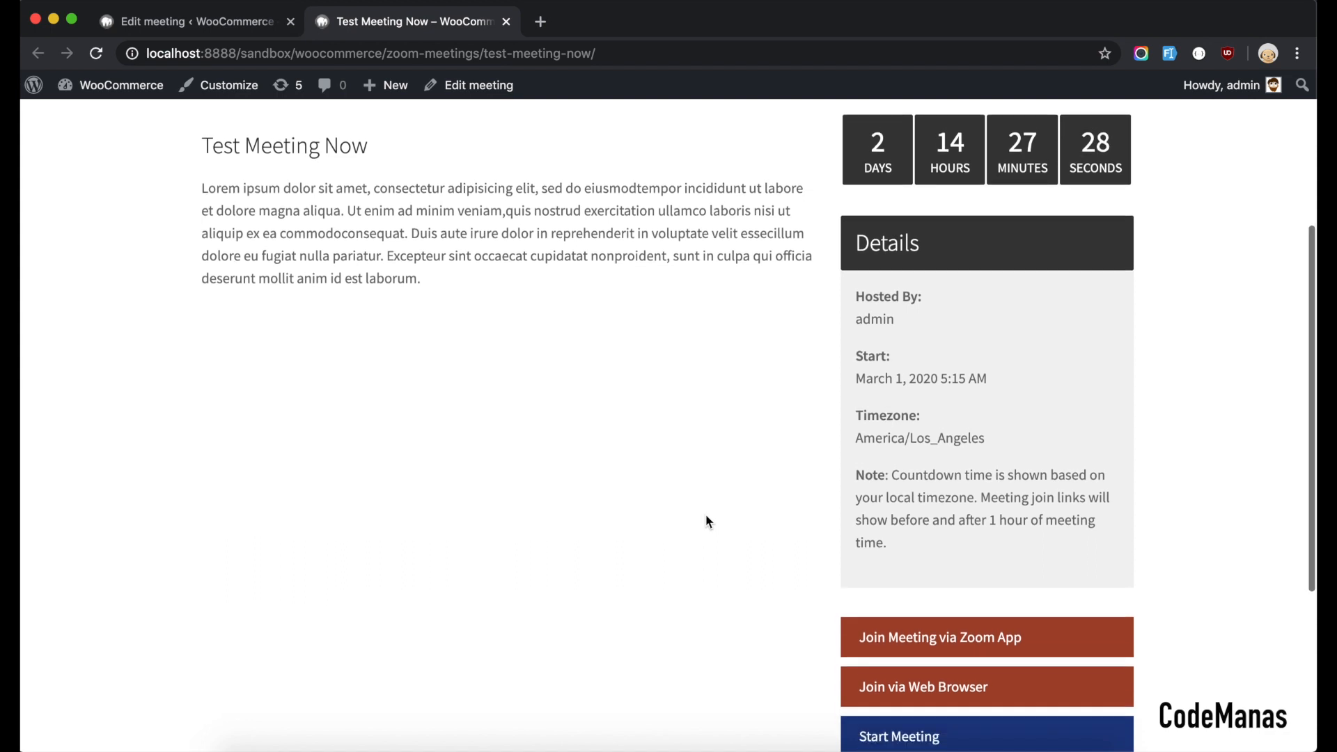
scroll(down, 3)
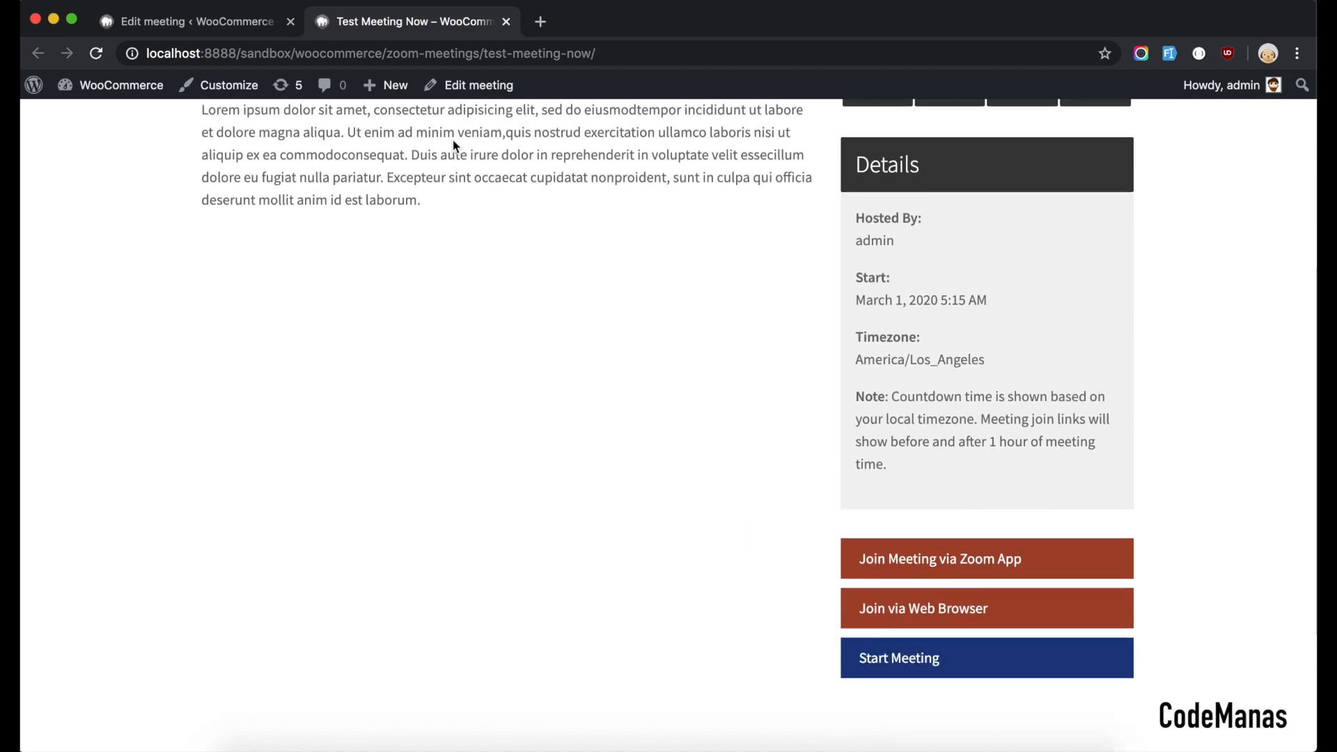
scroll(up, 3)
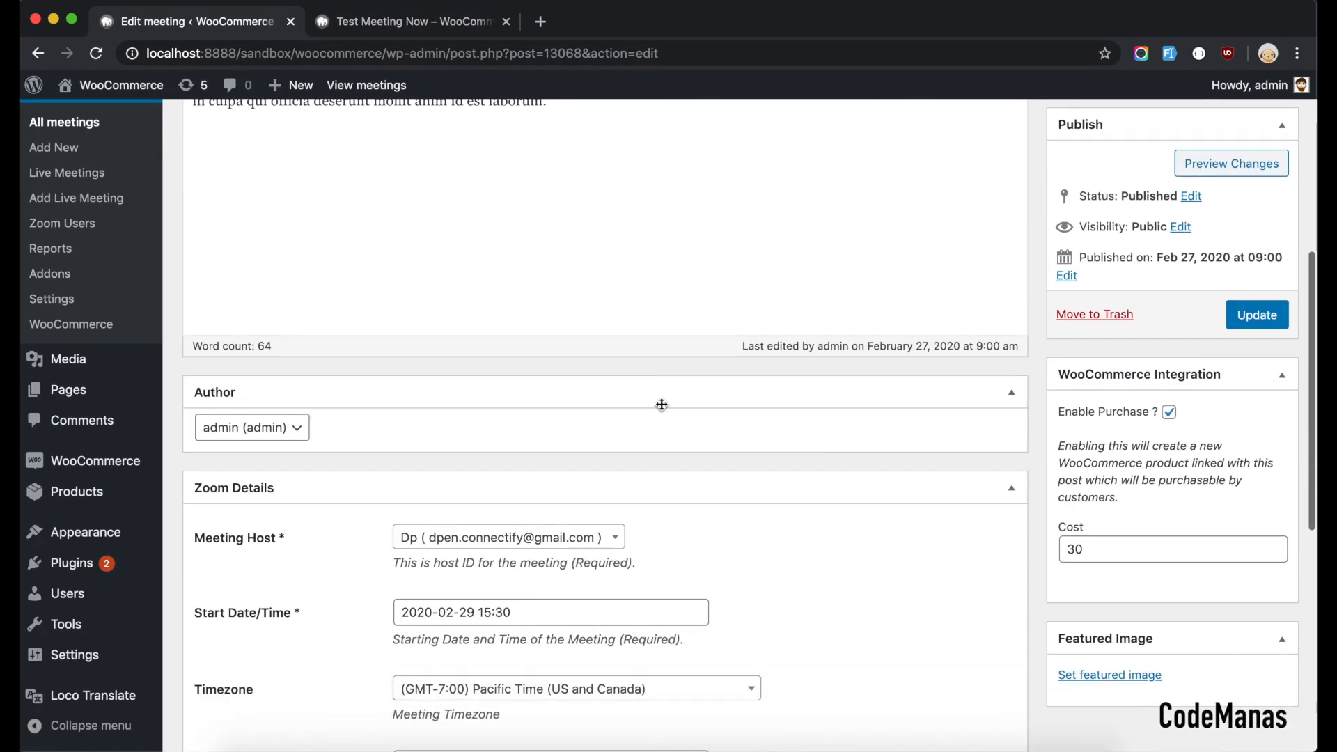
click(251, 428)
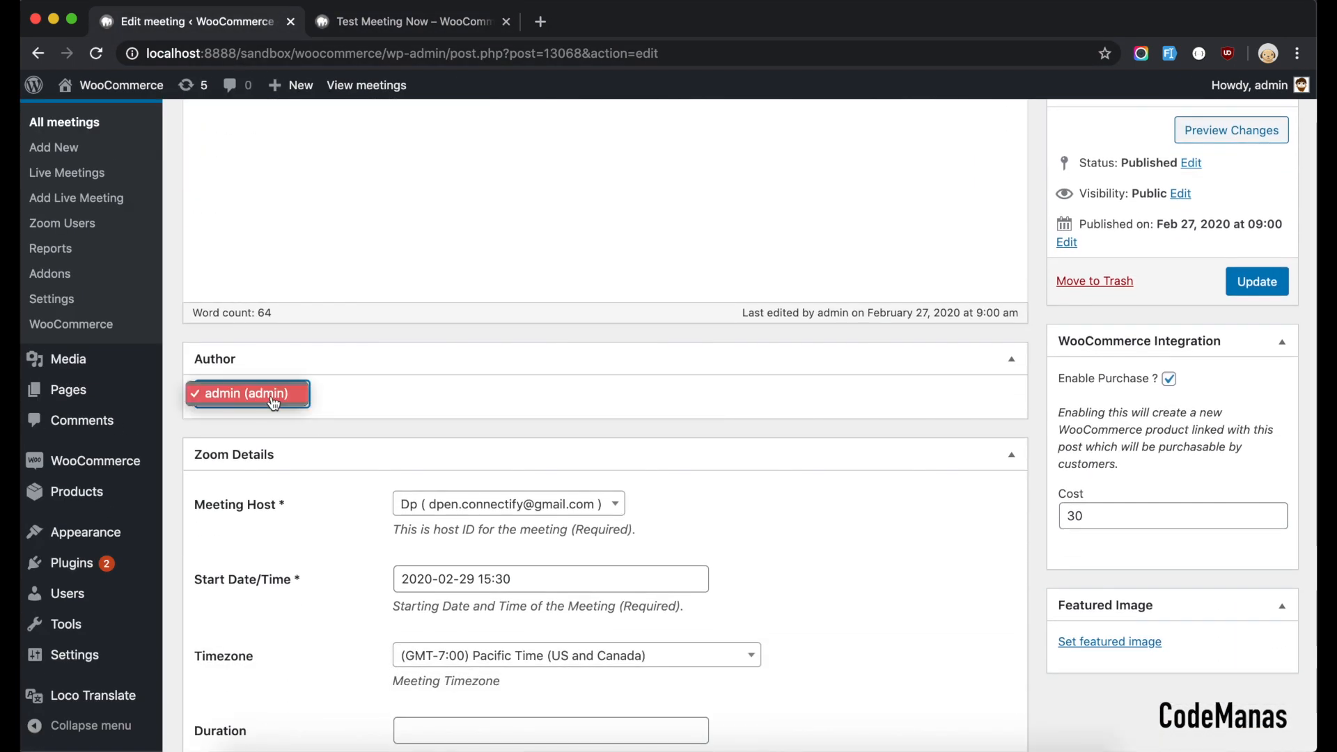
mouse_move(500, 481)
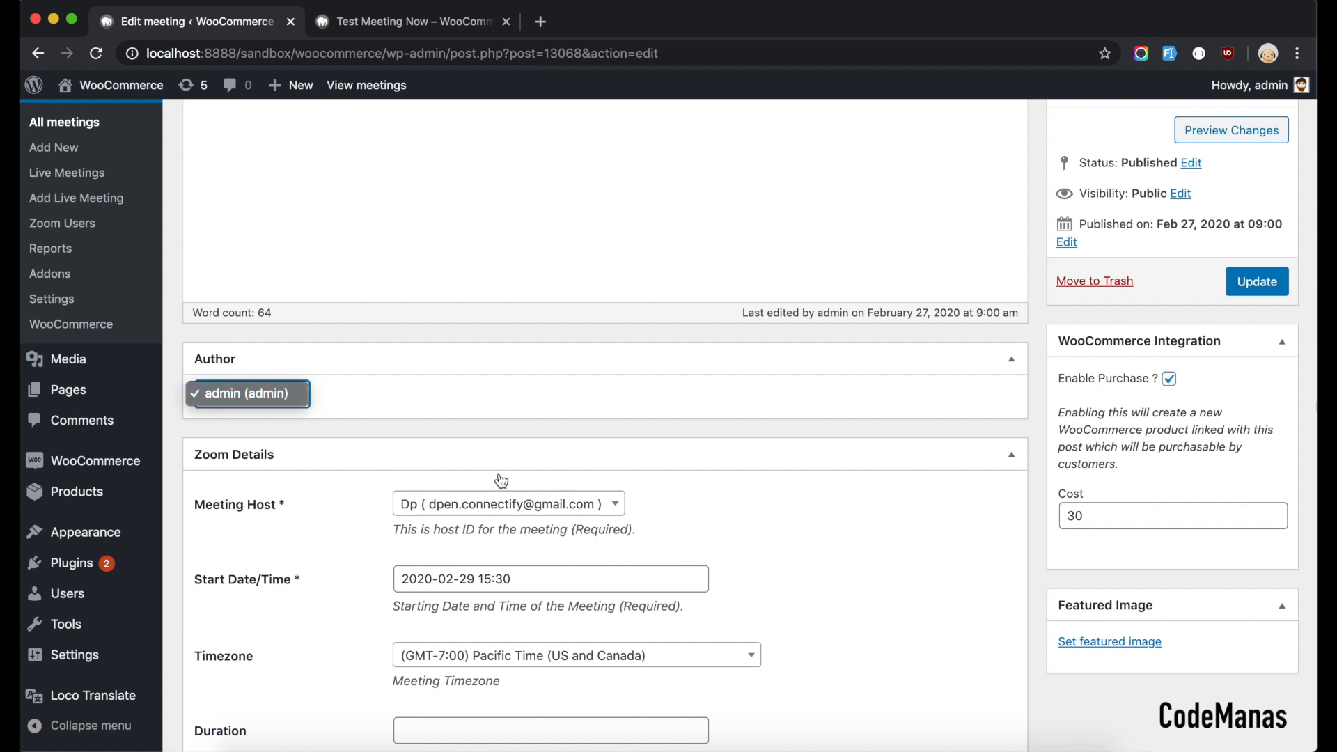
mouse_move(520, 280)
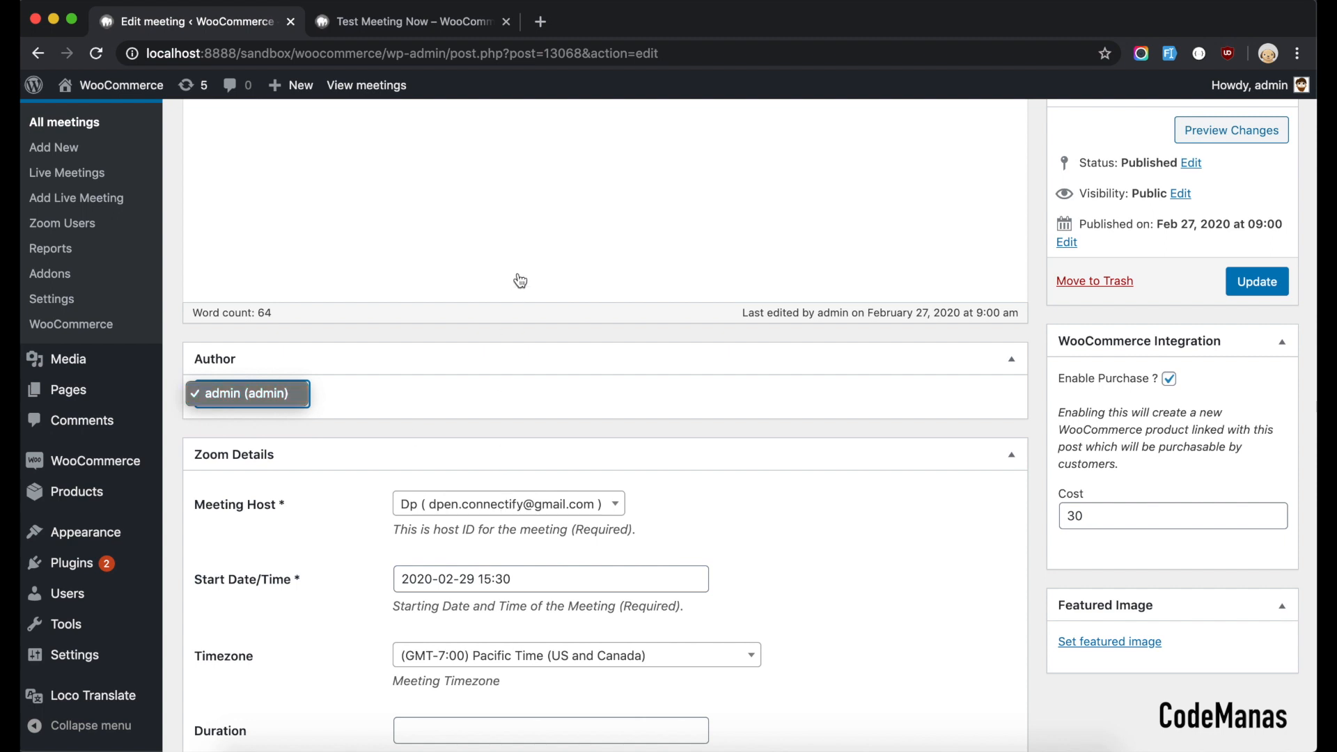
mouse_move(418, 24)
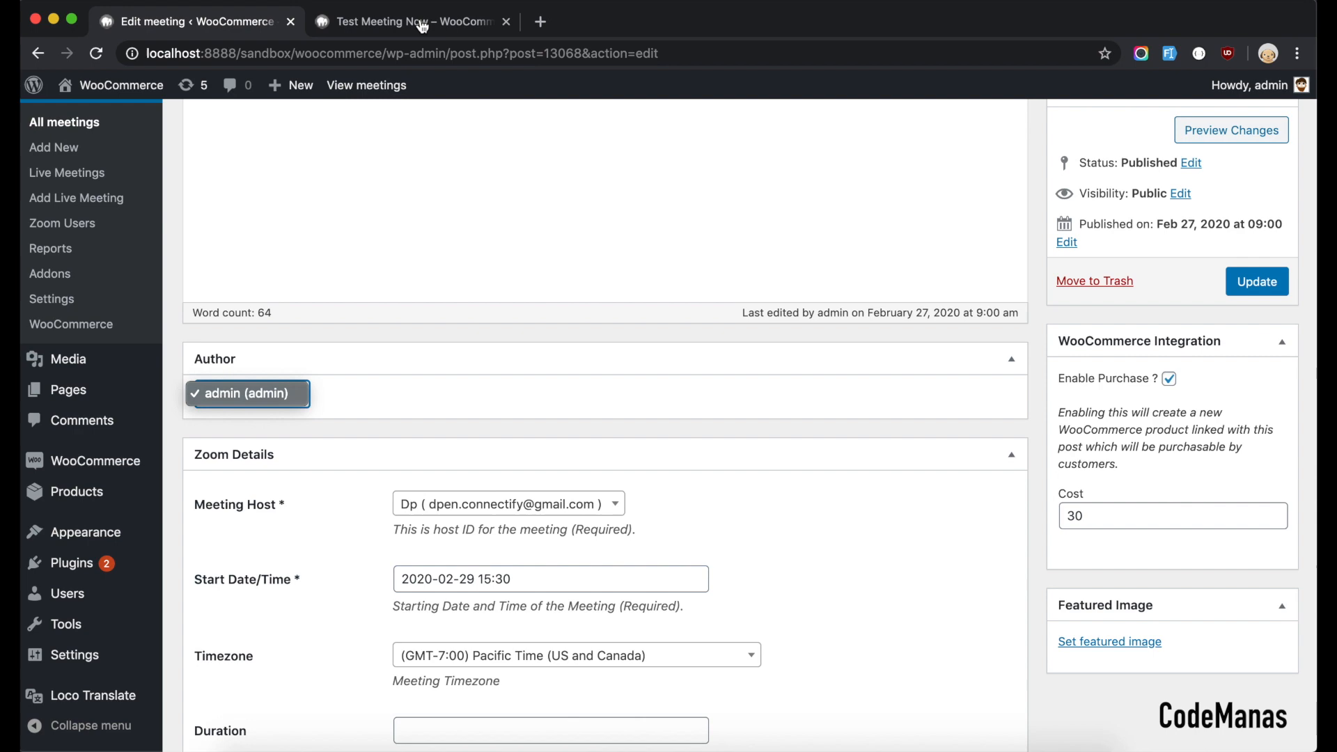
- Buy Test Meeting Now from its public page, reaching checkout at ₨30.00
click(413, 20)
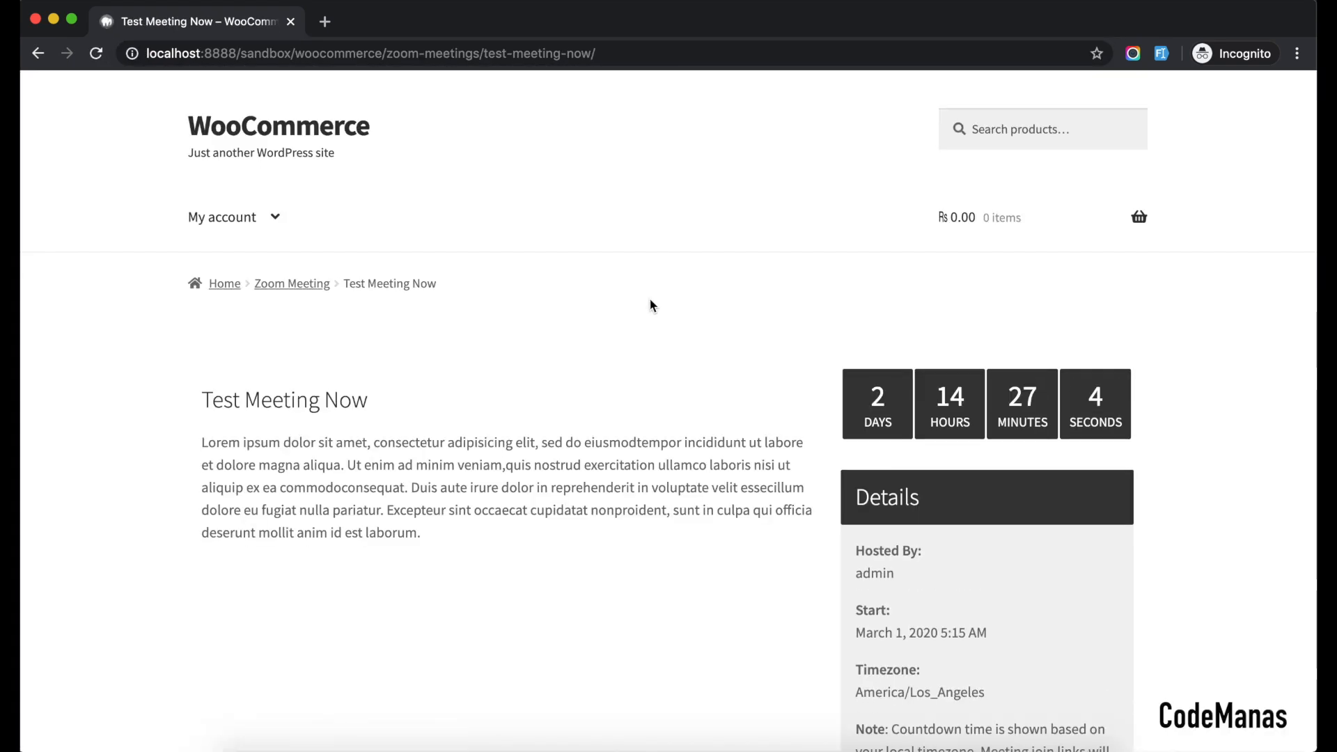
scroll(down, 3)
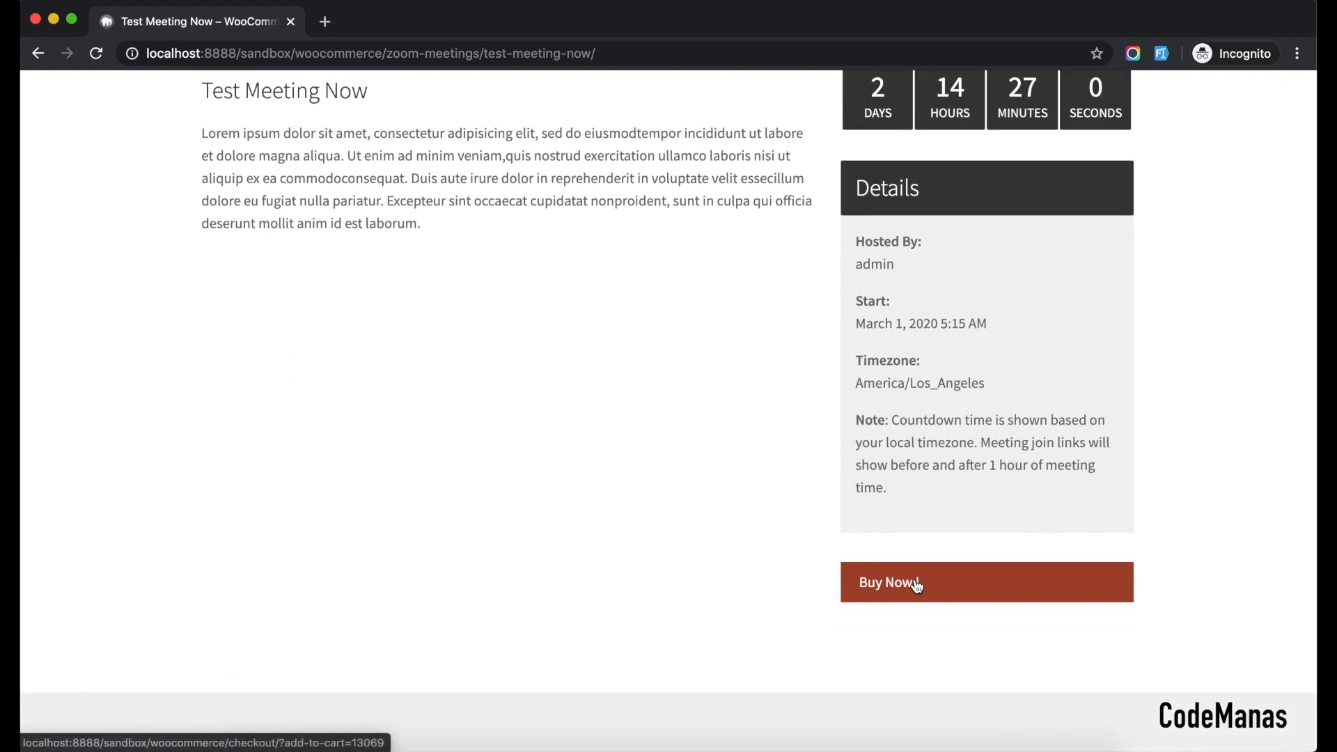
mouse_move(715, 373)
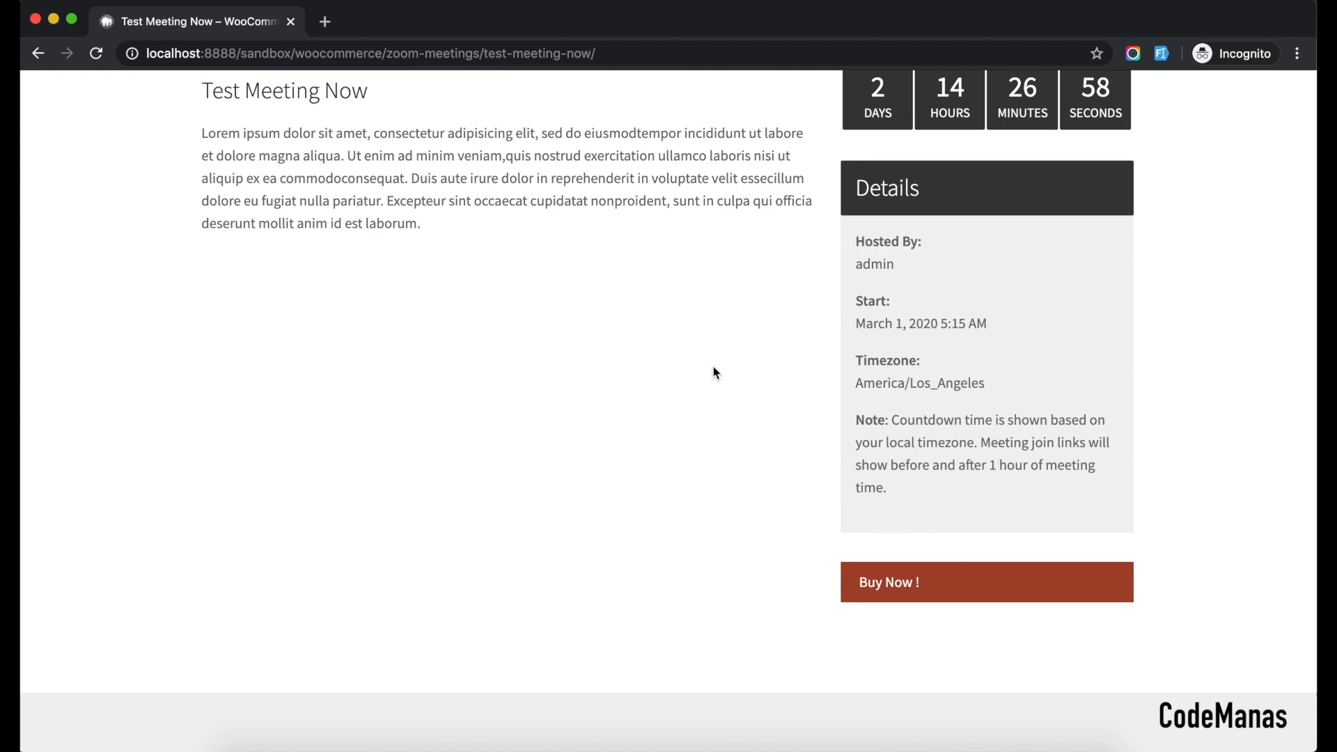
scroll(down, 3)
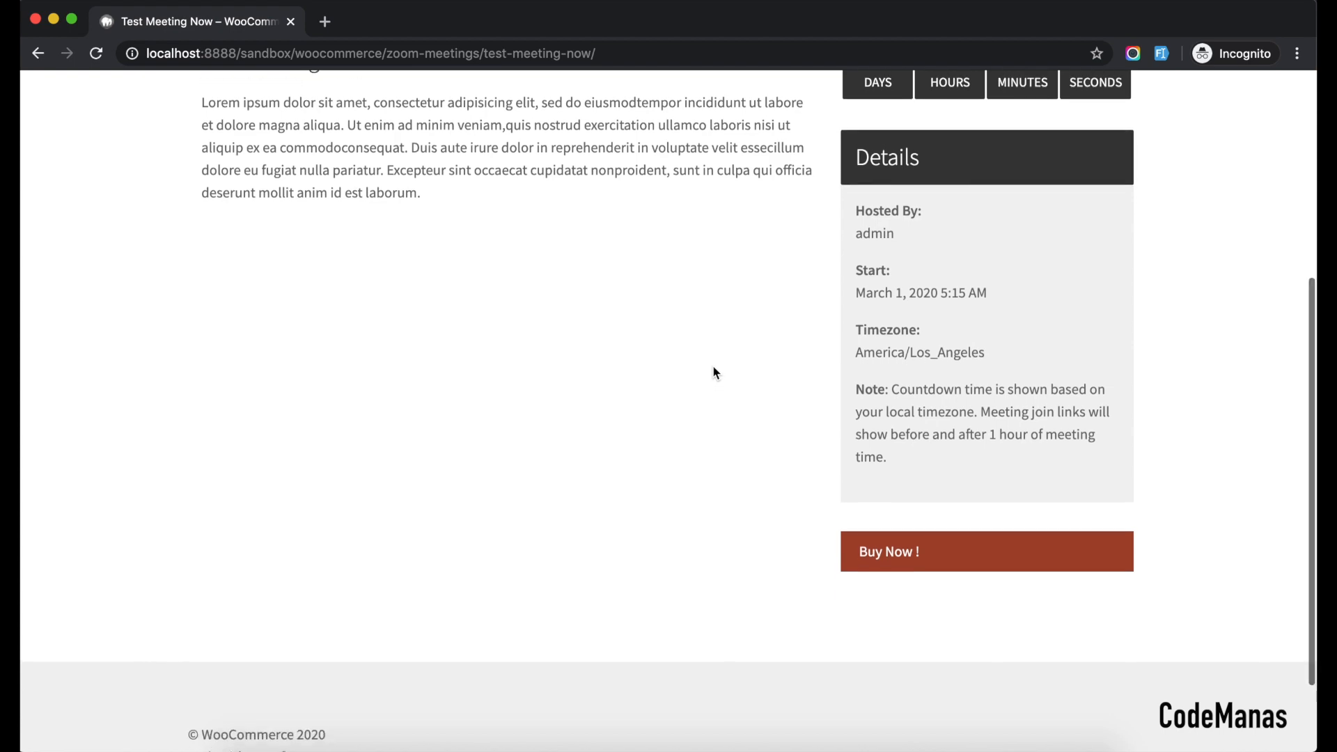
scroll(up, 3)
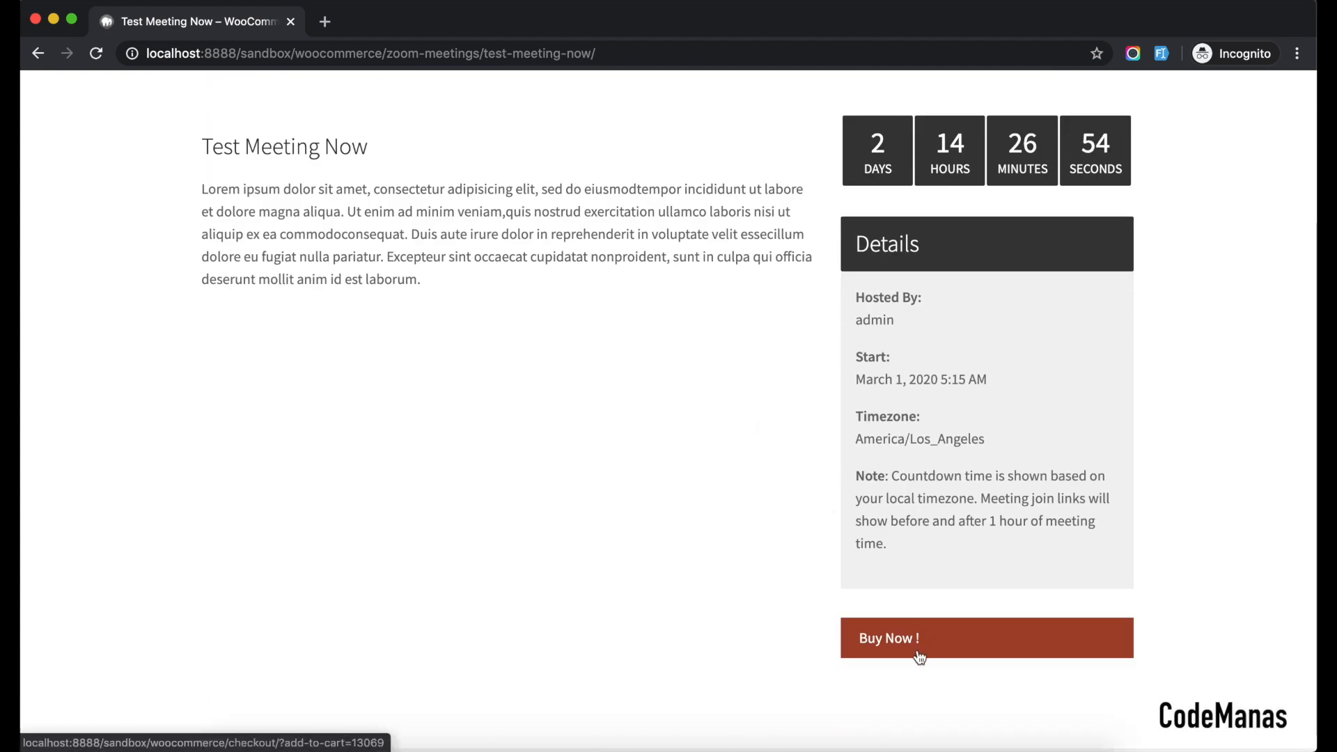
click(889, 638)
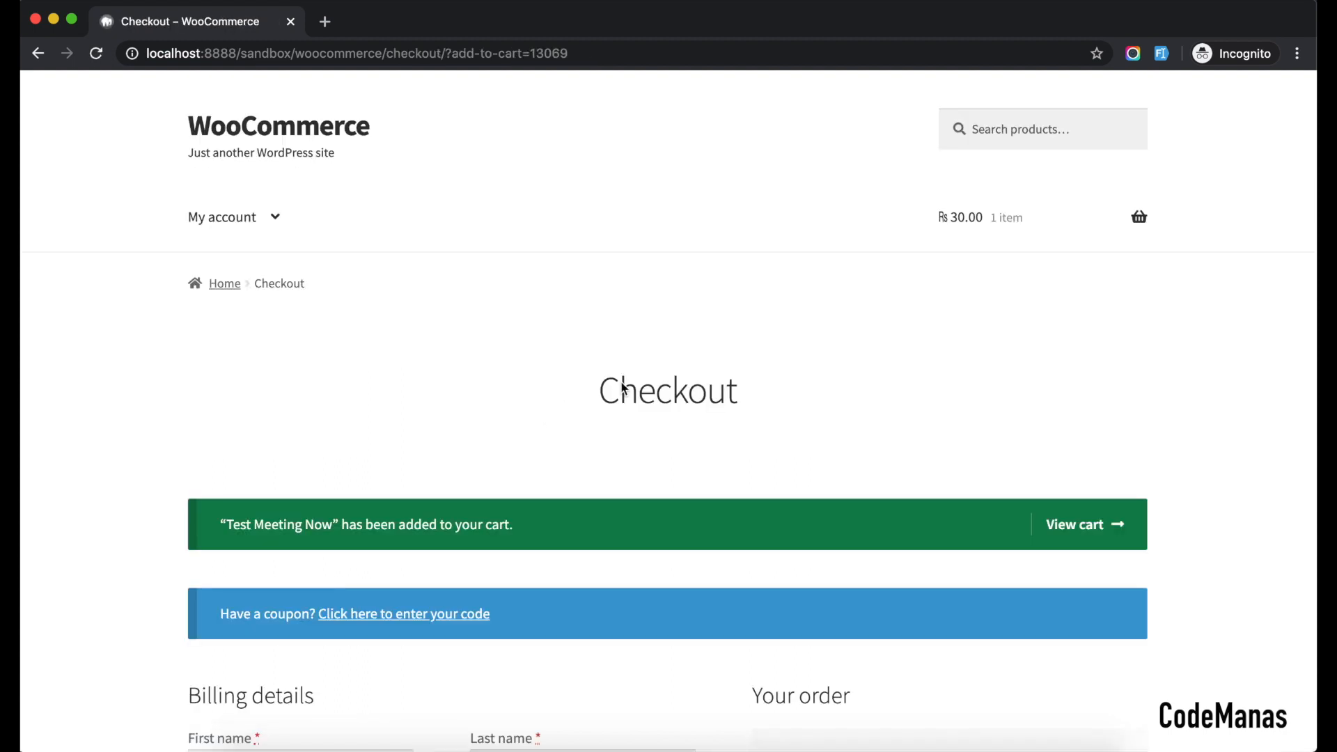
- Review the checkout order for Test Meeting Now on February 29, 2020 3:30 pm totalling ₨30.00
scroll(down, 3)
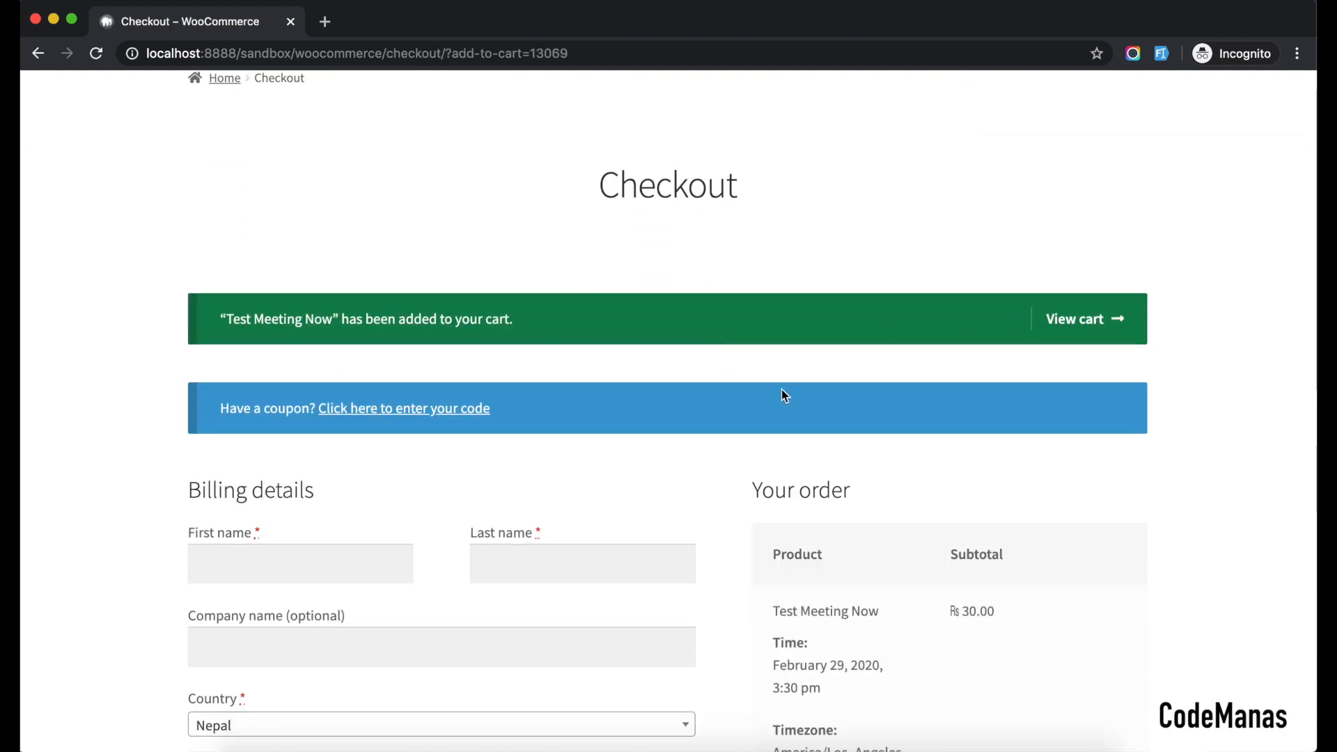
scroll(down, 3)
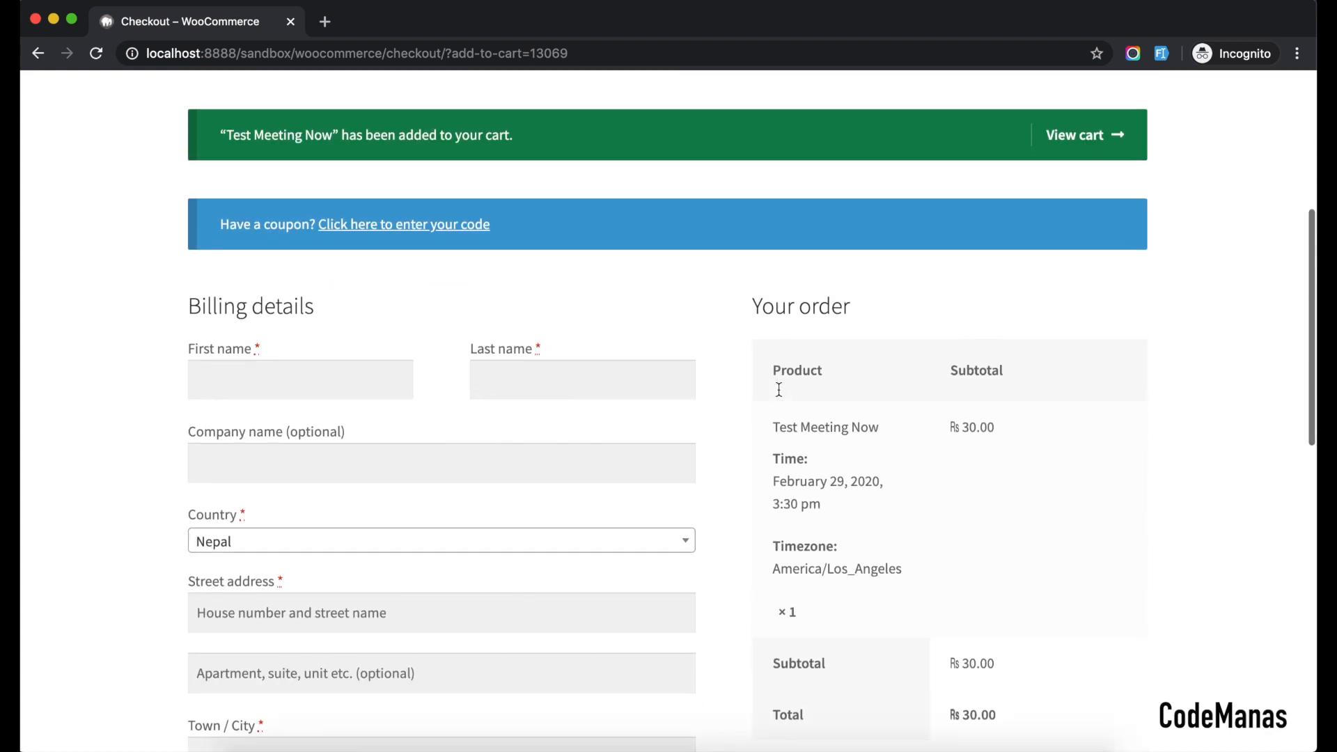
scroll(up, 3)
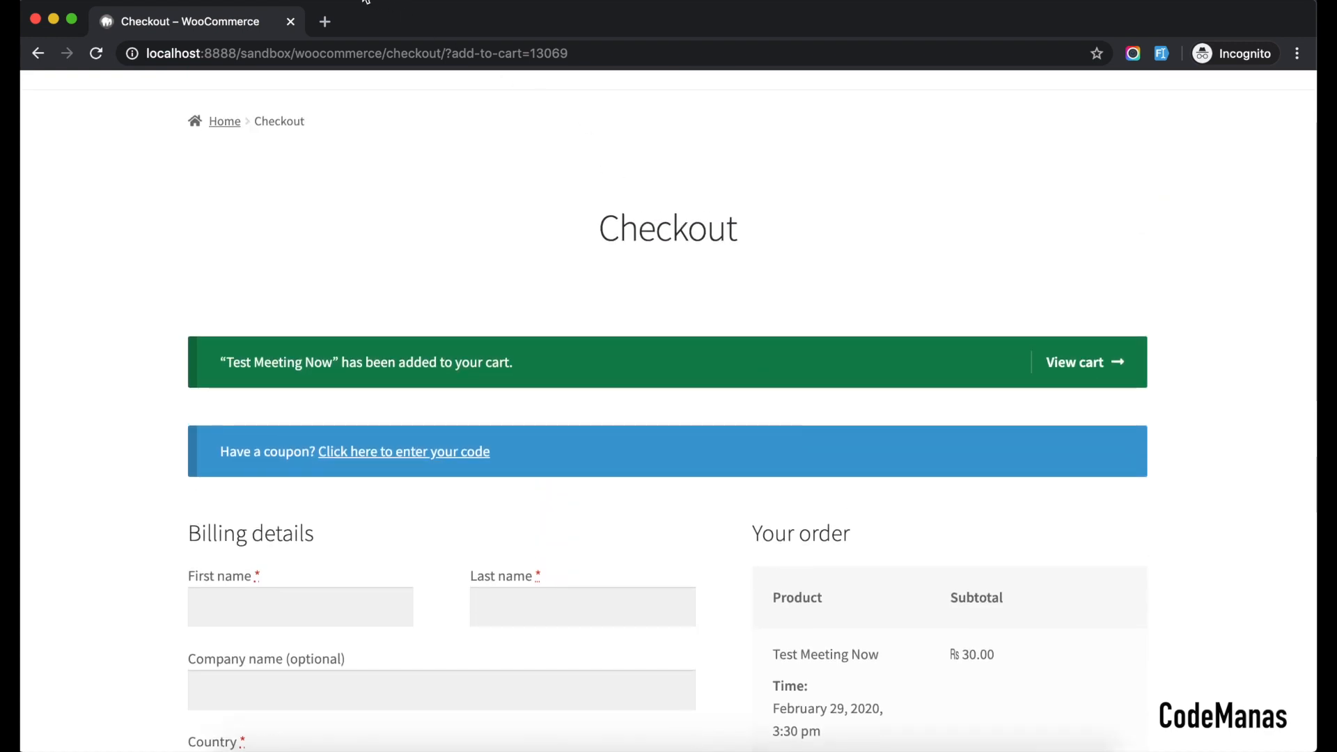
click(325, 21)
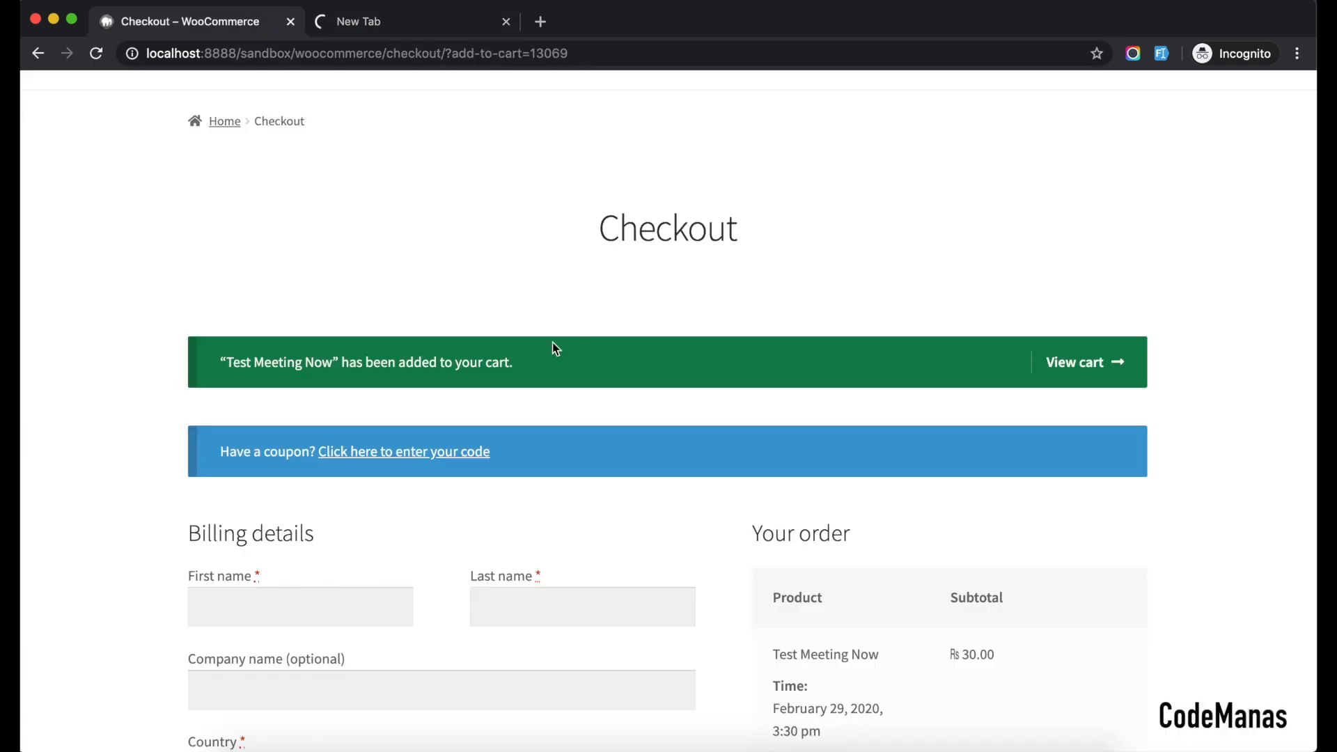
- Attempt Buy Now! on Test Meeting Now again and get the "already added" warning
click(410, 21)
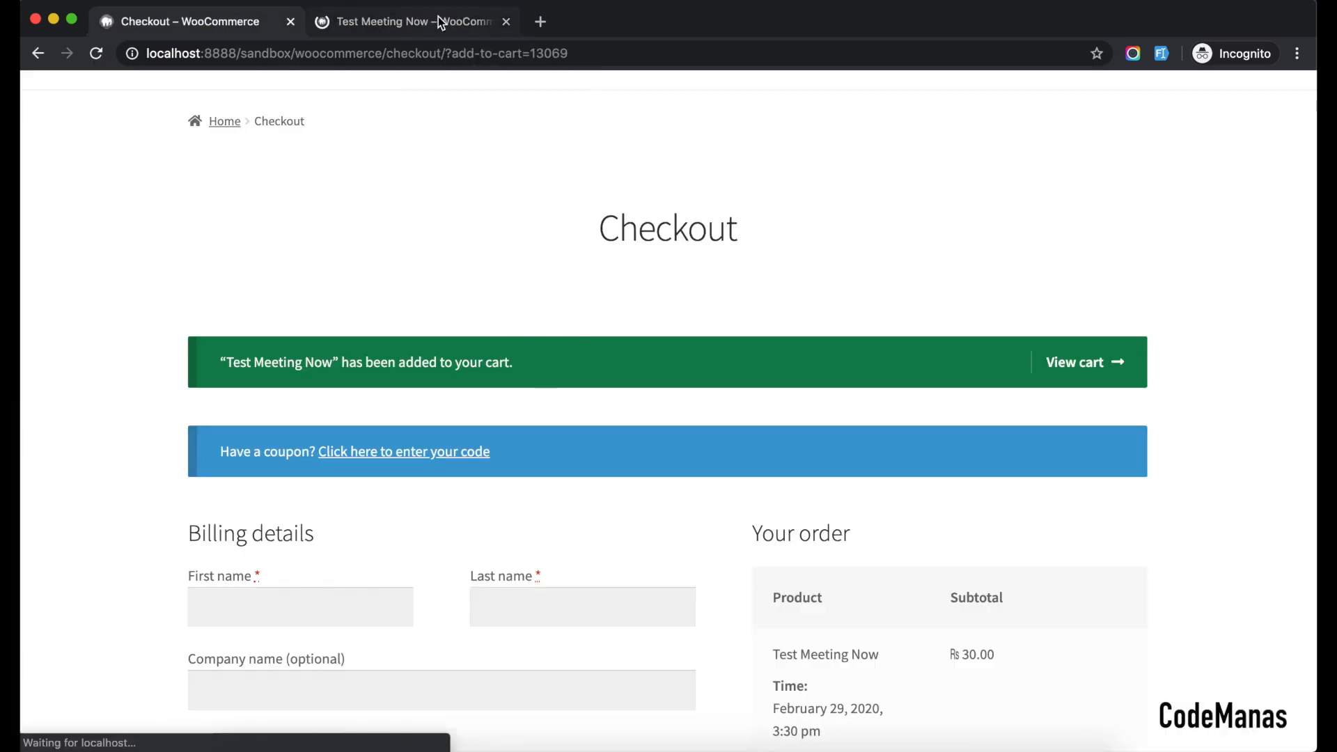
click(414, 21)
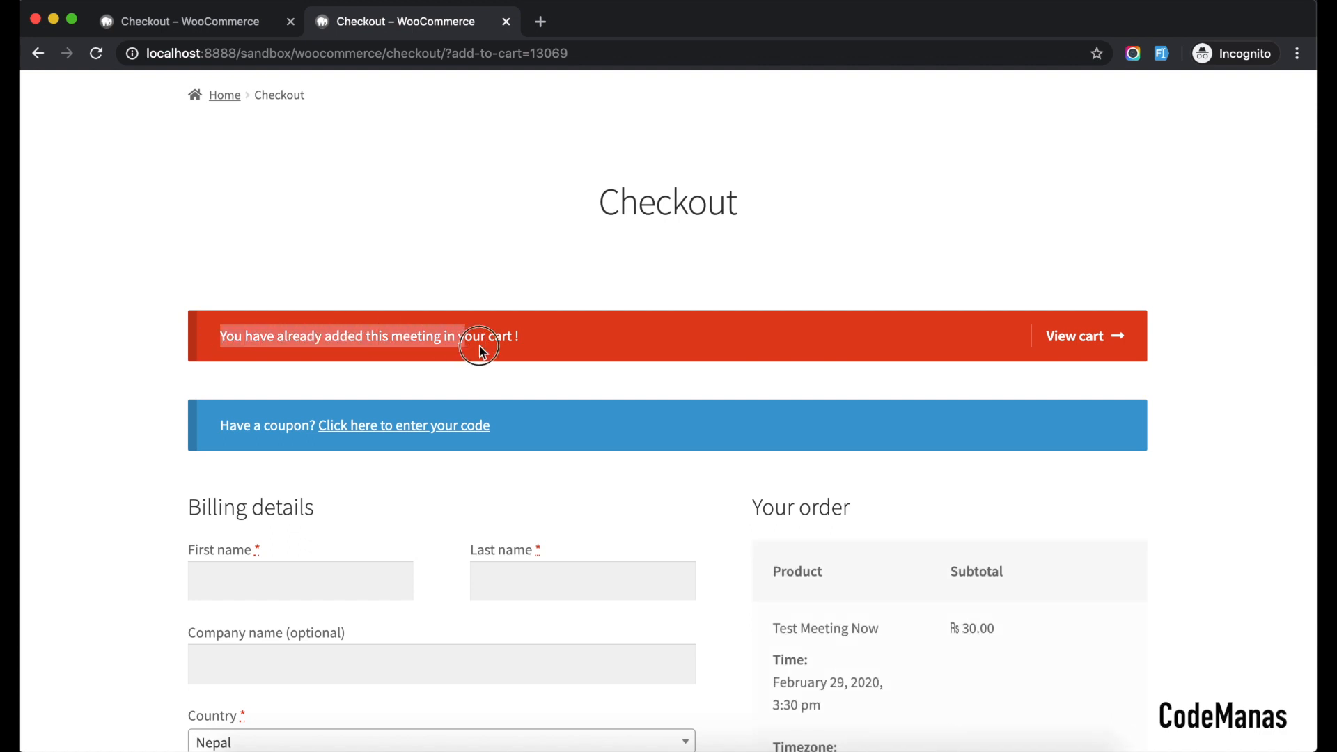
scroll(down, 3)
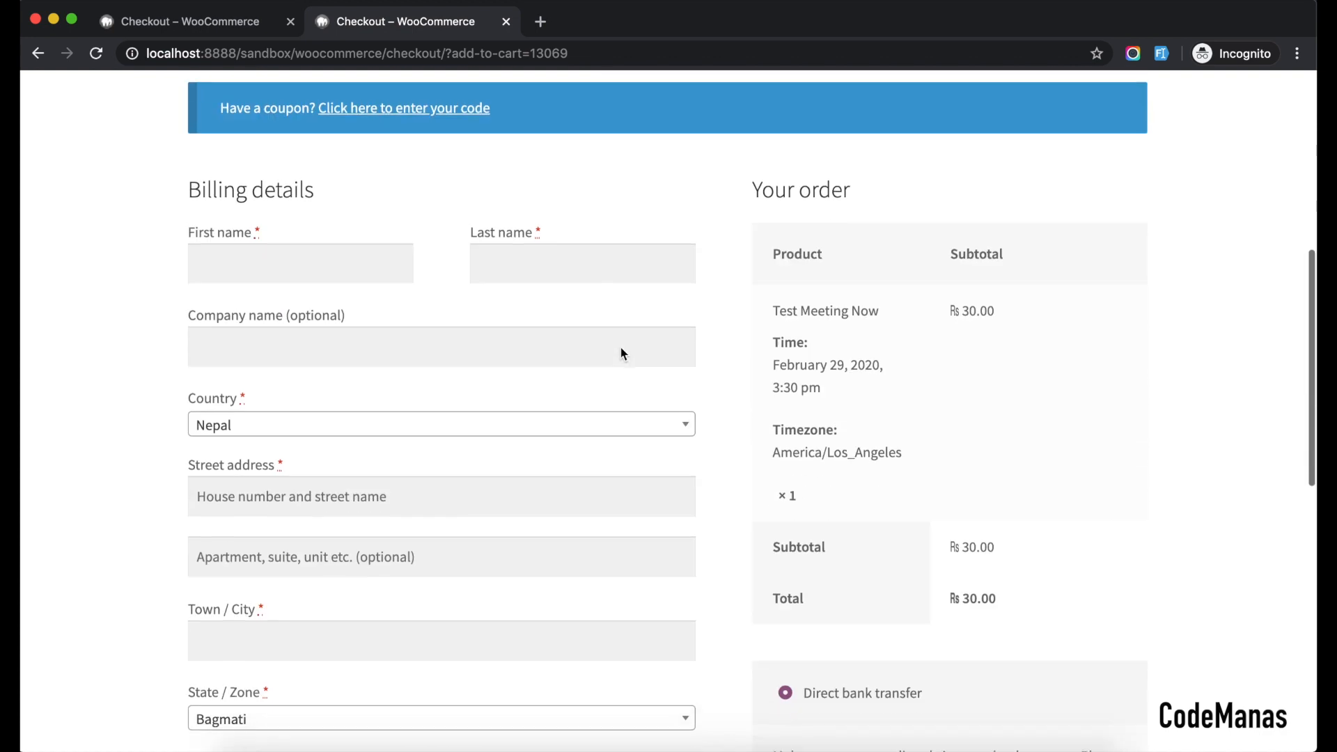
scroll(down, 3)
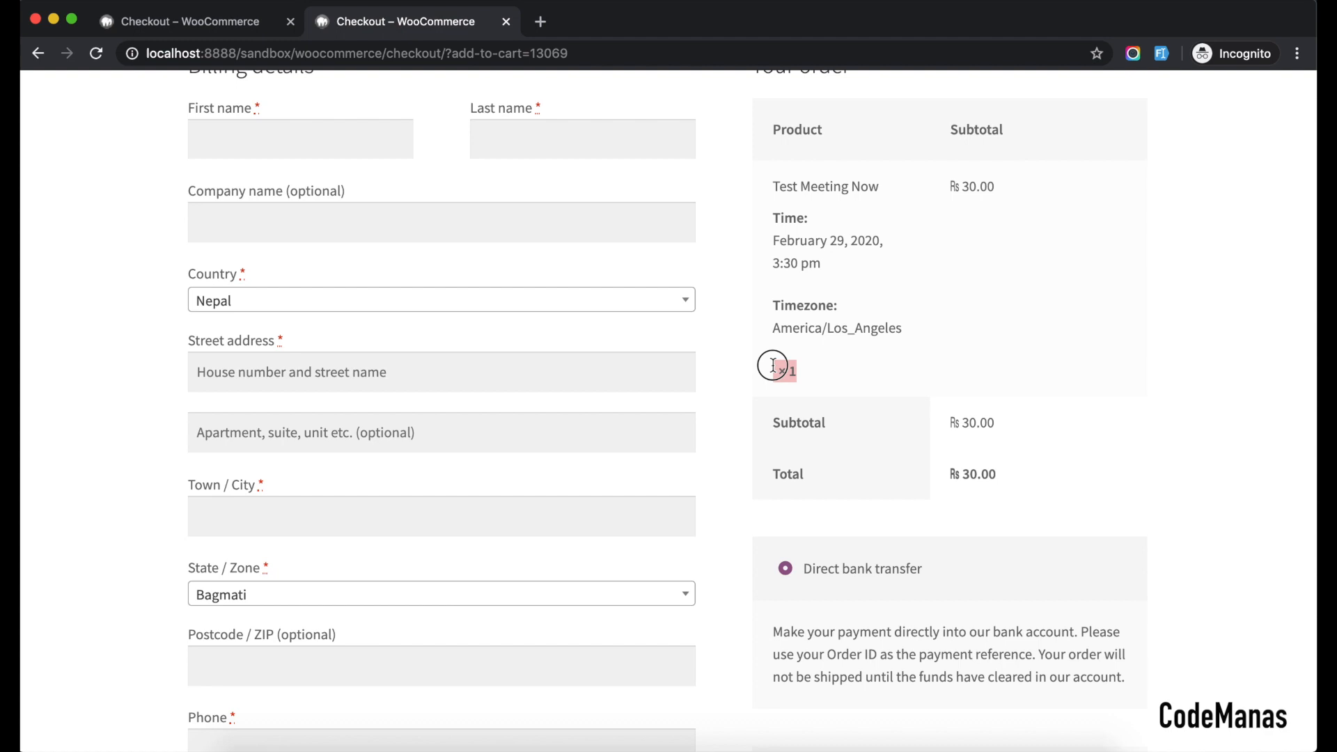
scroll(up, 3)
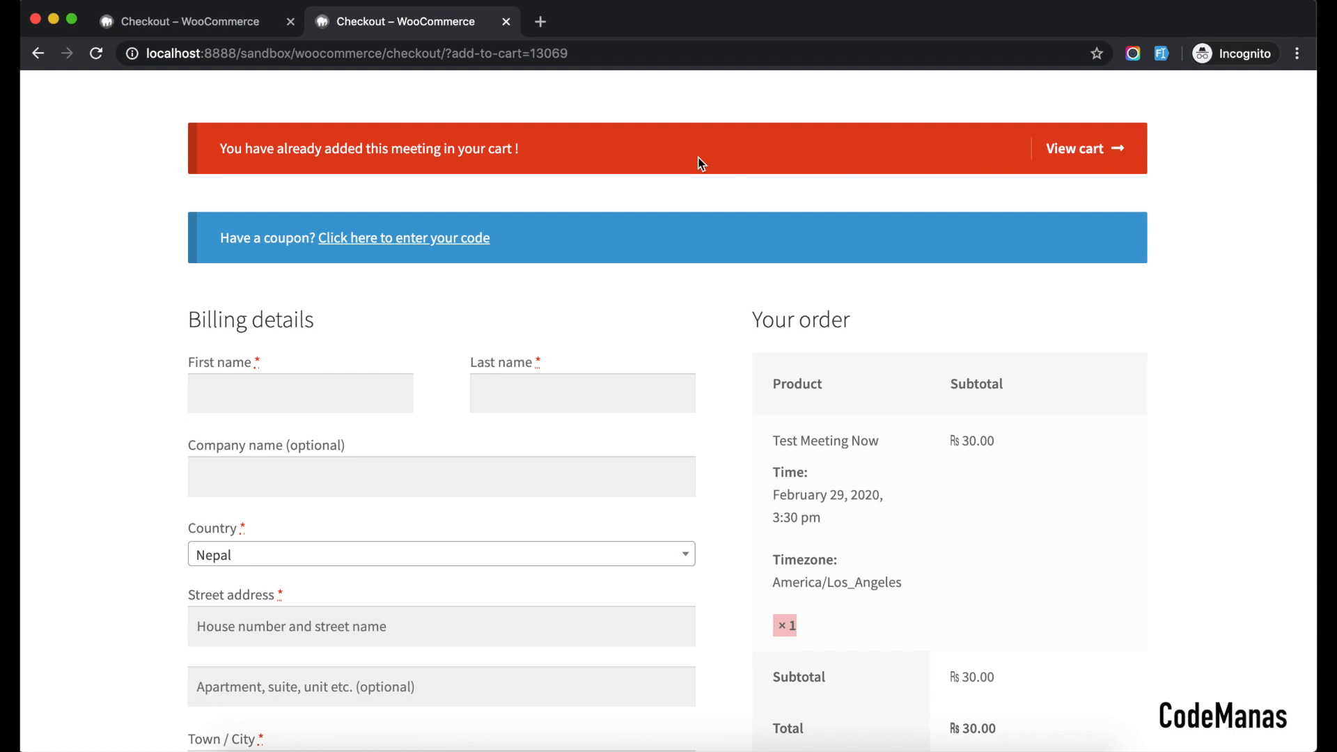
mouse_move(905, 550)
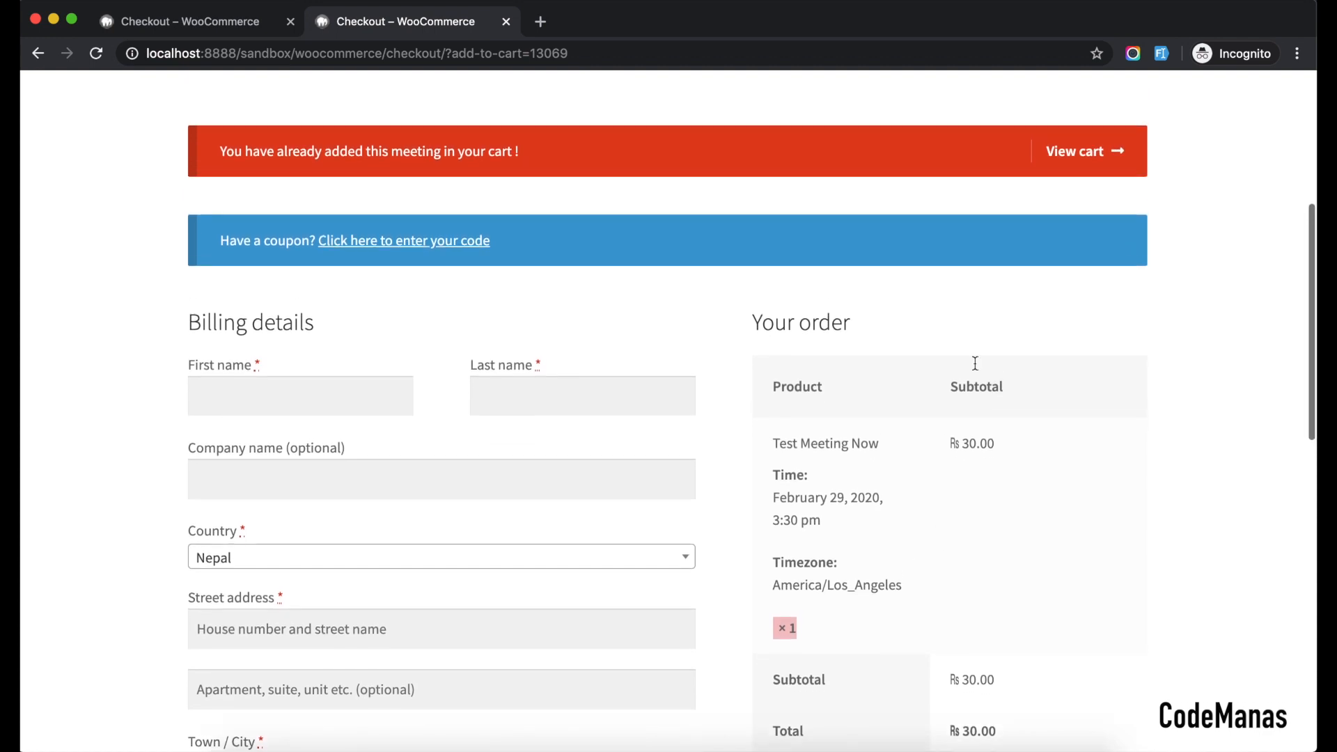
- View the cart holding one Test Meeting Now at ₨30.00
click(1074, 150)
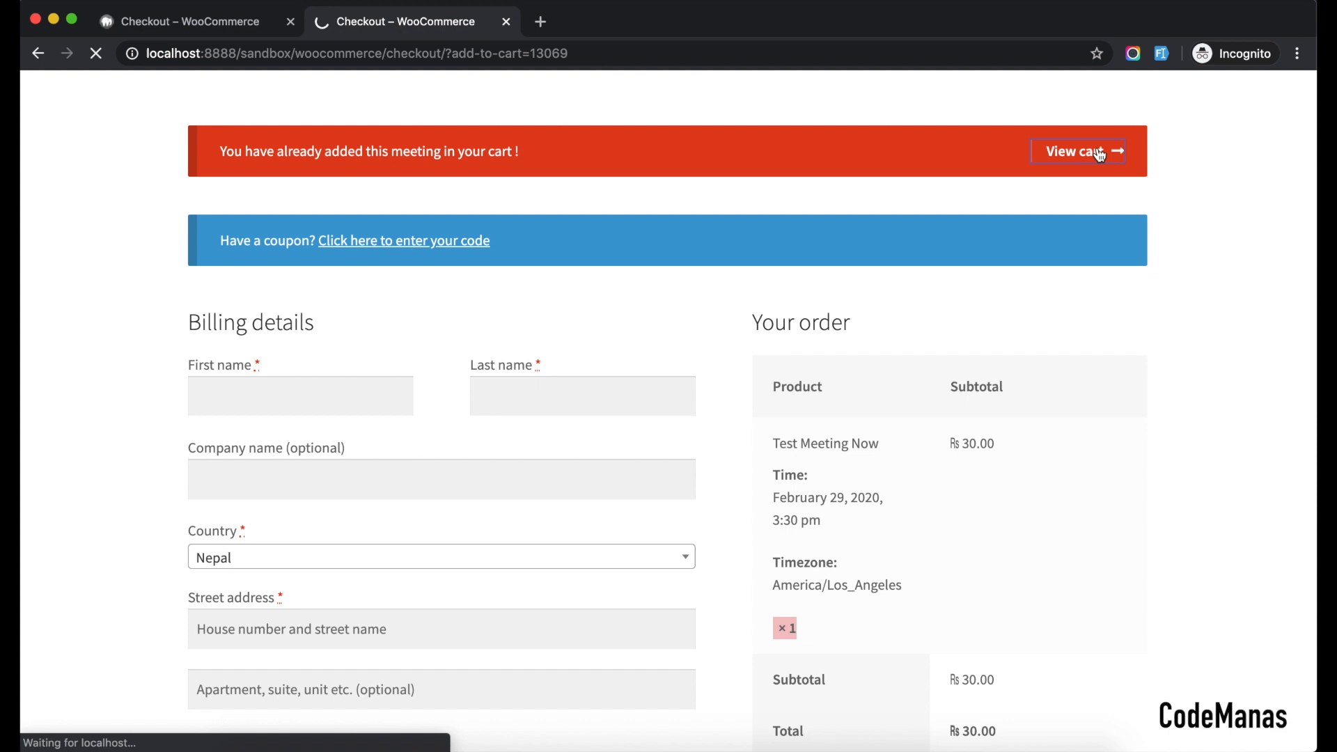
click(1073, 150)
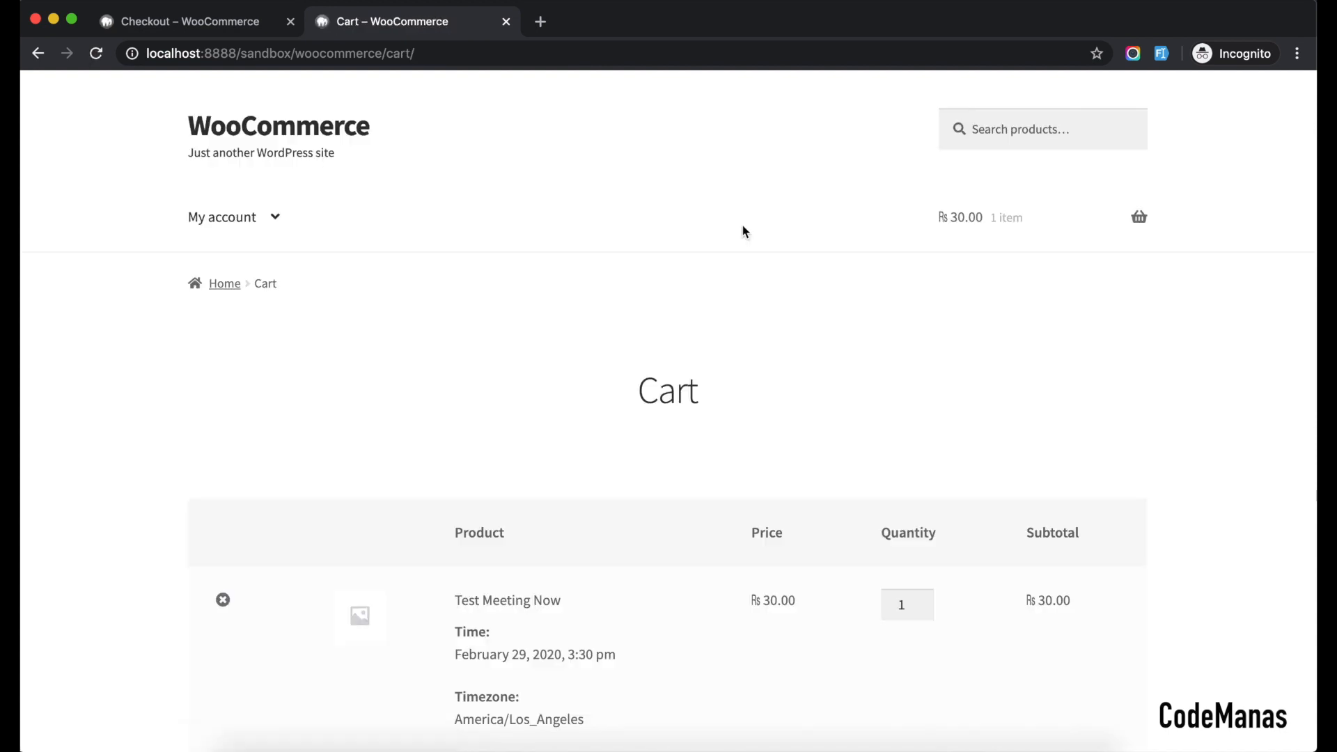
- Set the meeting's cart quantity to 2 and update, getting it rejected back to 1
scroll(down, 3)
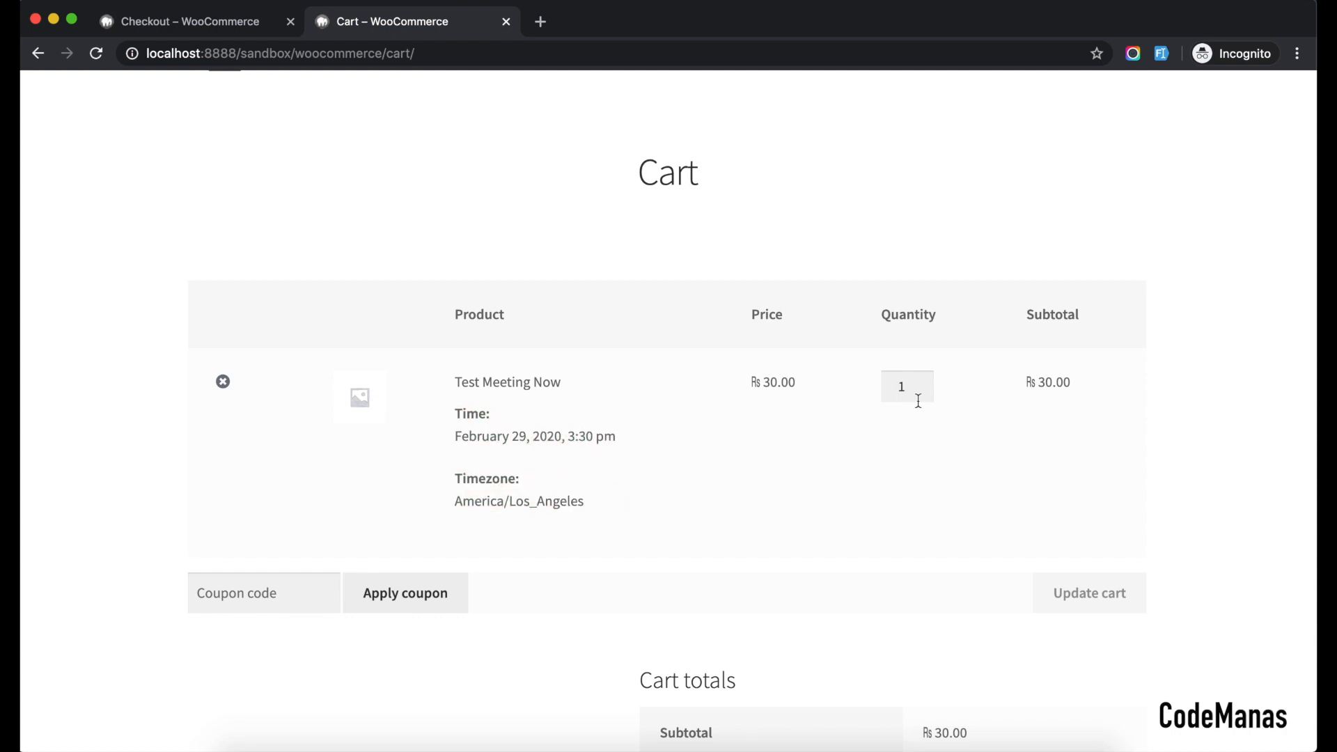
text(2)
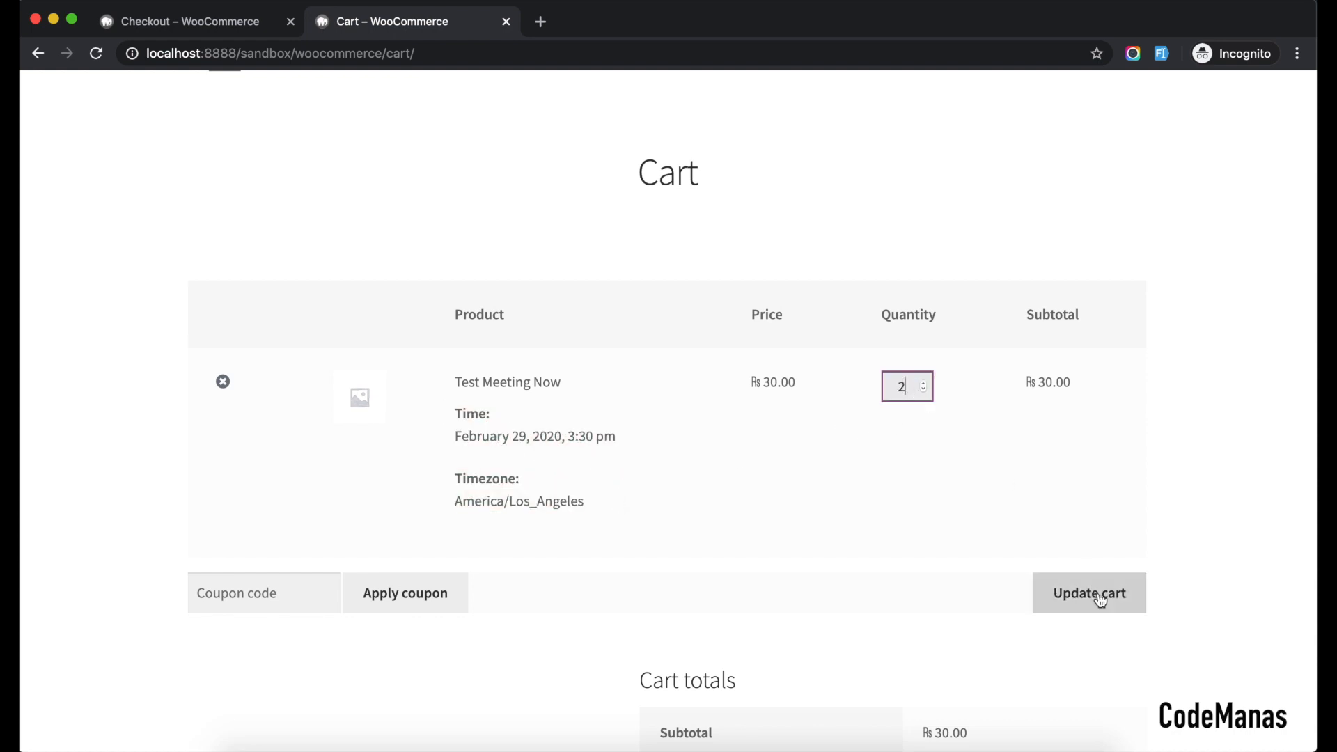
click(1089, 594)
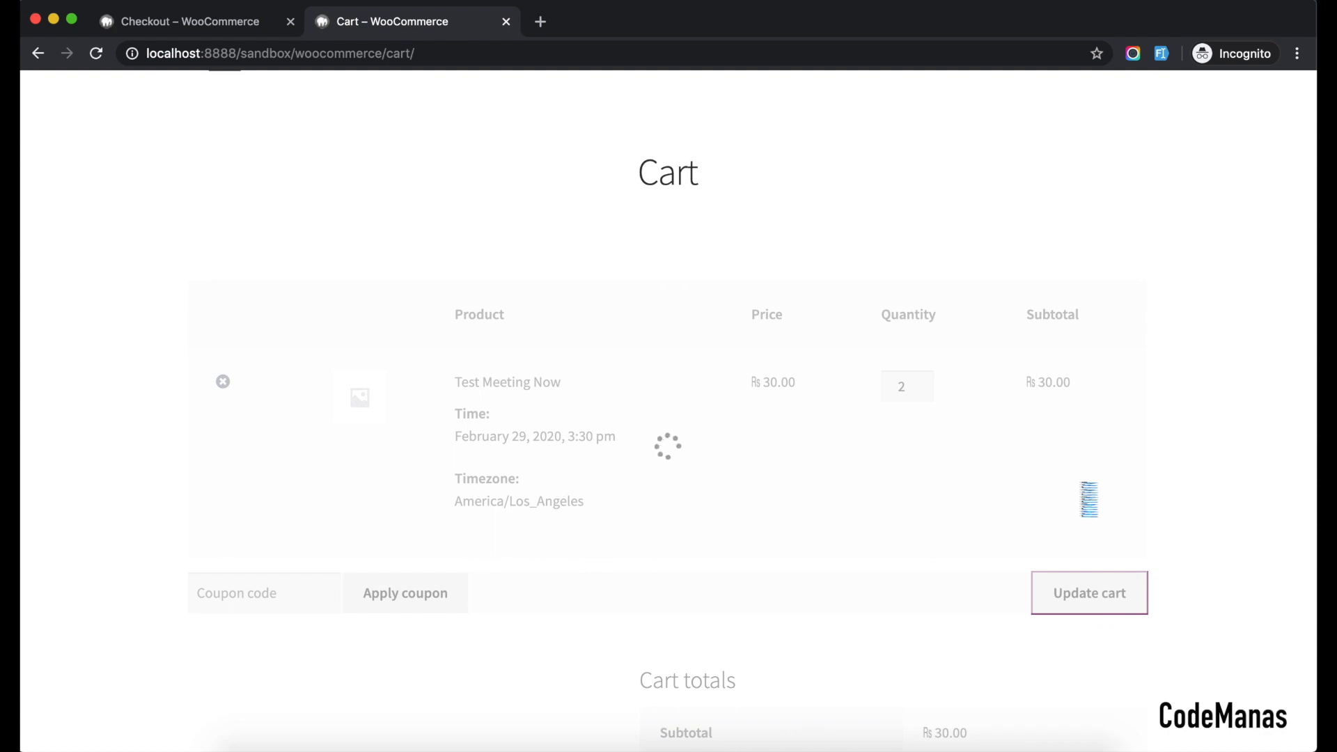
click(1089, 594)
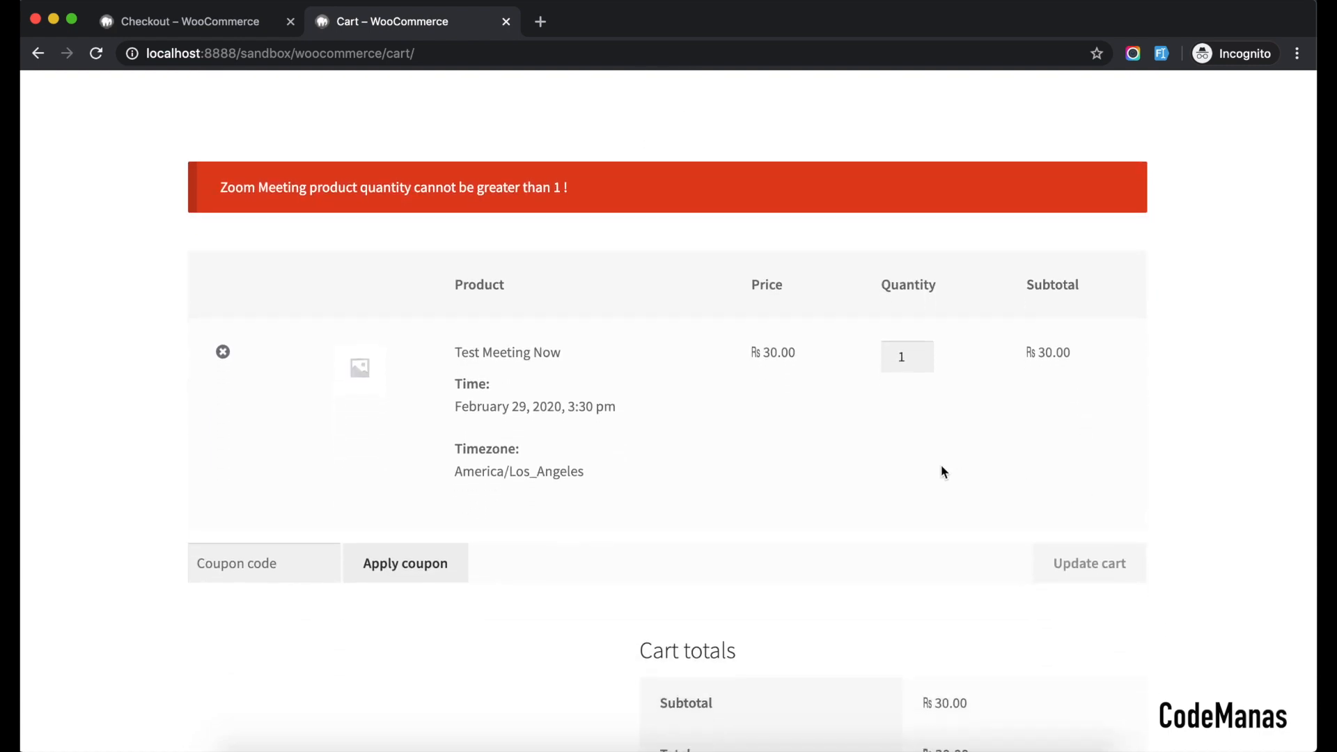
mouse_move(840, 248)
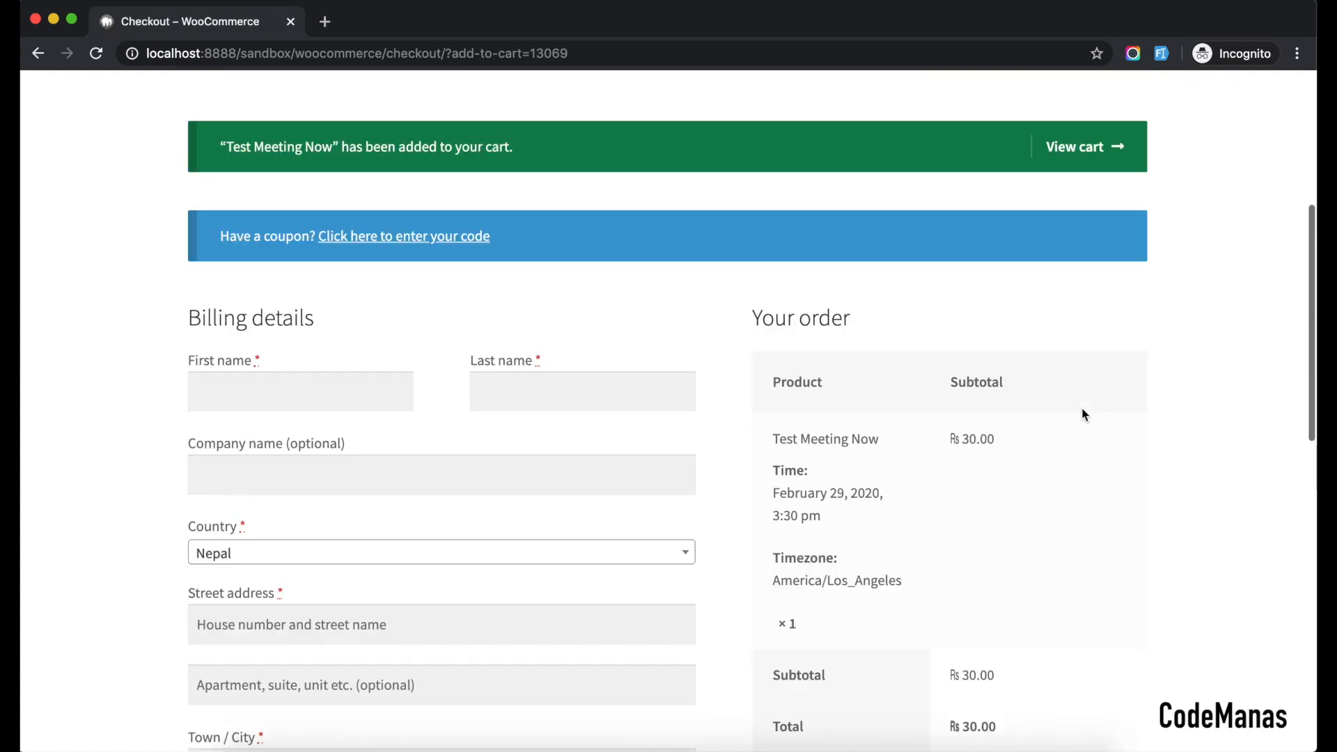
- Log in on My account as customer 'tester' with the meeting still in the mini-cart
scroll(down, 3)
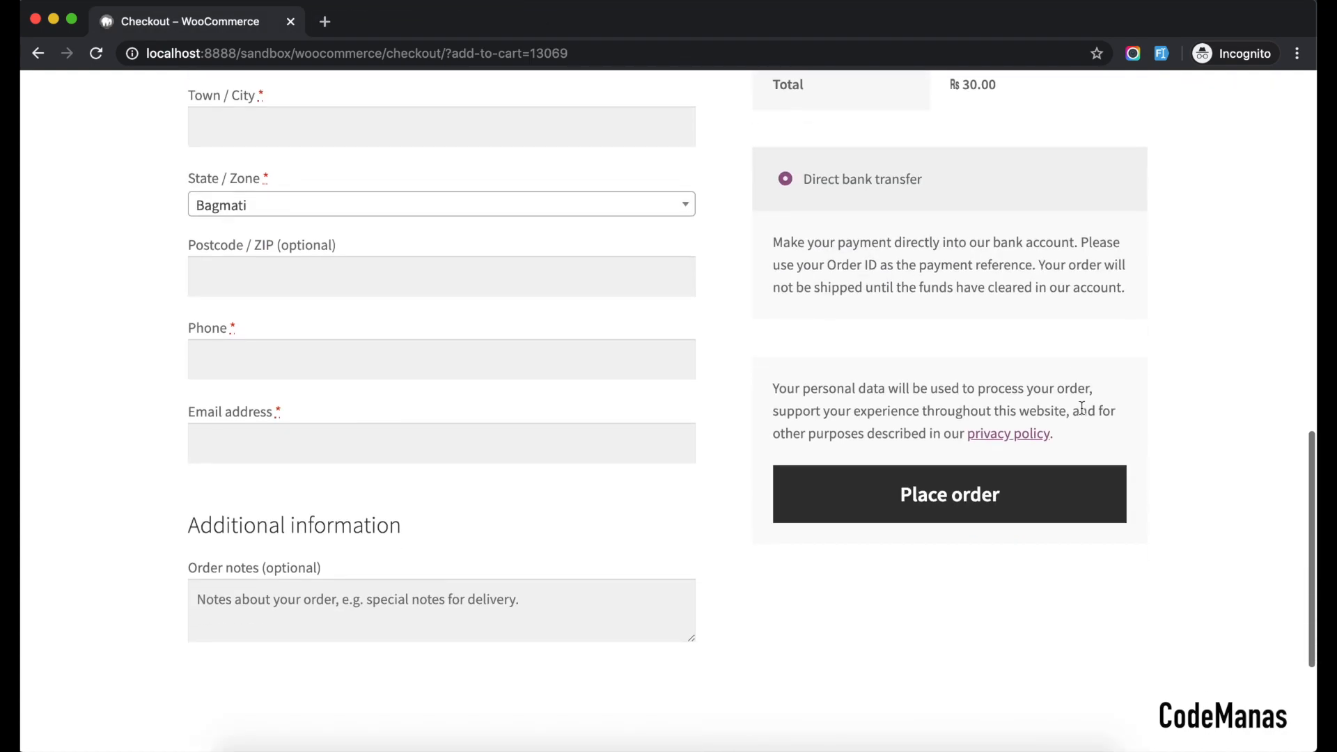
scroll(up, 3)
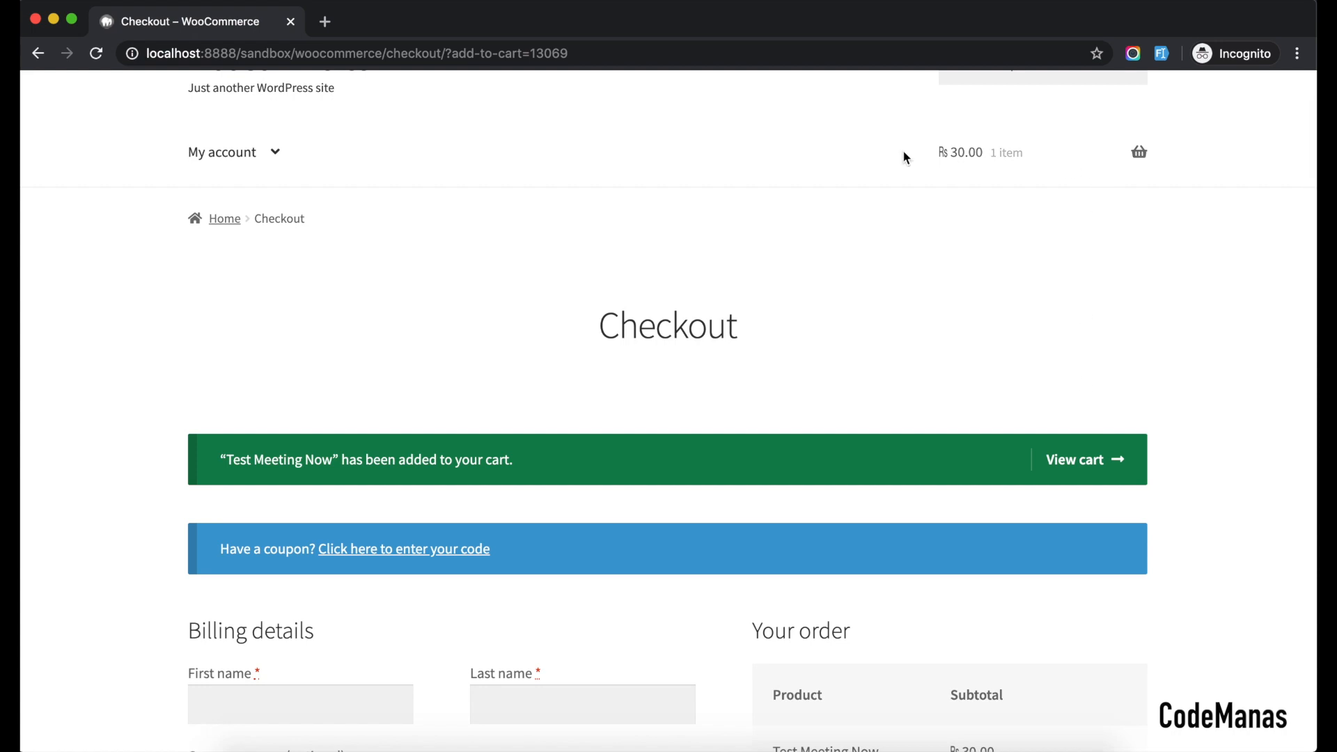
click(223, 152)
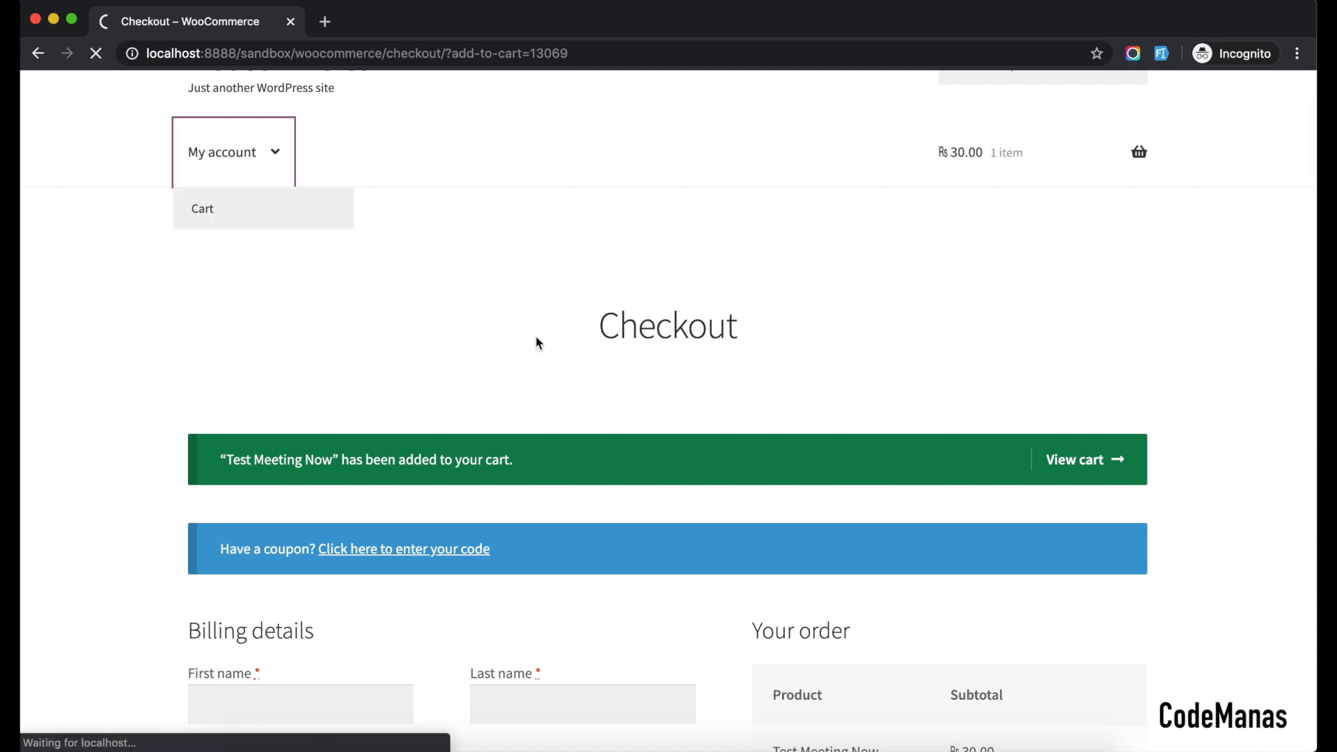
click(222, 152)
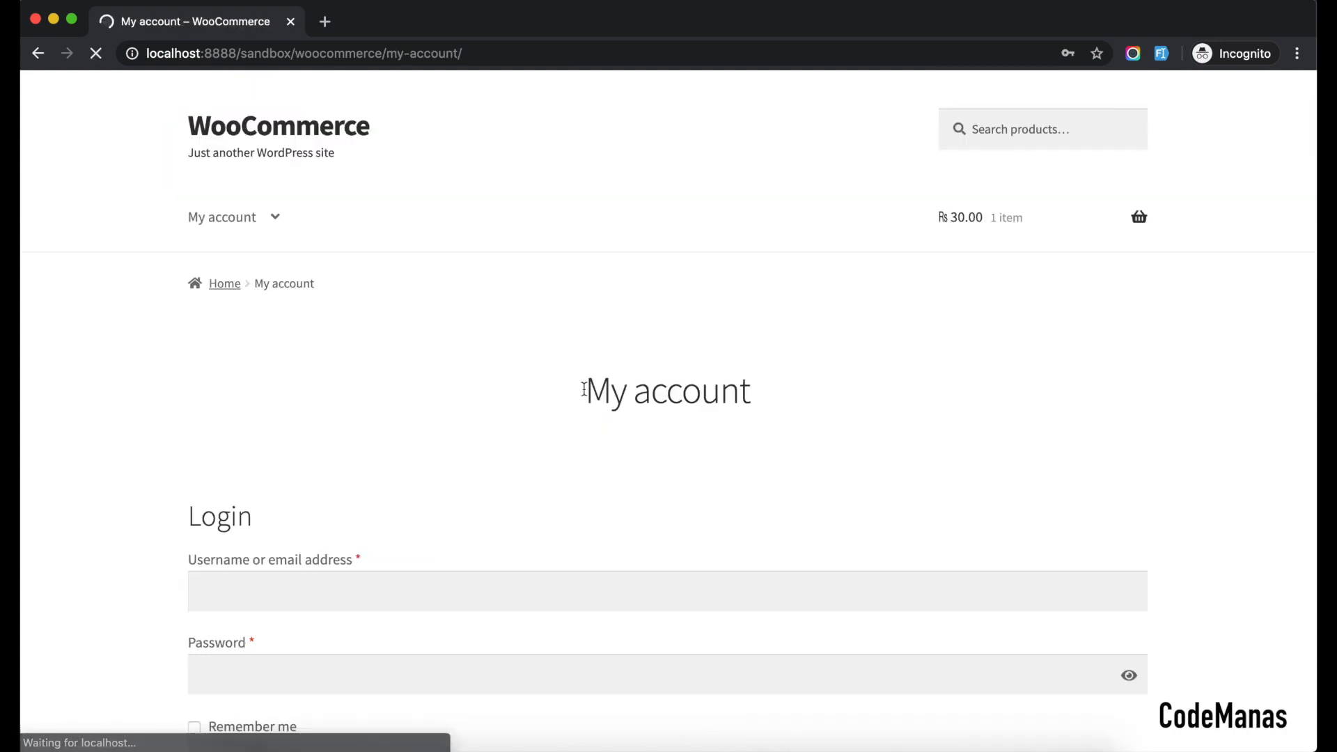
text(tester)
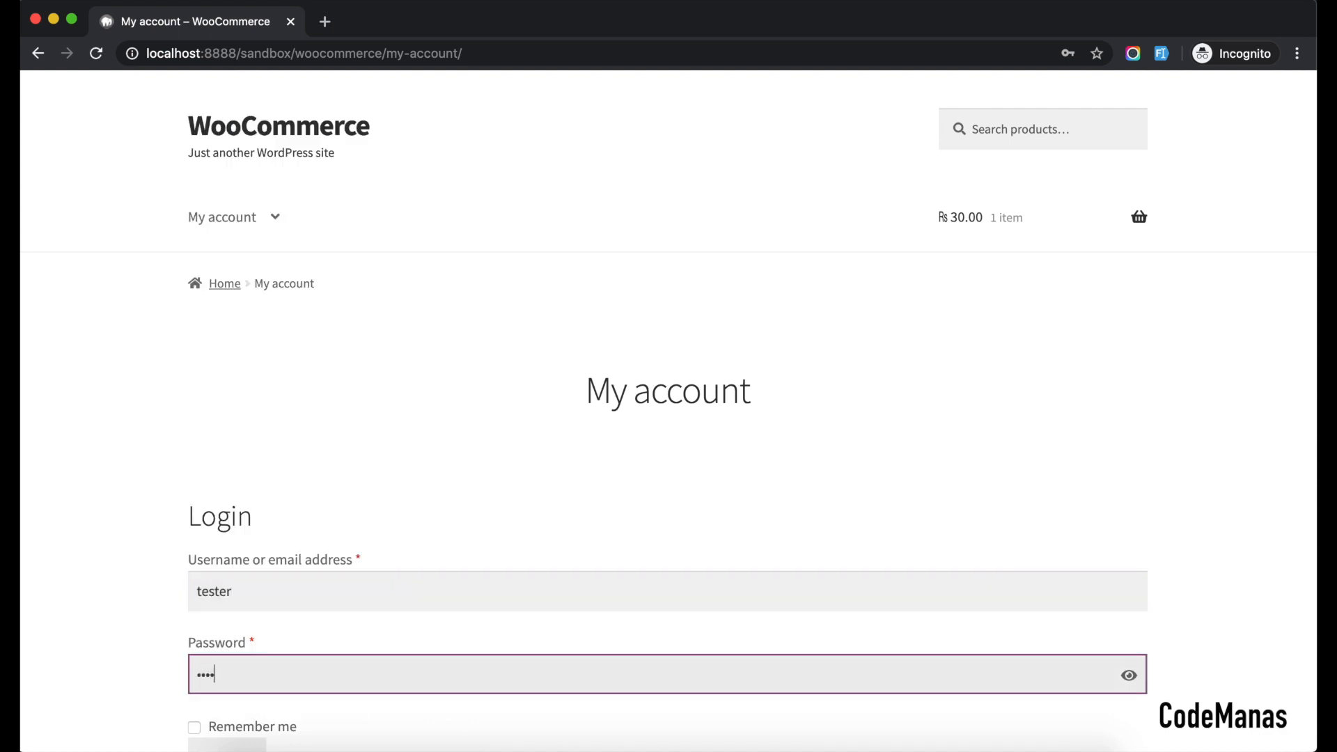
click(225, 610)
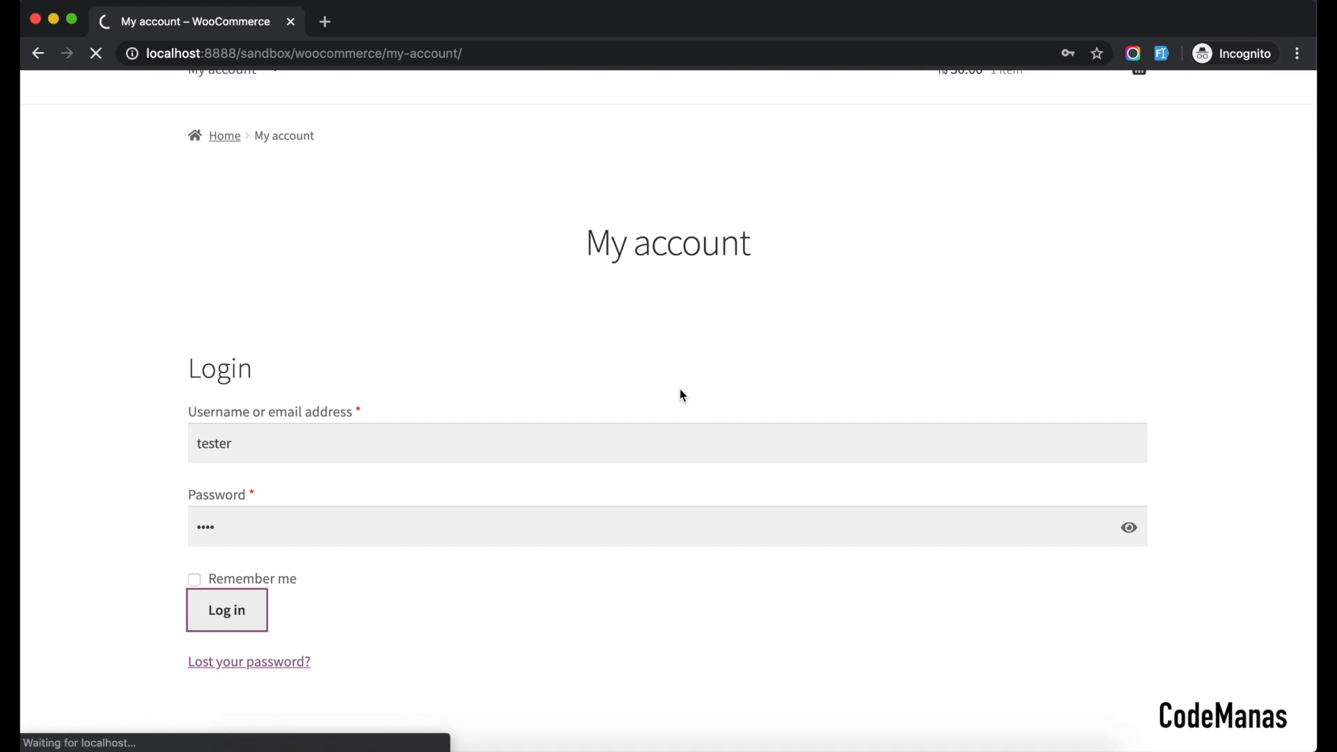
click(226, 610)
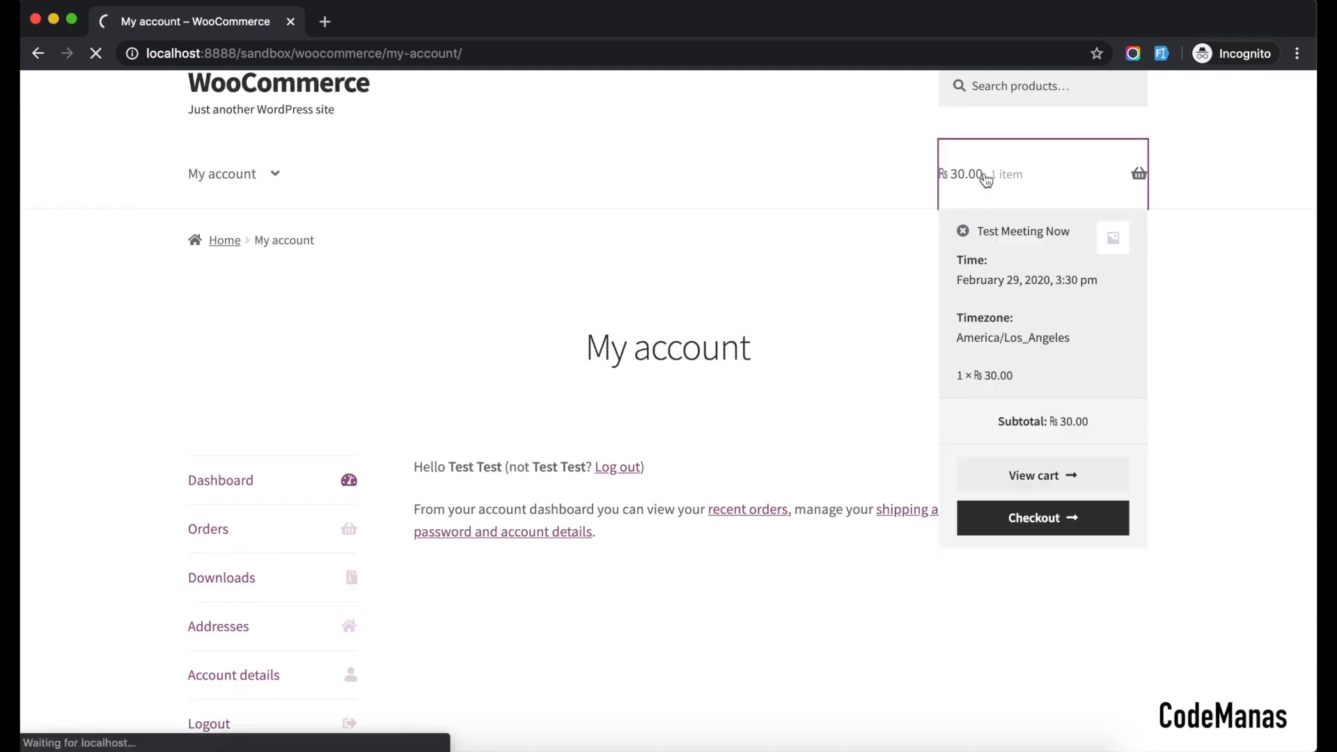
- Check out Test Meeting Now by direct bank transfer, receiving order 13070 for ₨30.00
click(1041, 475)
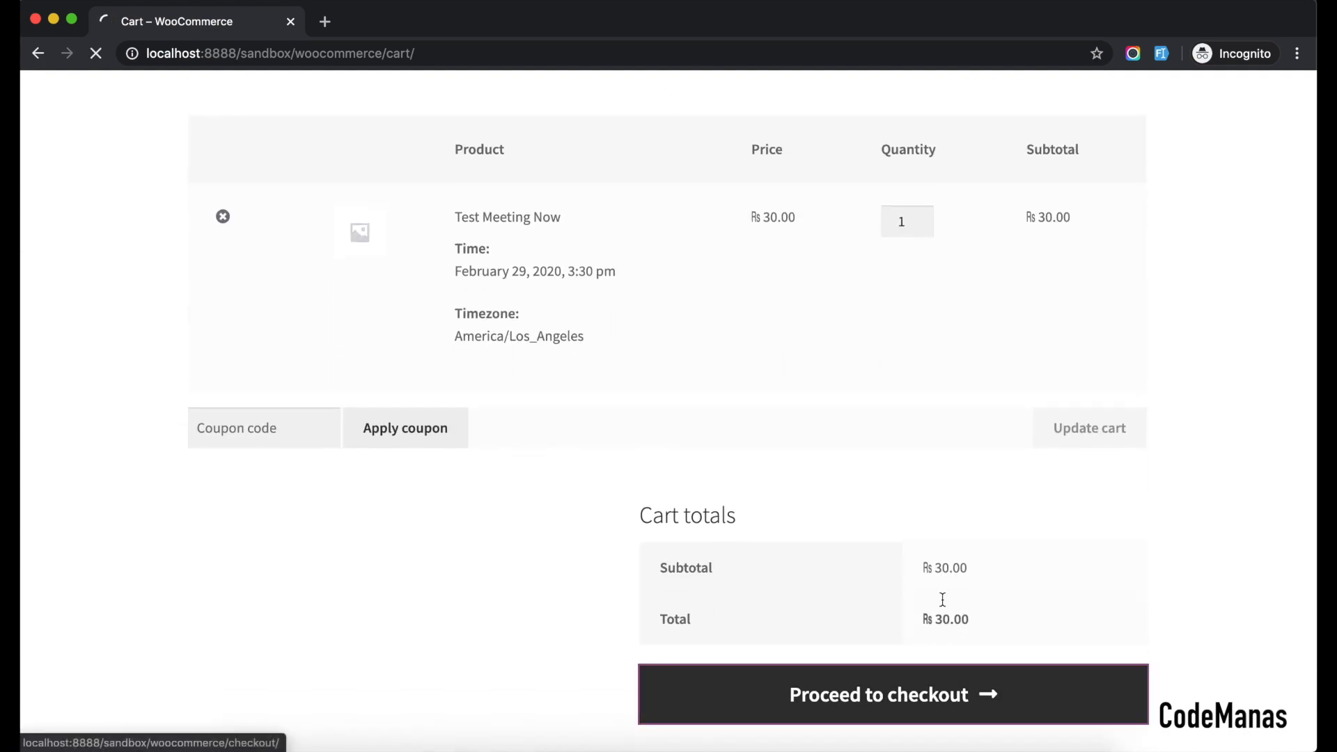
click(892, 694)
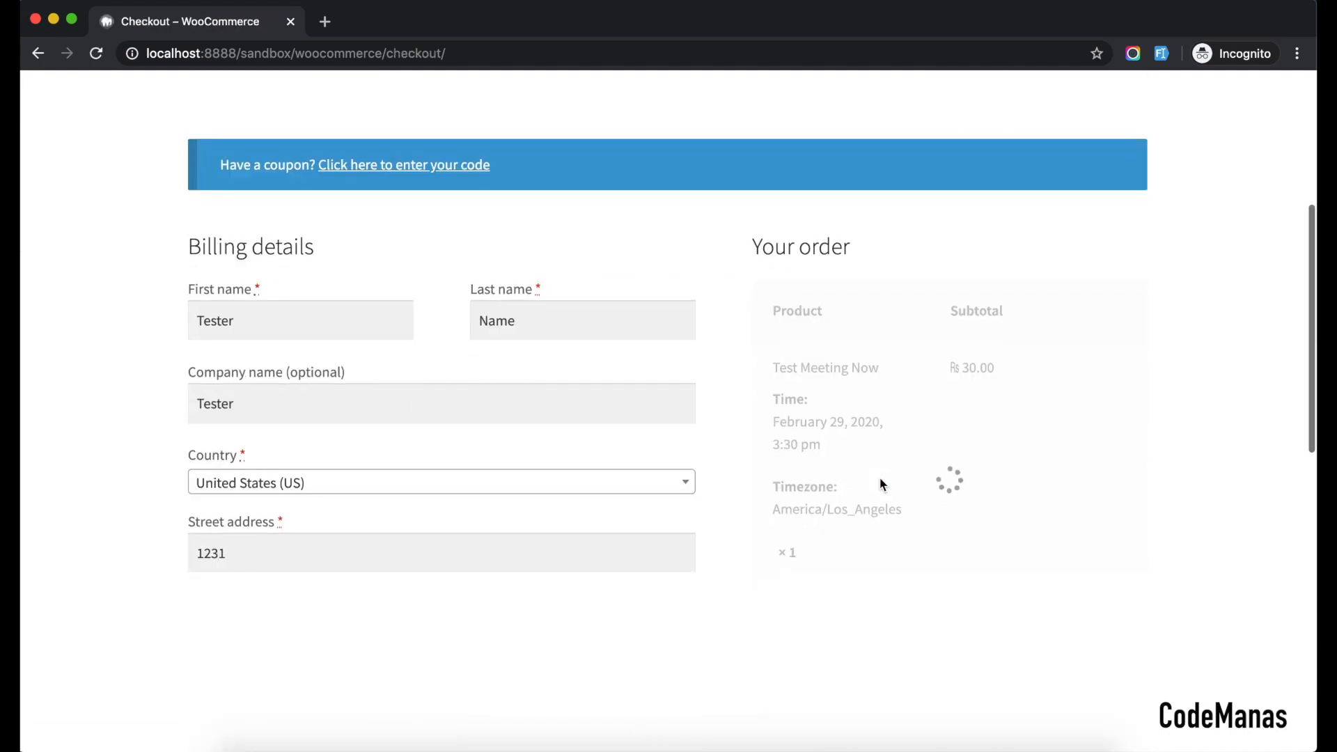
scroll(down, 3)
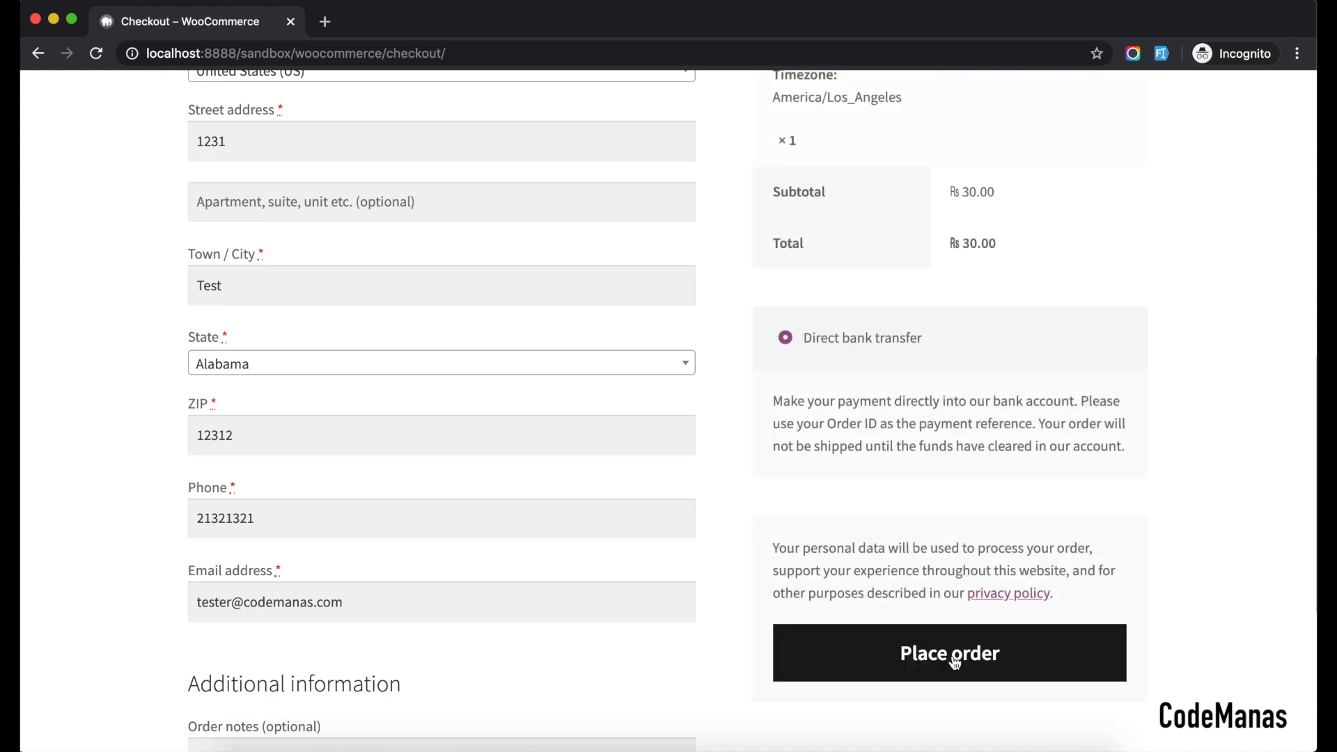
click(948, 652)
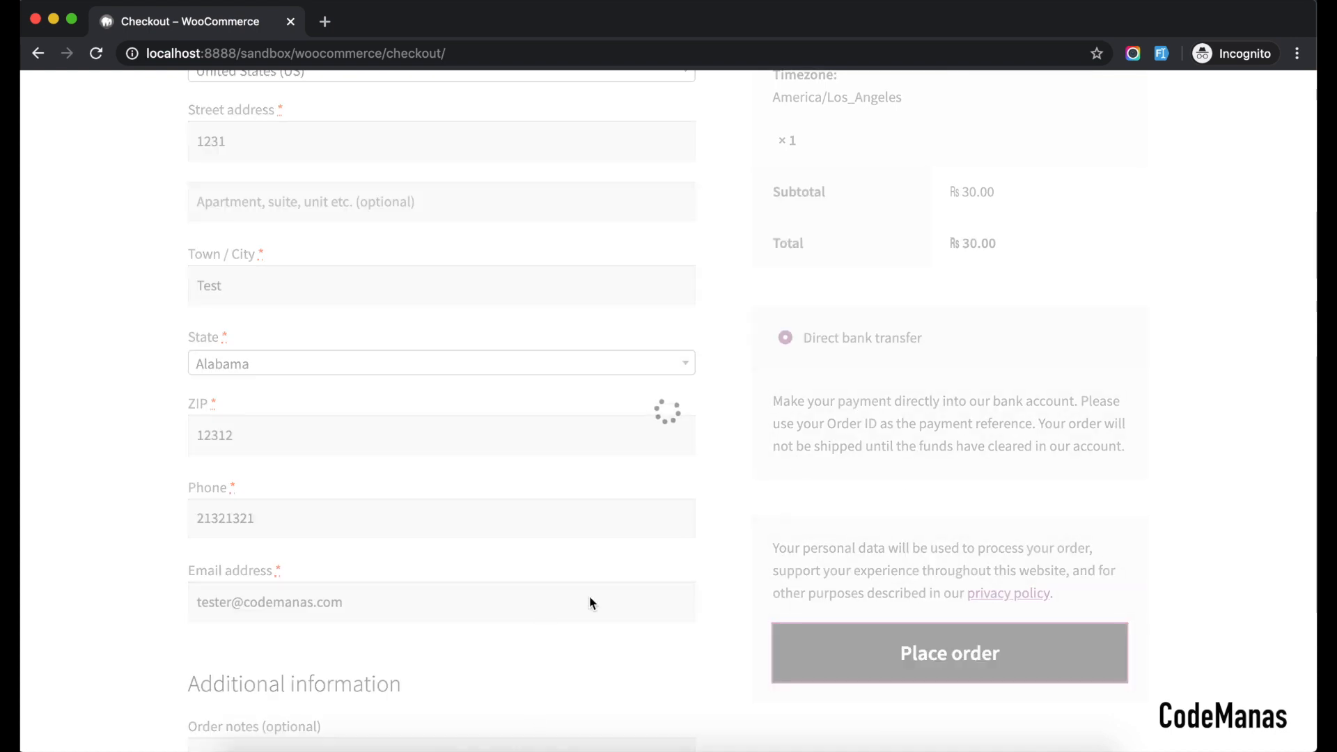
click(948, 653)
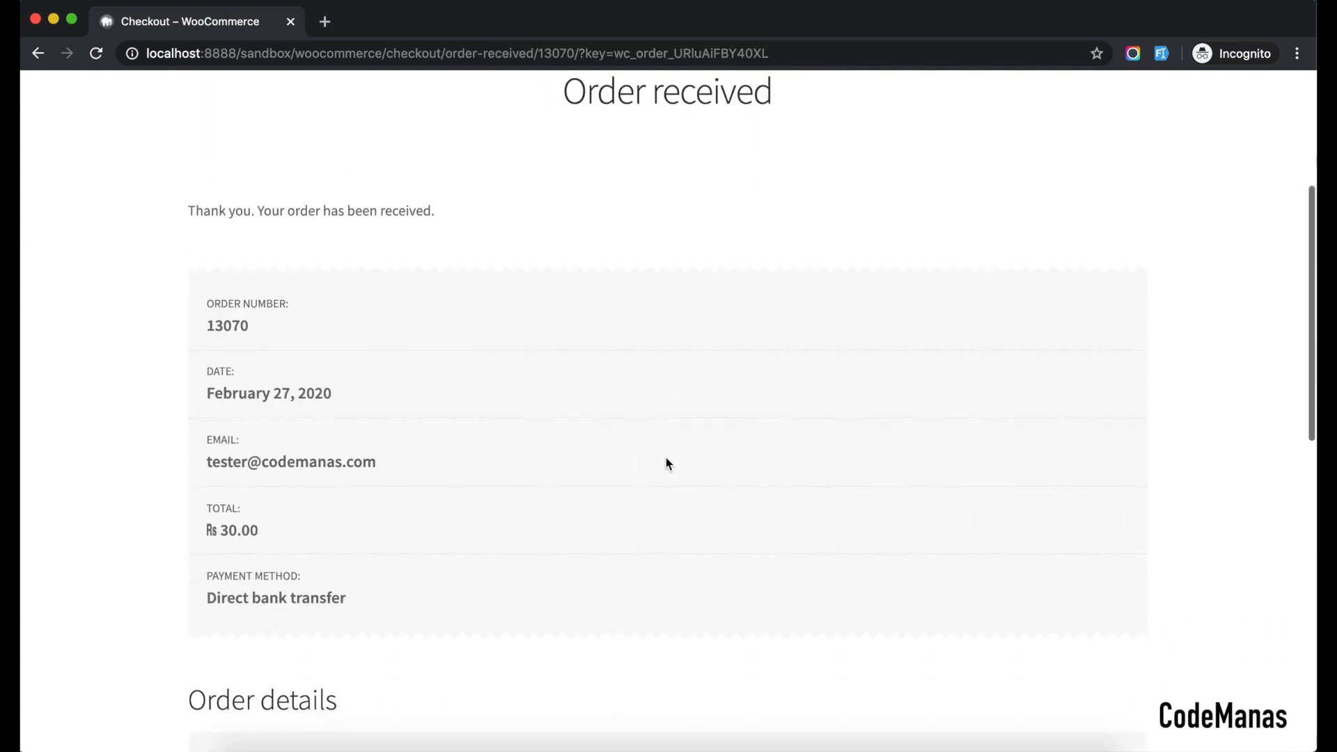
- Return to the admin's Test Meeting Now edit page with the Orders tab loading
scroll(down, 3)
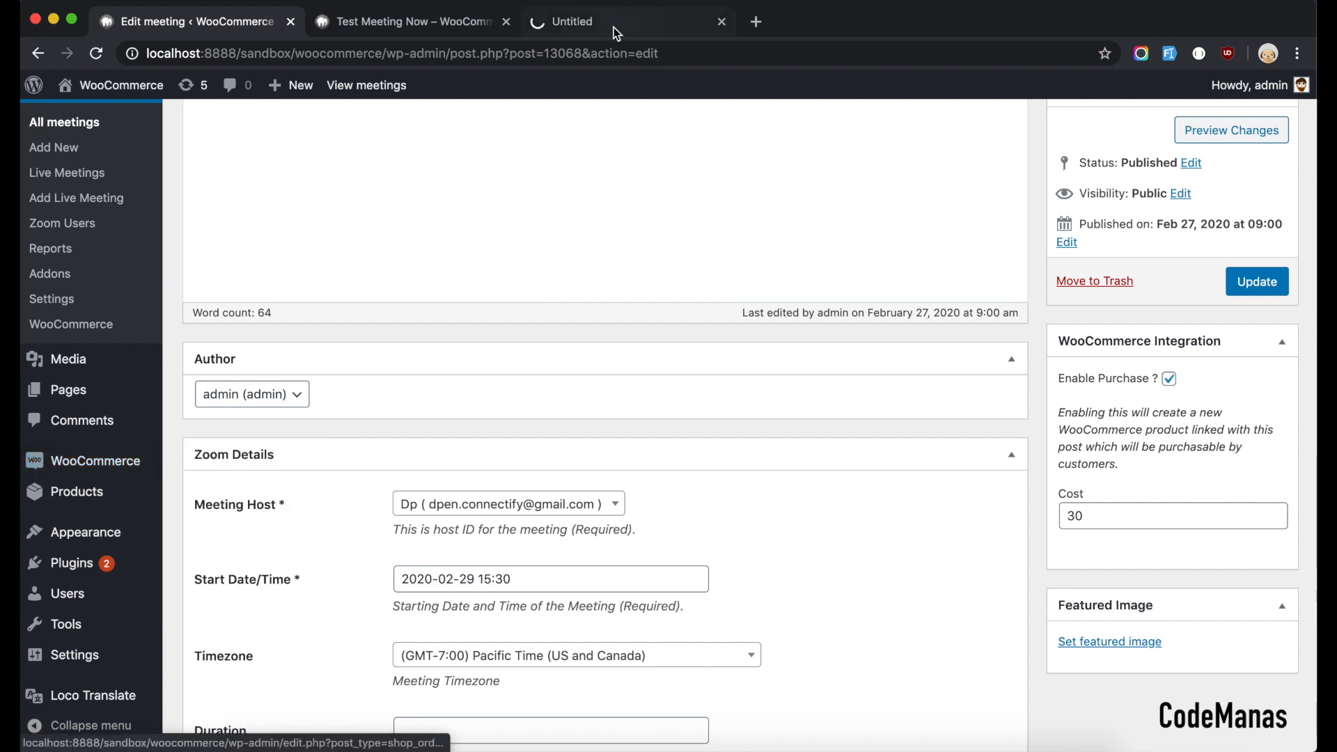
- Load the WooCommerce Orders list and bring up order #13070, currently On hold
click(627, 21)
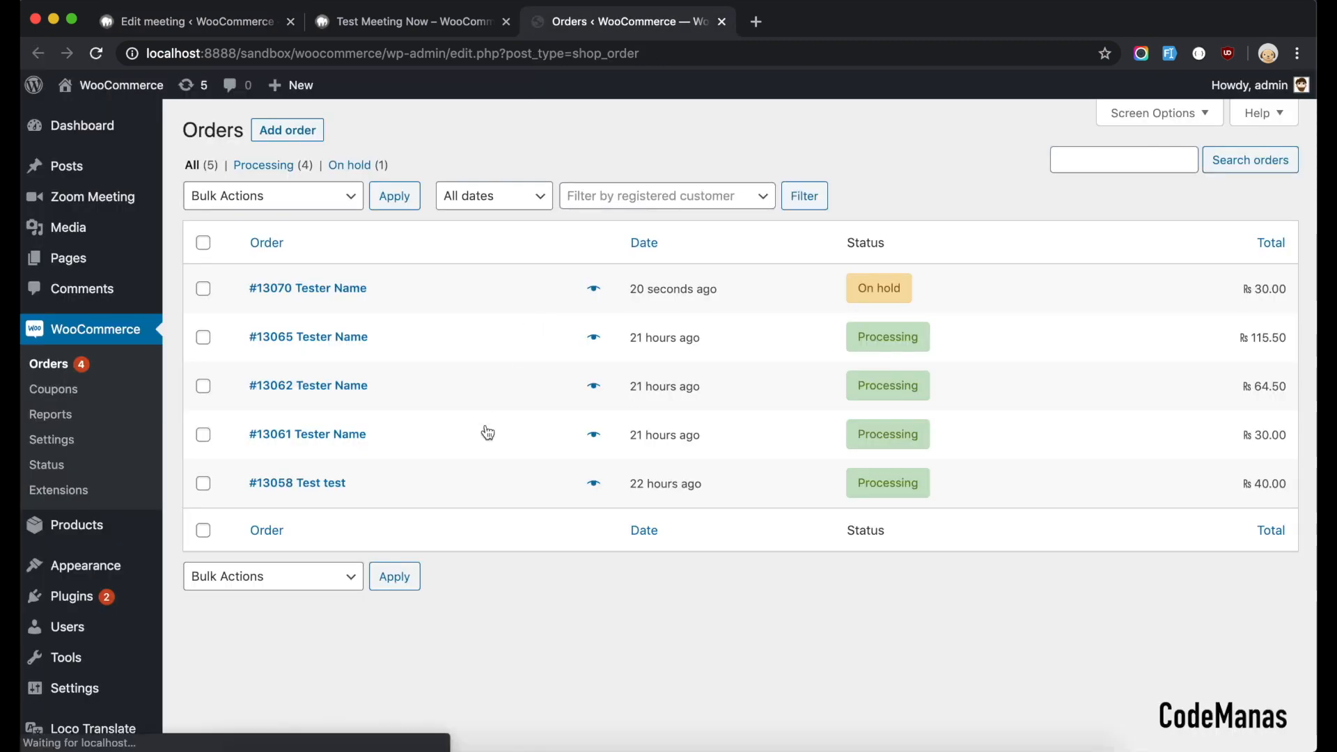
click(306, 287)
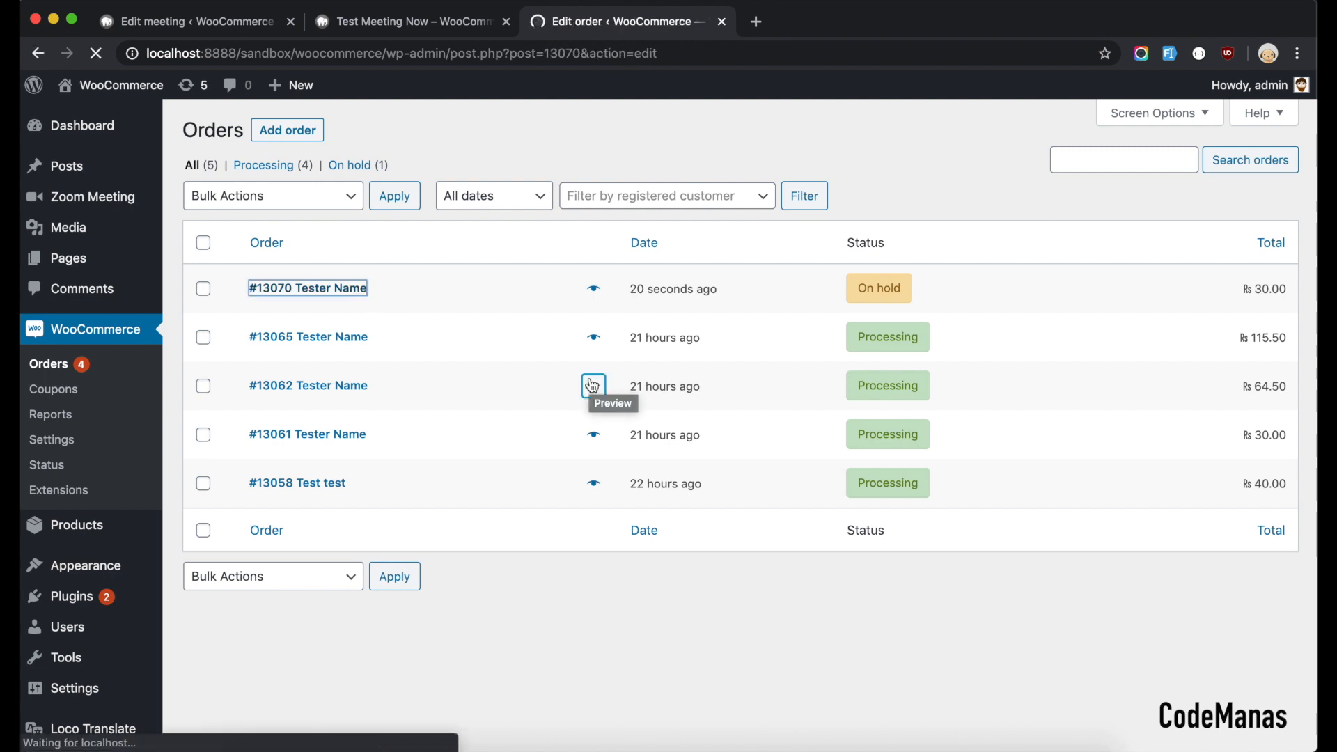
click(306, 287)
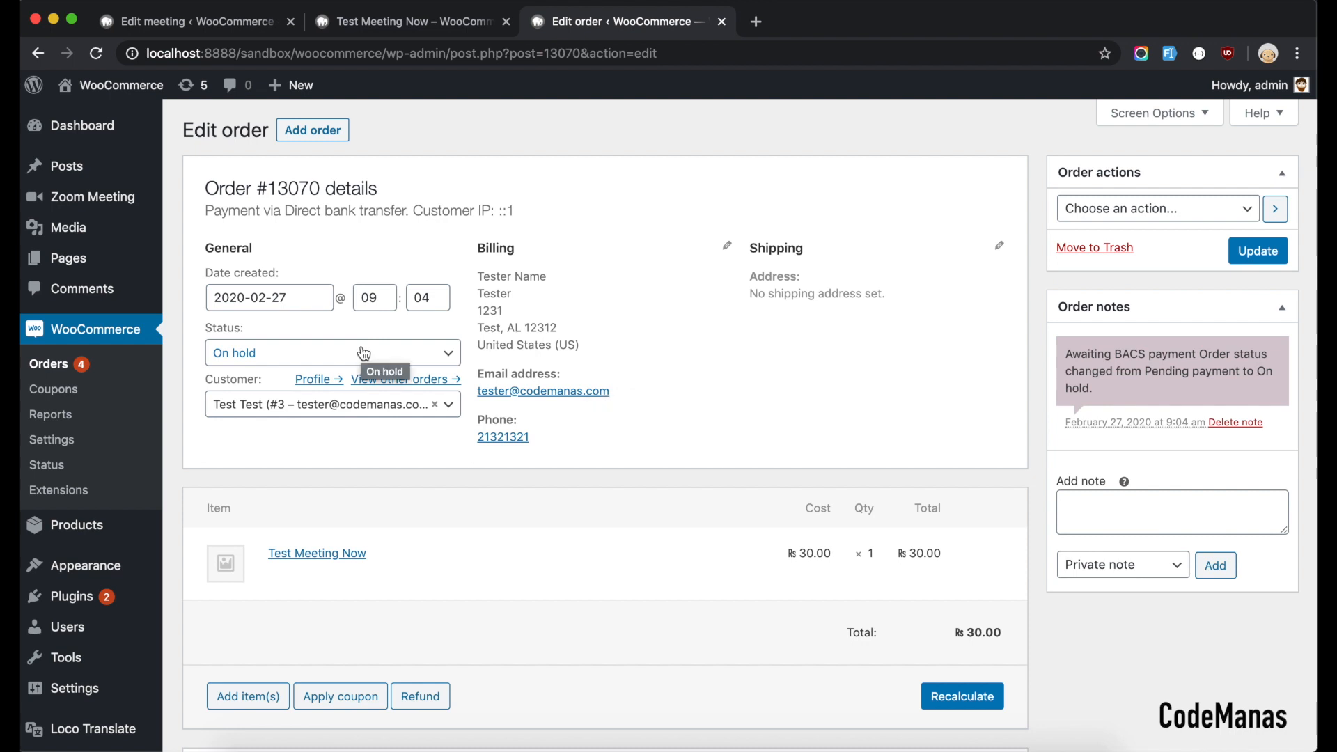
- Set order #13070's status to Processing and update it
click(332, 352)
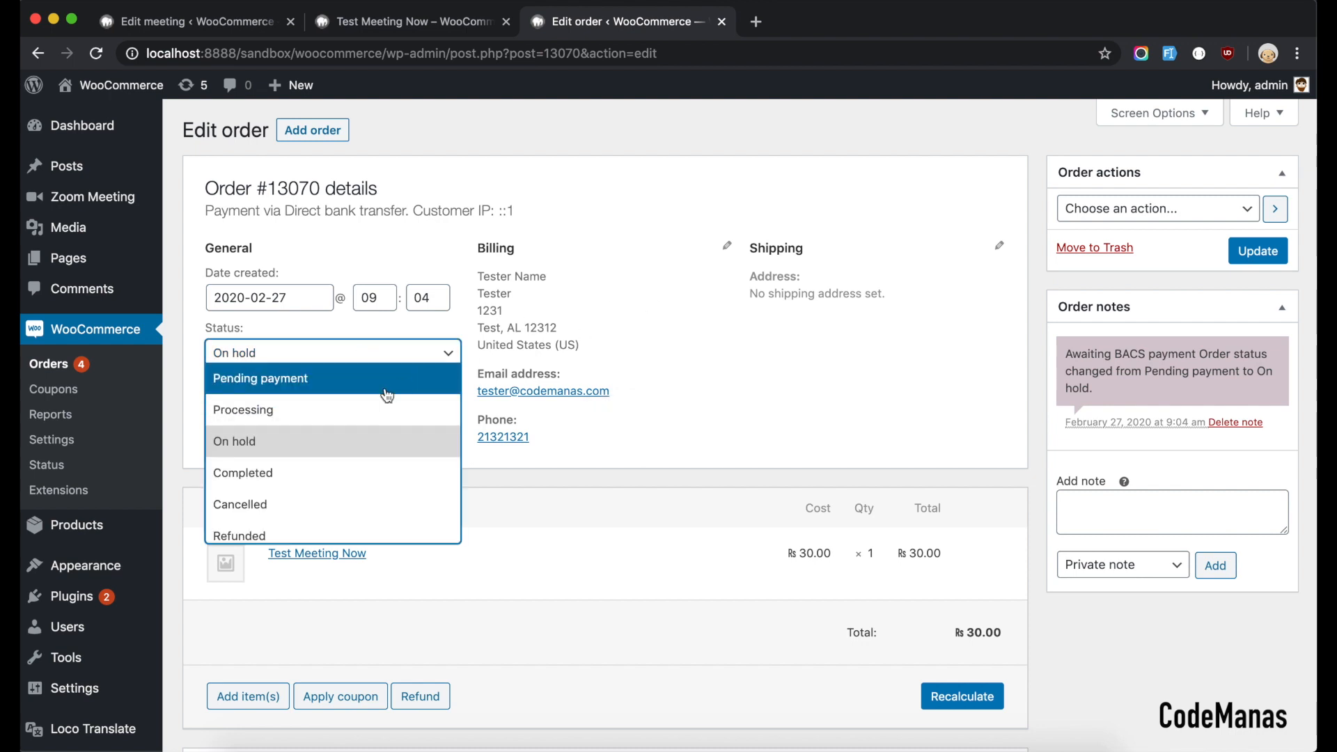
click(242, 409)
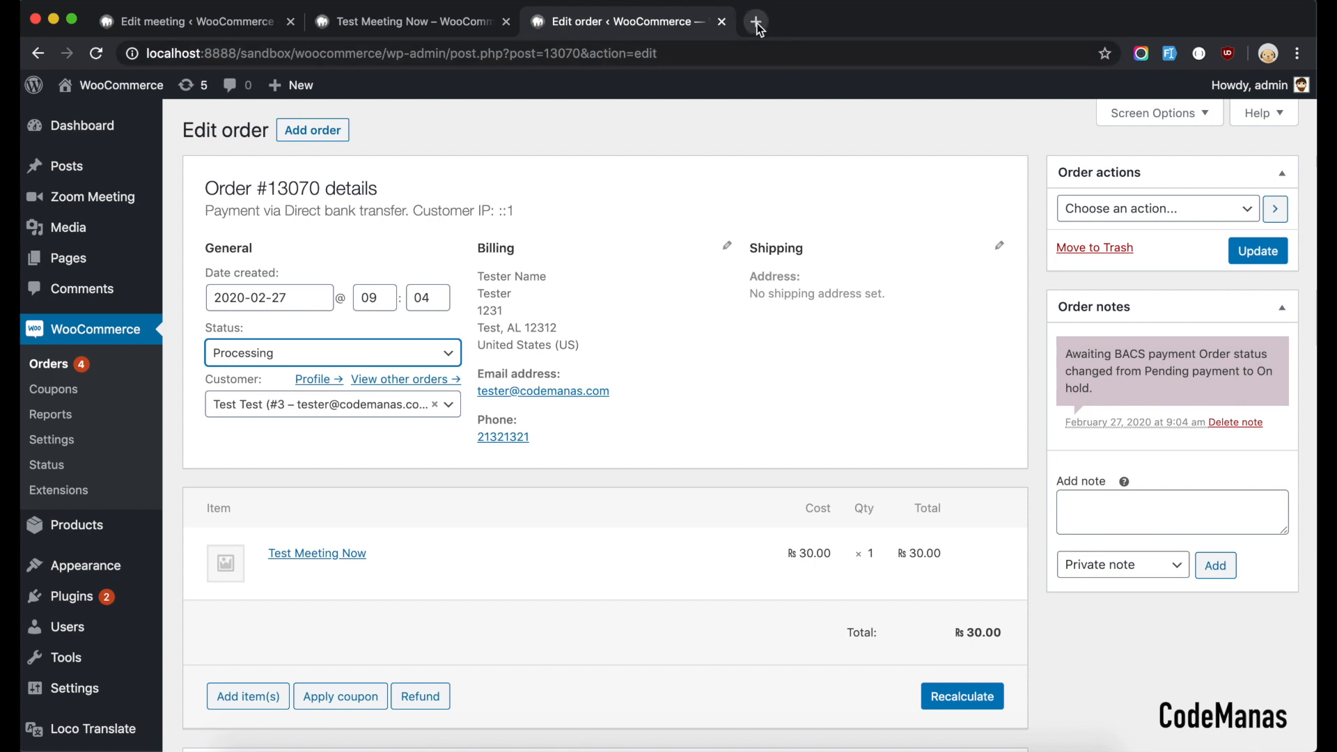
click(1257, 251)
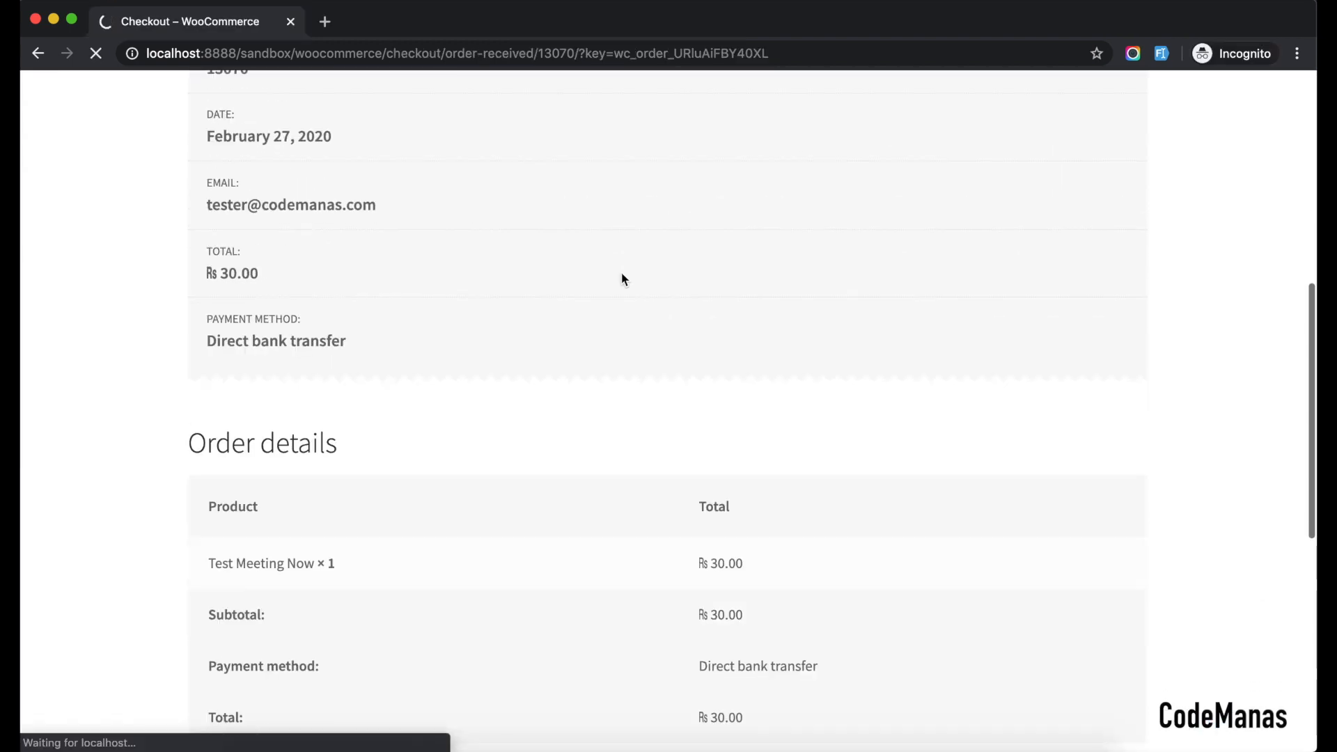
- Reload the order-received page so Test Meeting Now shows its "Join from: Here" link
scroll(down, 3)
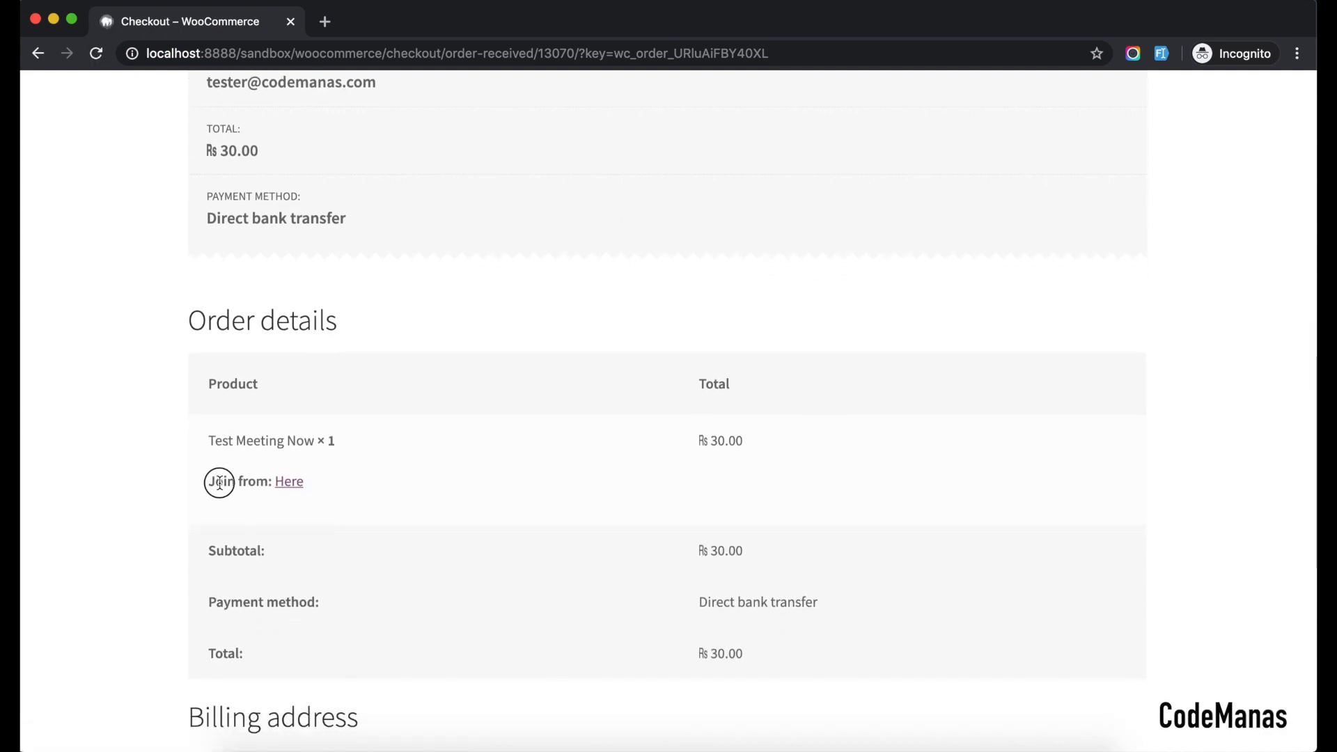
mouse_move(290, 481)
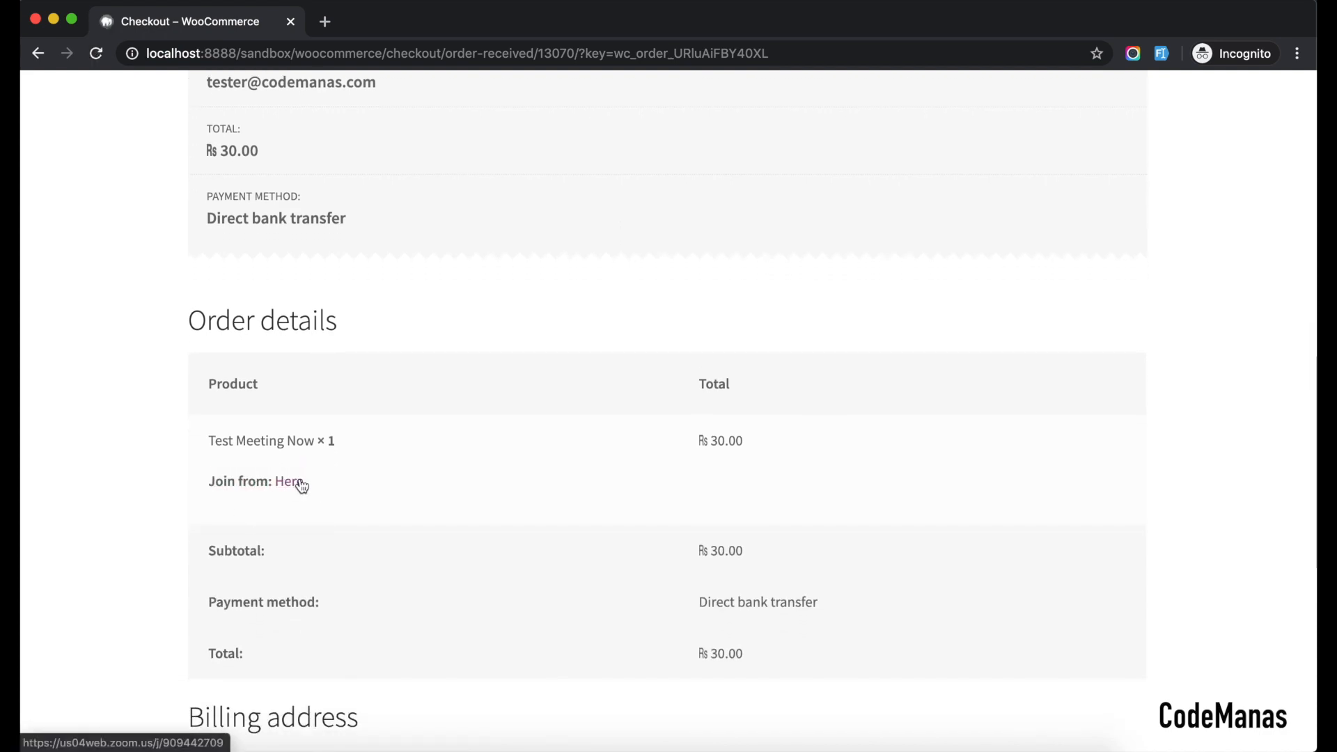
scroll(up, 3)
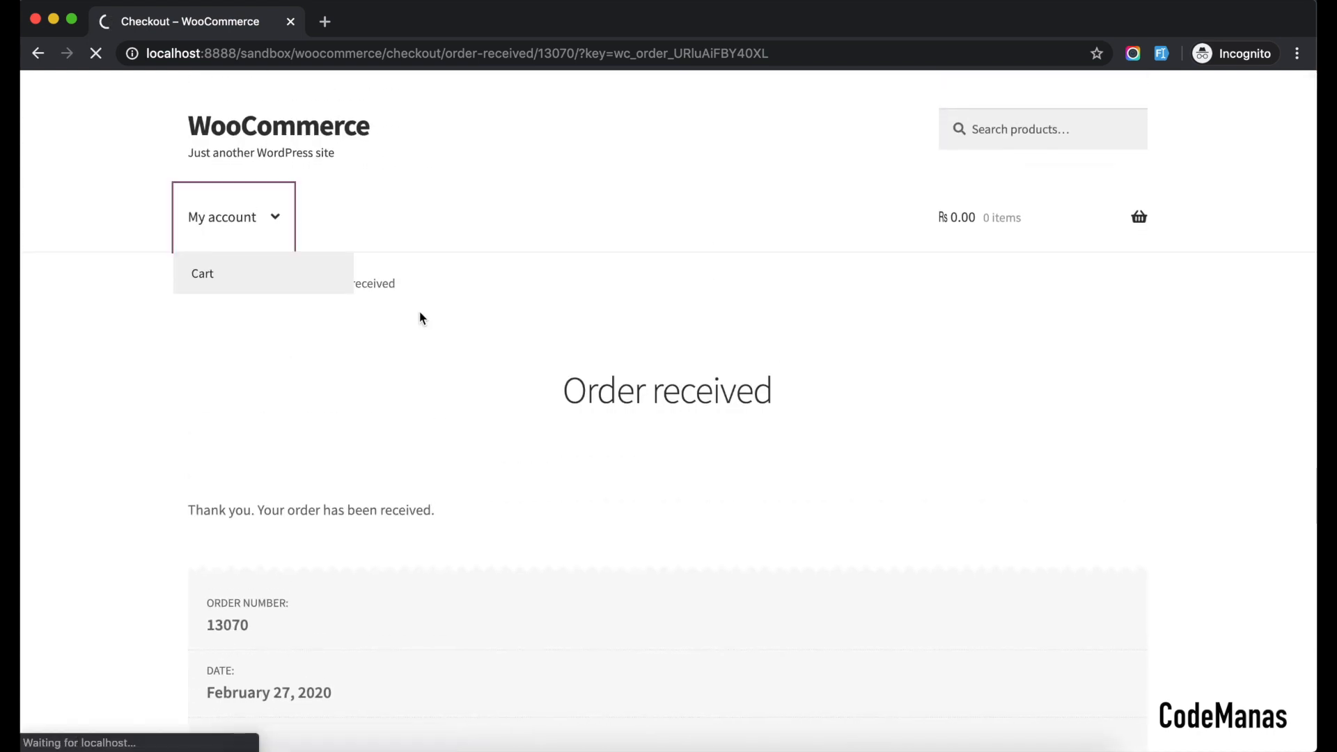
- Show My account Meetings listing orders 13070, 13065 and 13061 as Processing with Join links
click(221, 217)
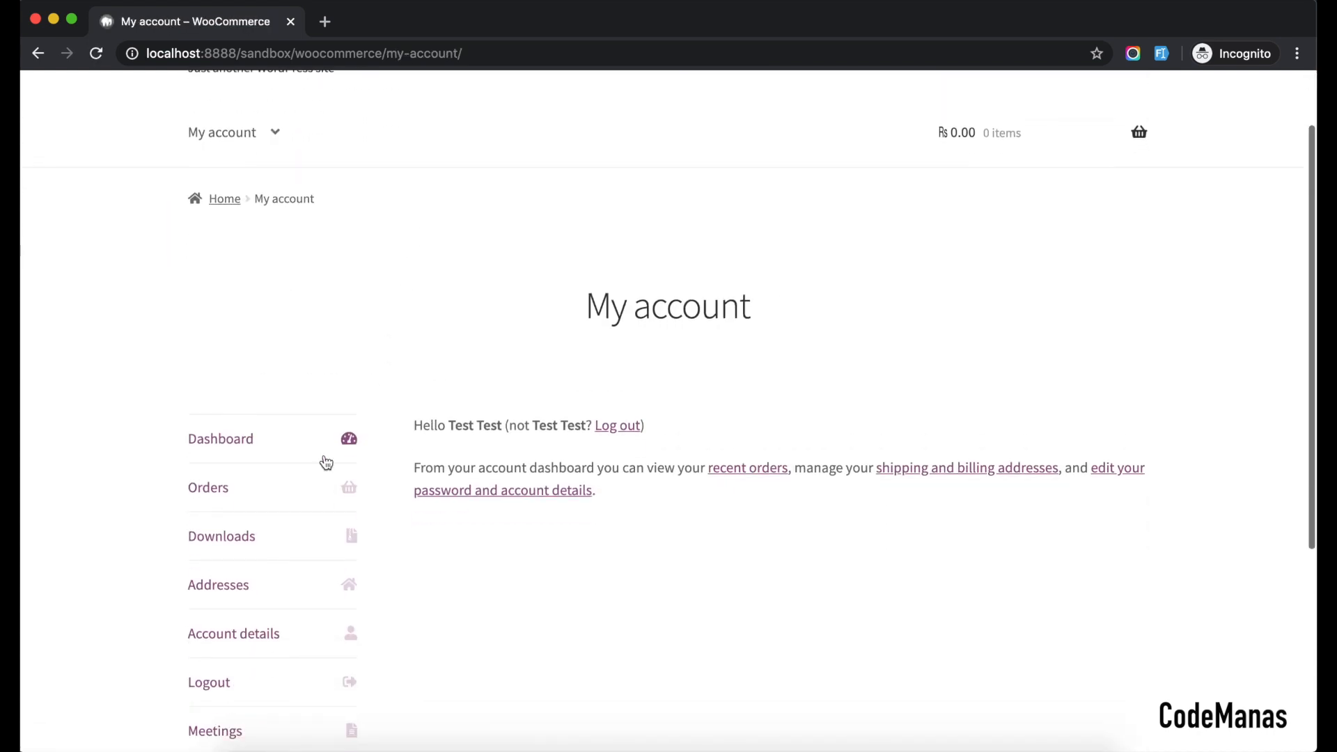
scroll(down, 3)
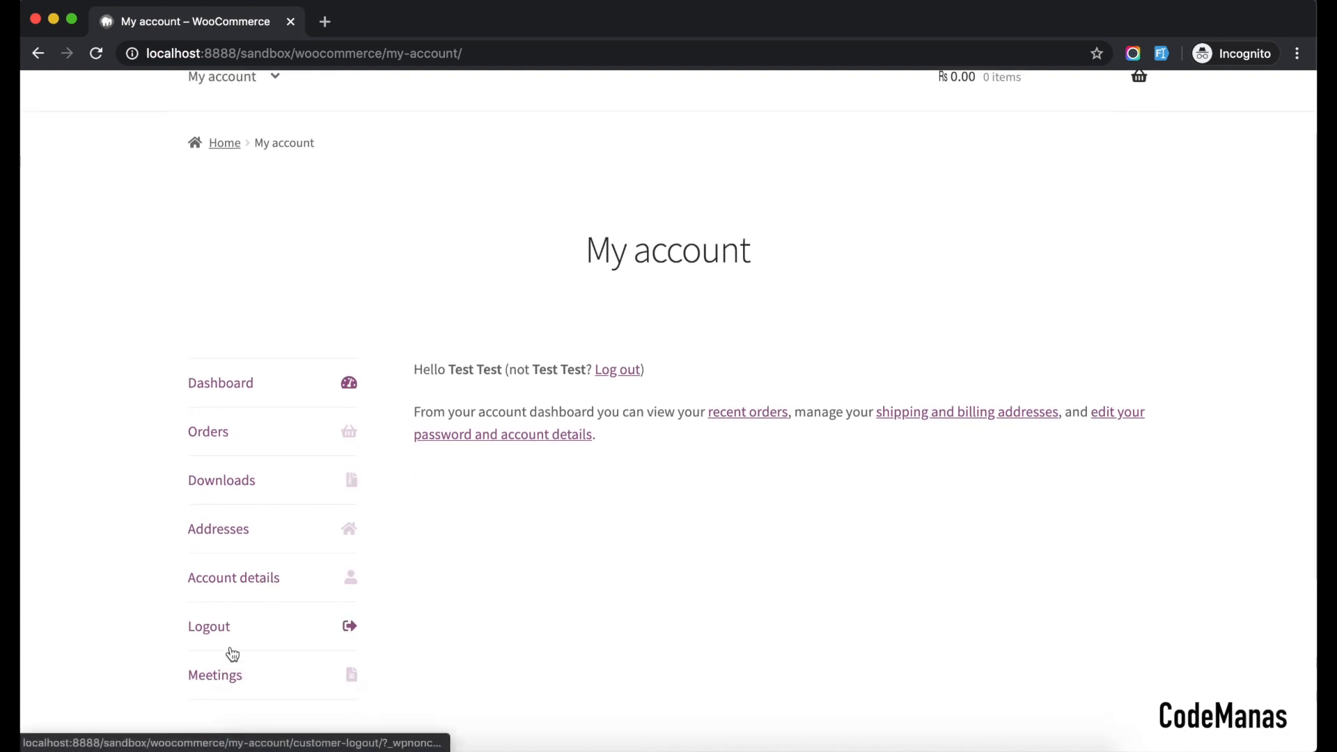
click(214, 674)
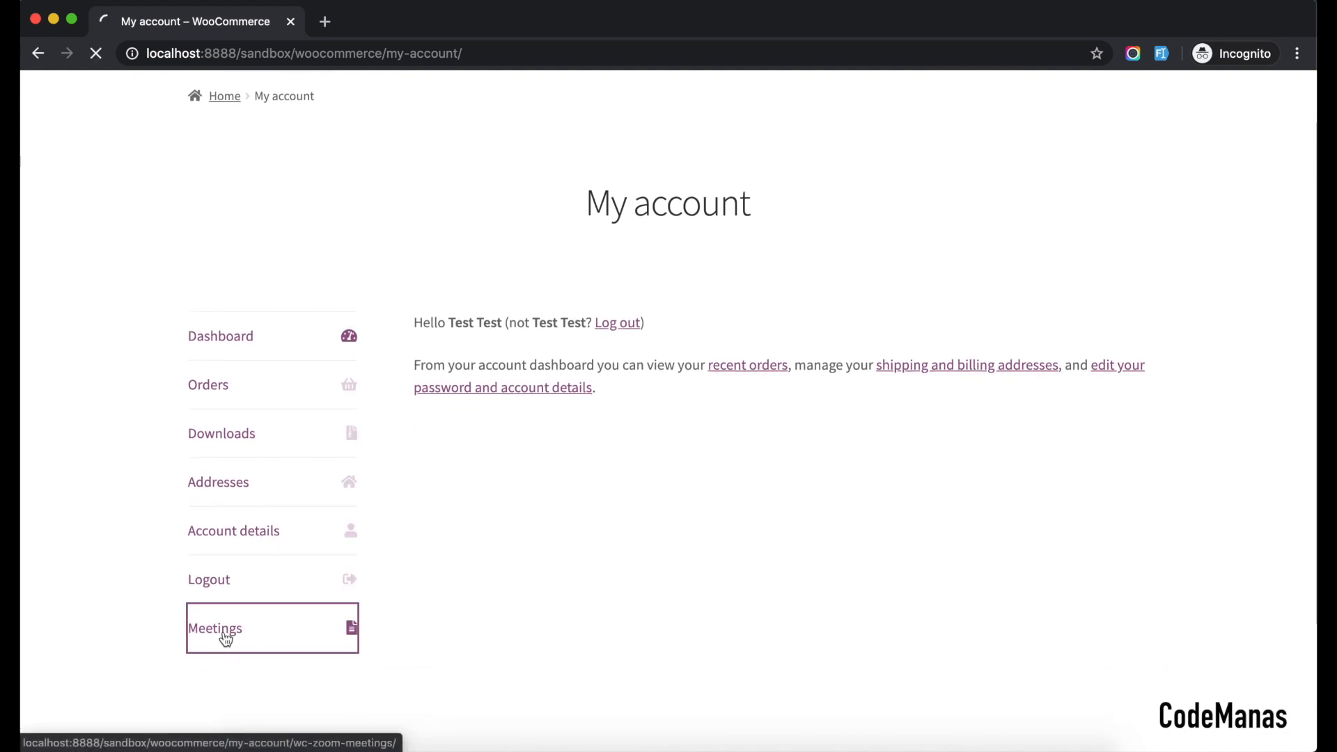
click(215, 629)
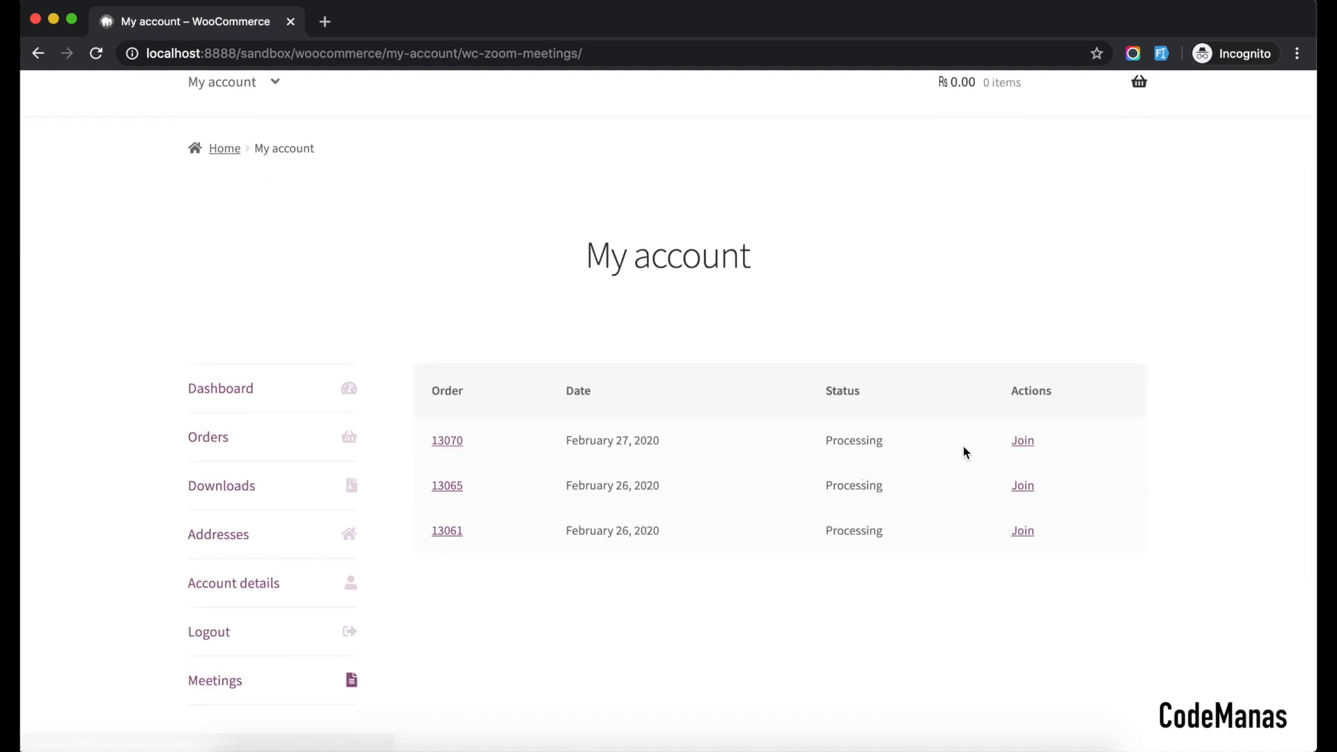
mouse_move(1021, 484)
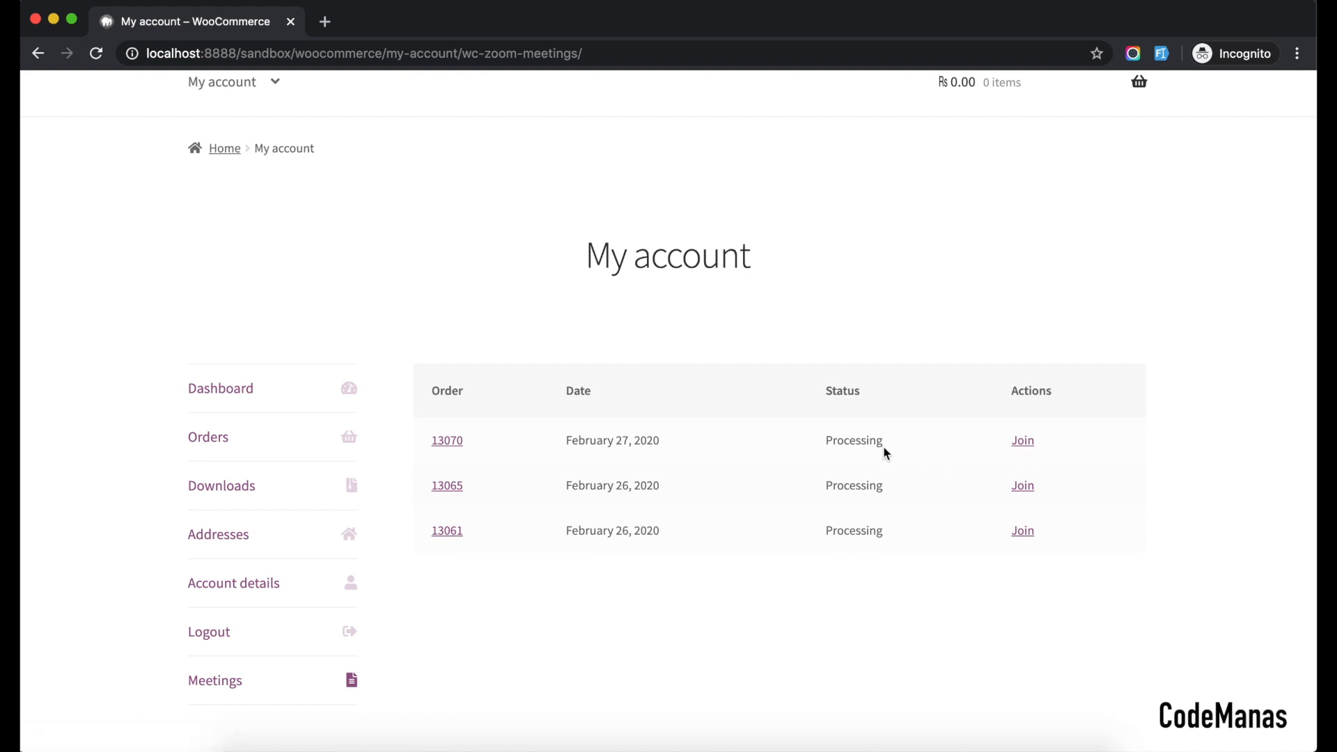
double_click(854, 440)
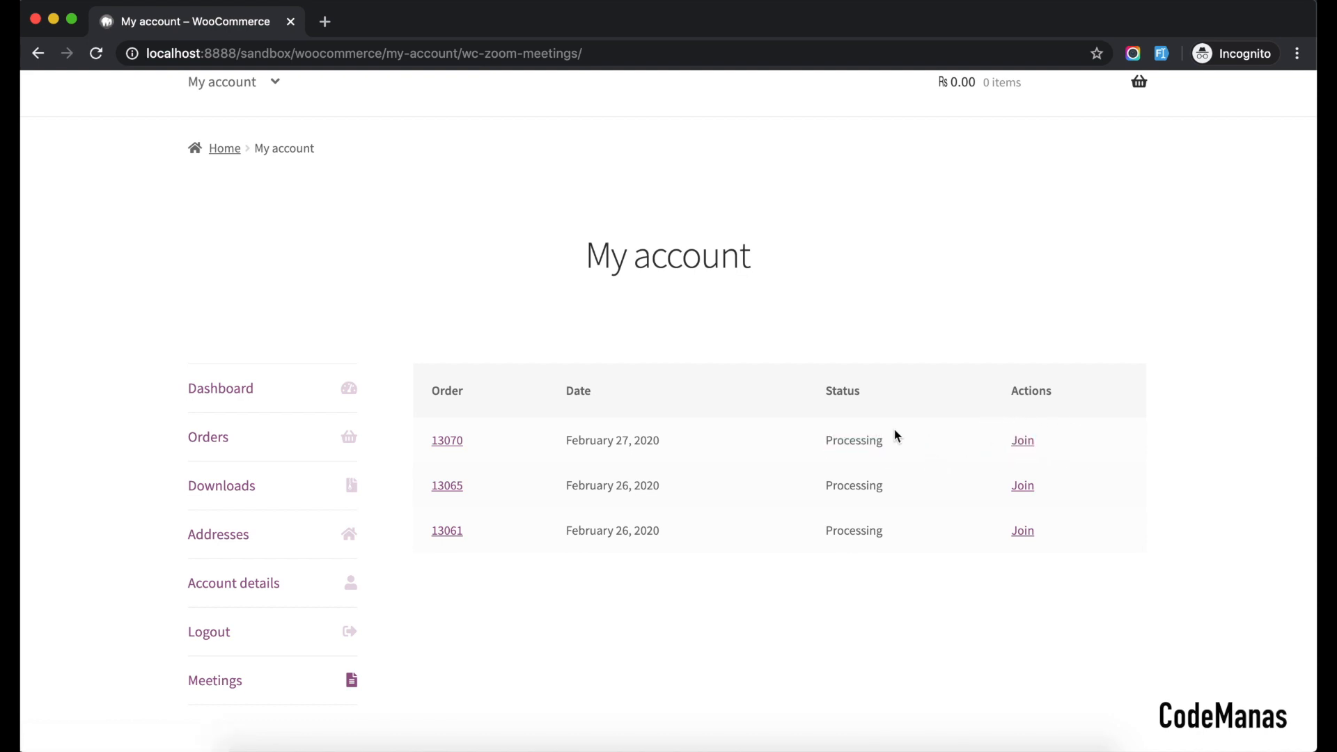
scroll(up, 3)
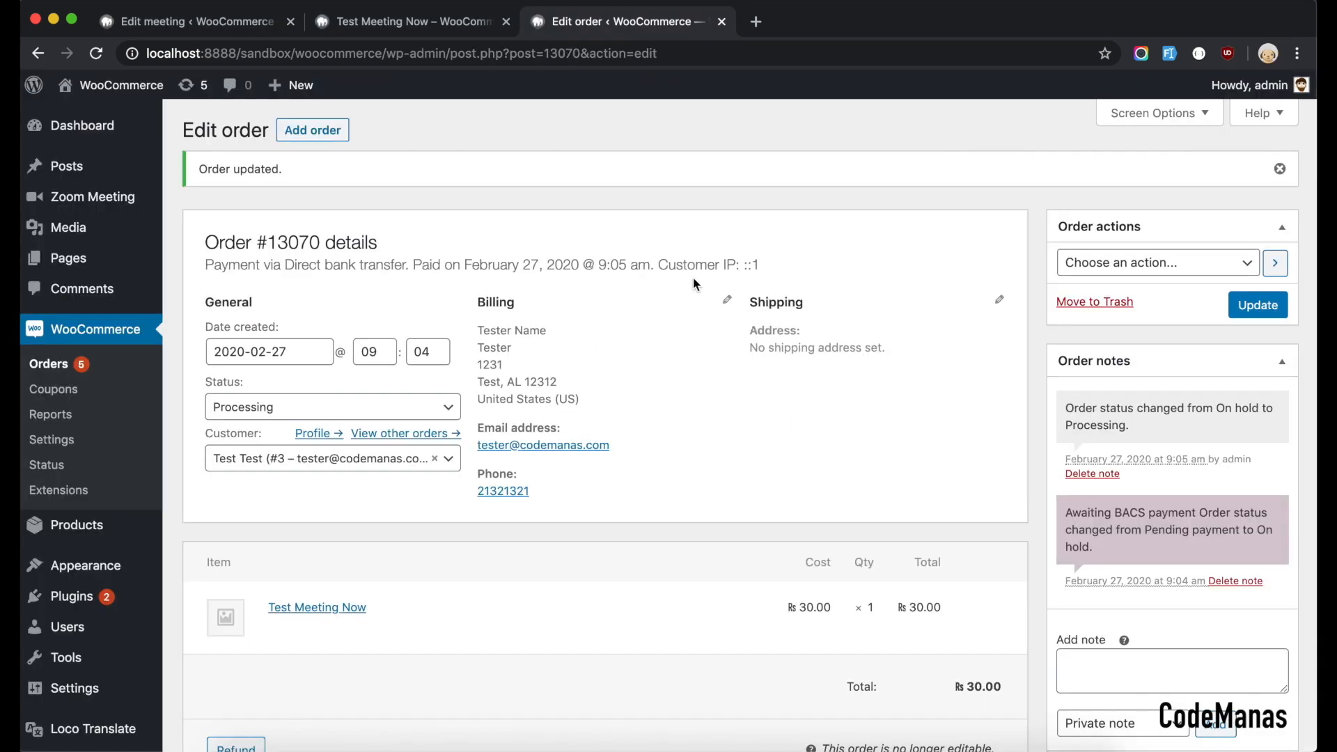
- View order #13070's admin edit page showing "Order updated", Processing and its status notes
scroll(up, 3)
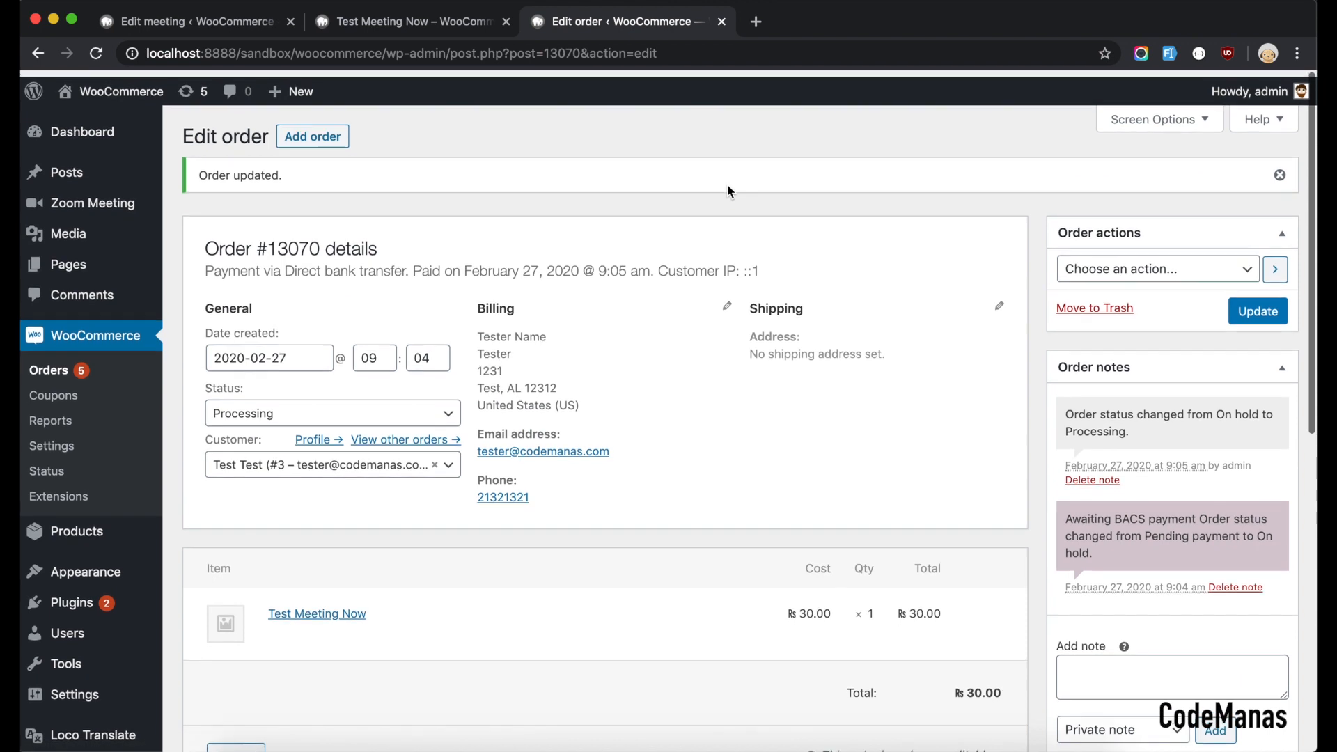